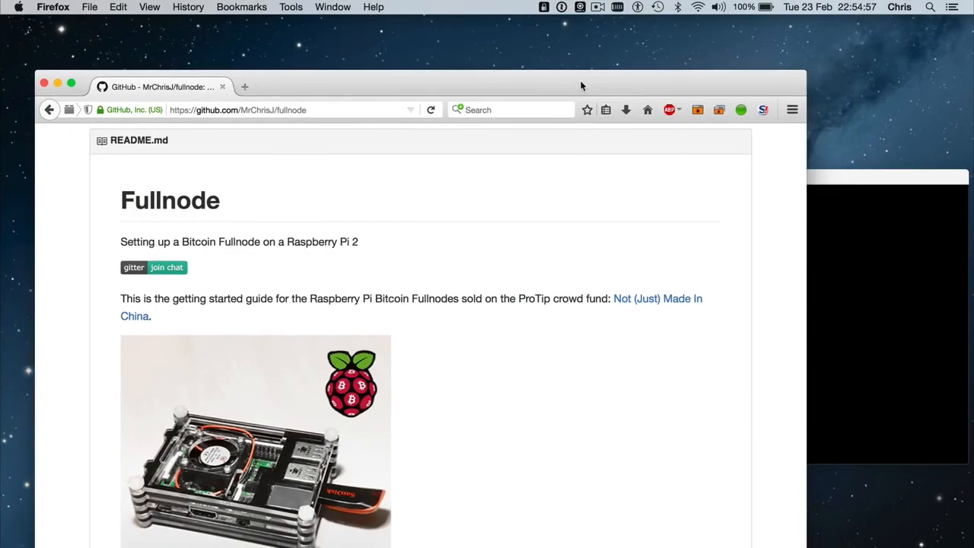
pyautogui.moveTo(596, 326)
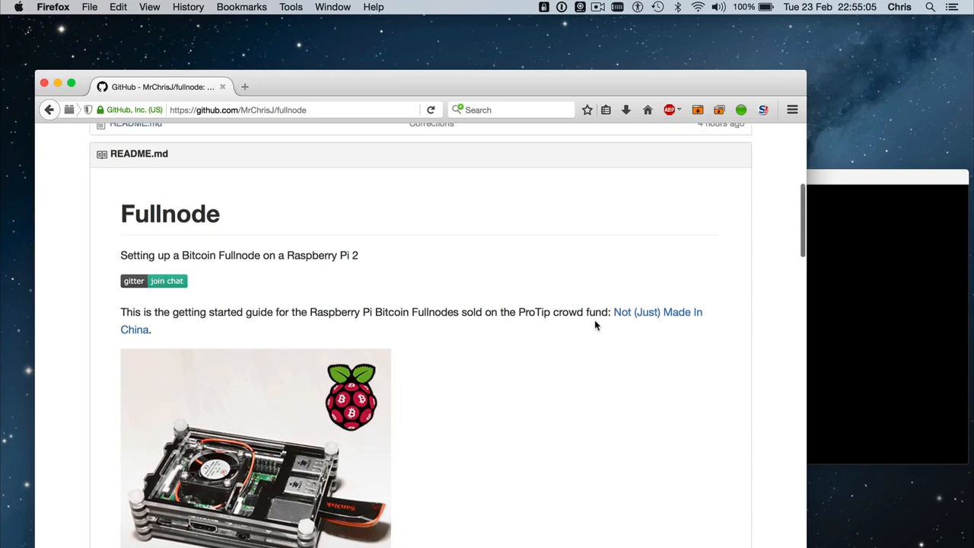
# Scroll to Setup Guides and open 'Setup Bitcoin Core 0.12 using latest version of Raspbian Jessie OSX'
pyautogui.scroll(-3)
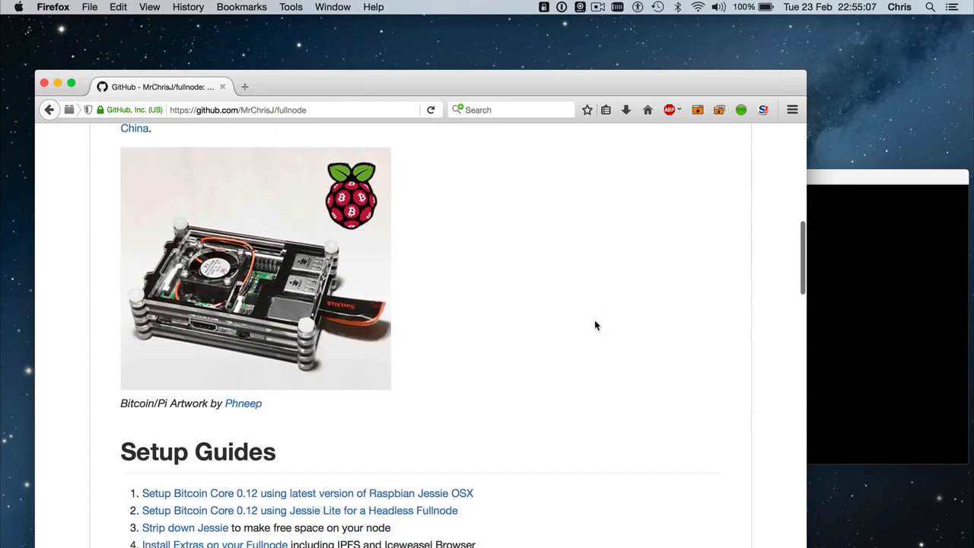
pyautogui.scroll(-3)
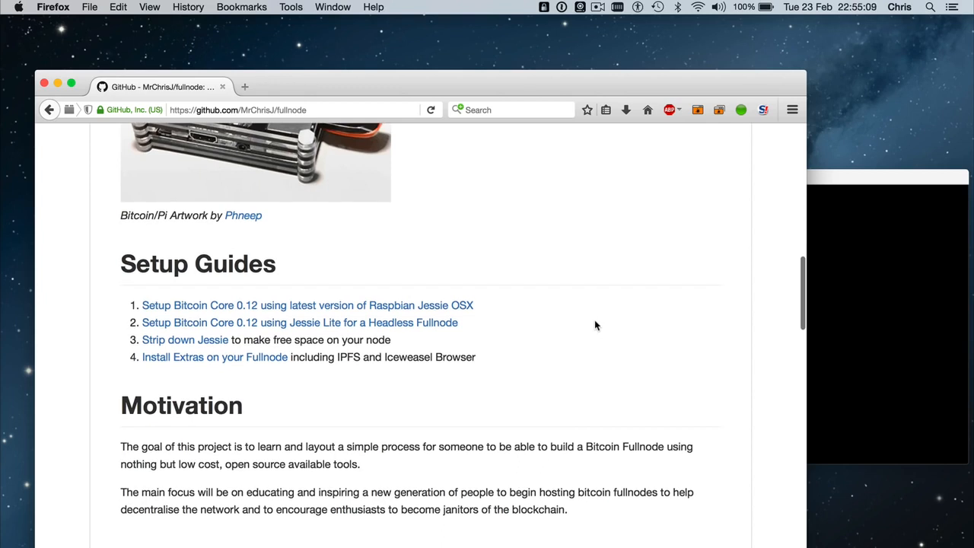
pyautogui.moveTo(452, 305)
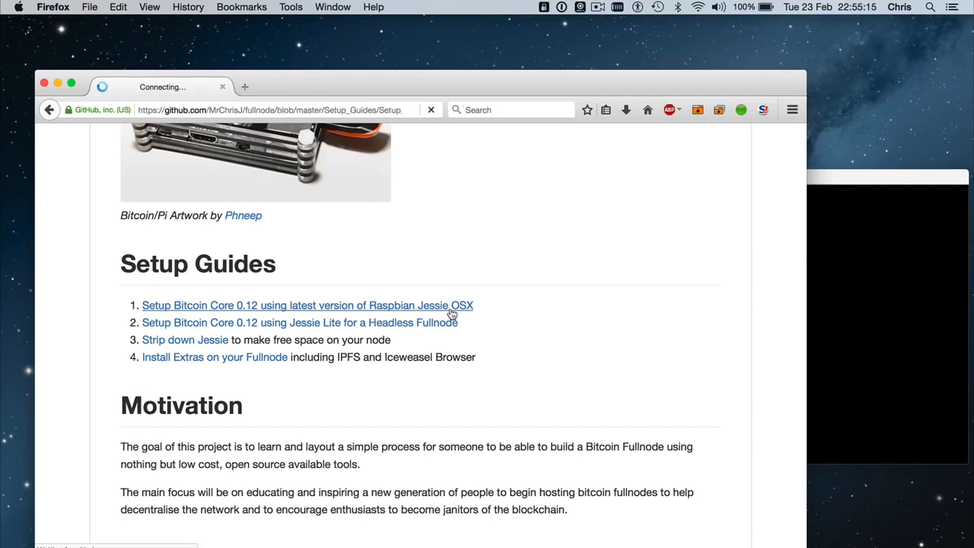
pyautogui.click(307, 305)
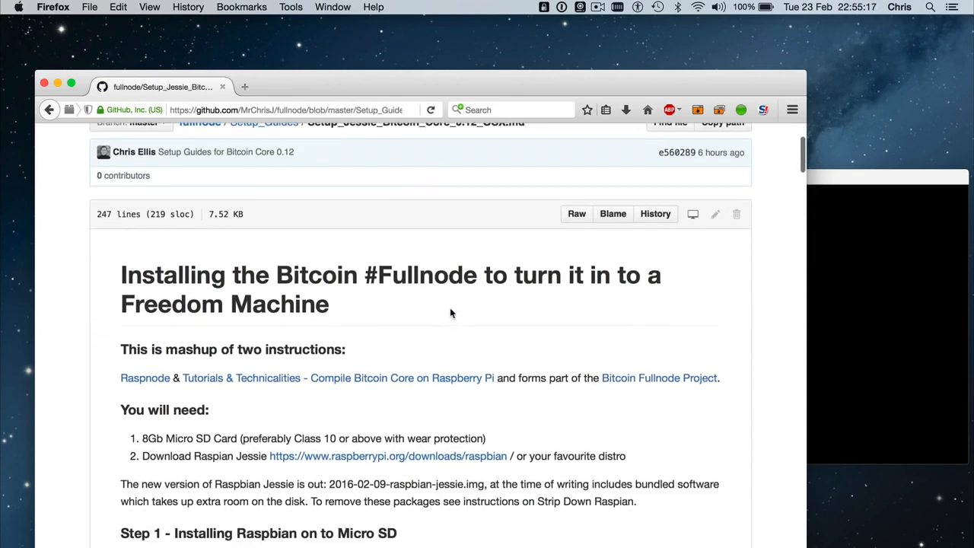
pyautogui.scroll(-3)
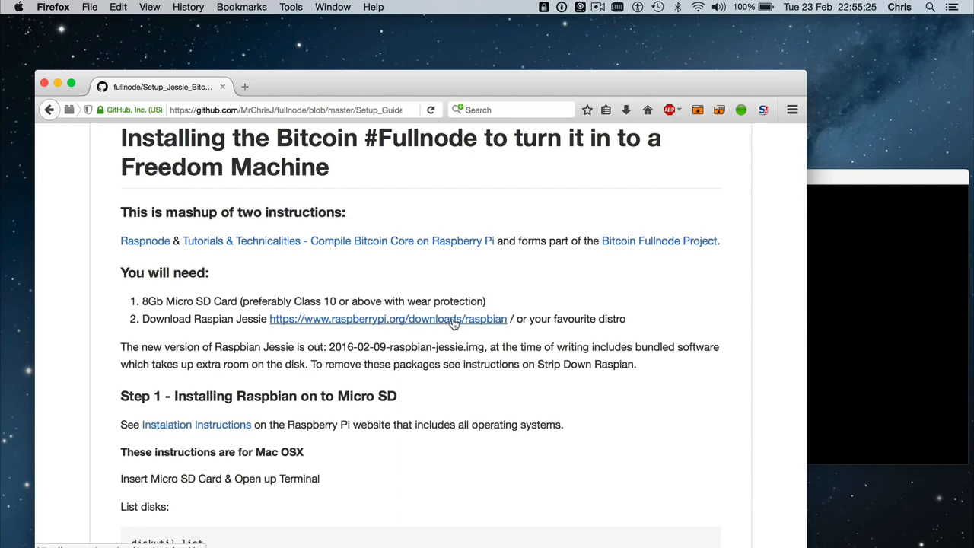
# Download 2016-02-09-raspbian-jessie.zip from raspberrypi.org and show it in the Downloads folder
pyautogui.click(388, 319)
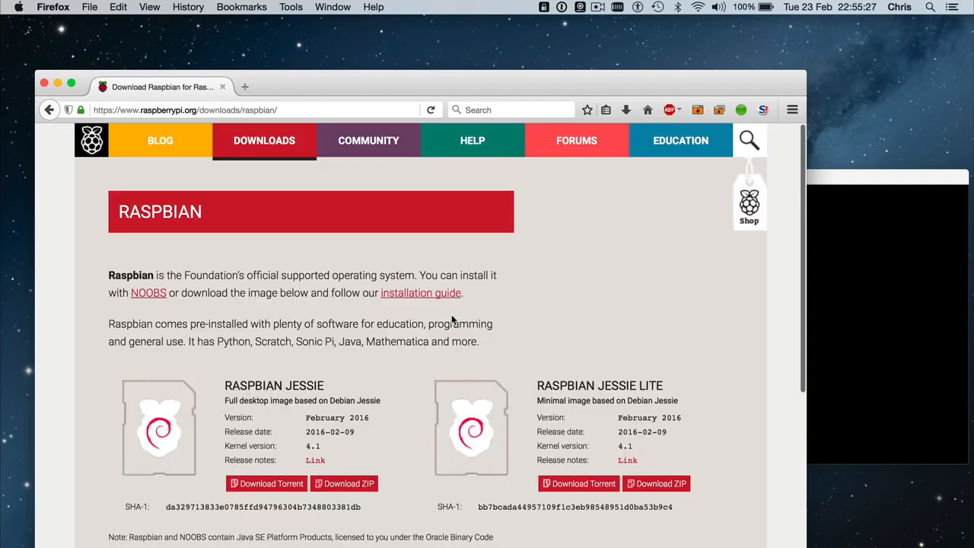
pyautogui.scroll(-3)
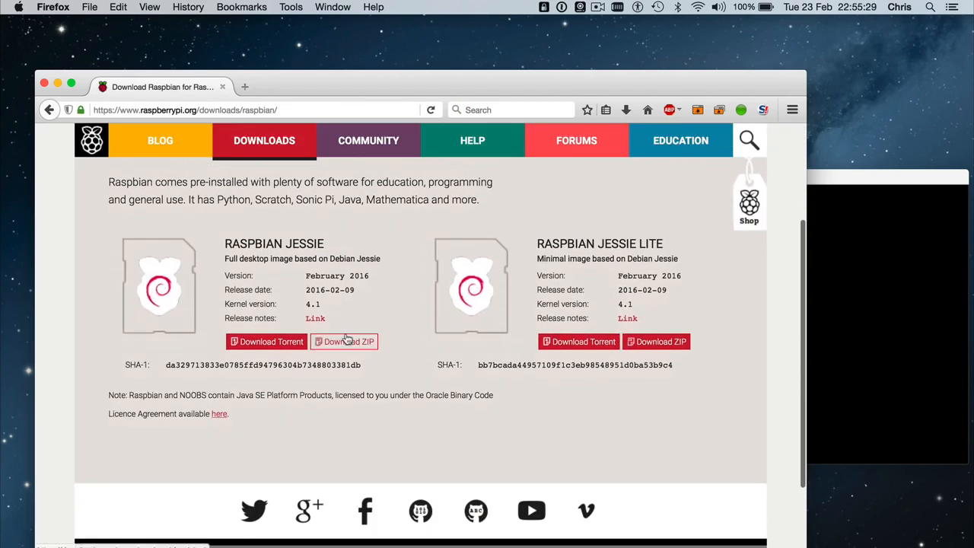
pyautogui.click(343, 341)
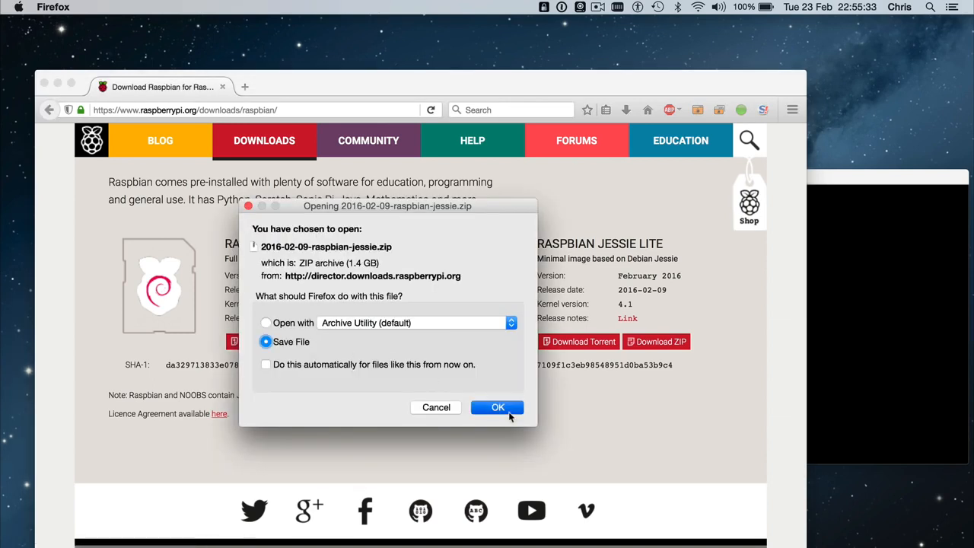
pyautogui.click(497, 407)
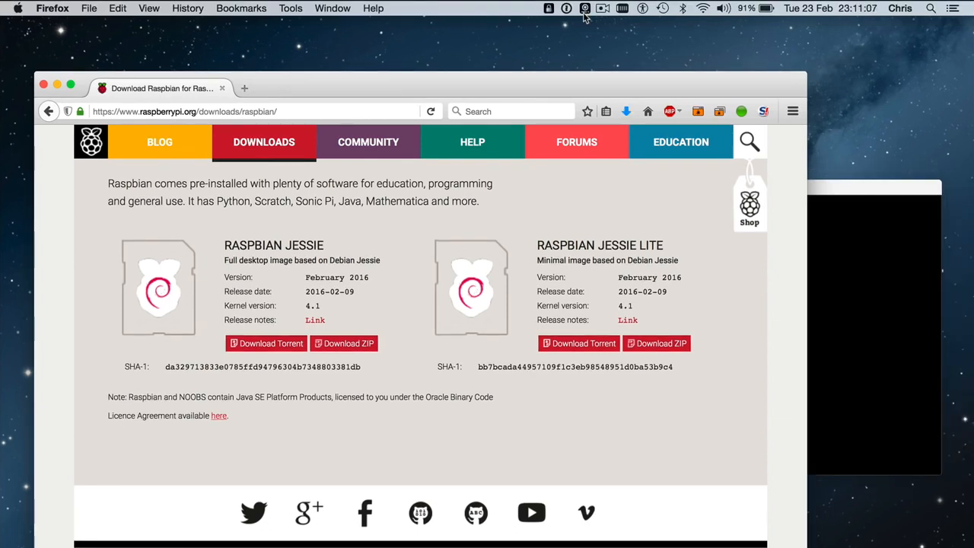
pyautogui.click(626, 111)
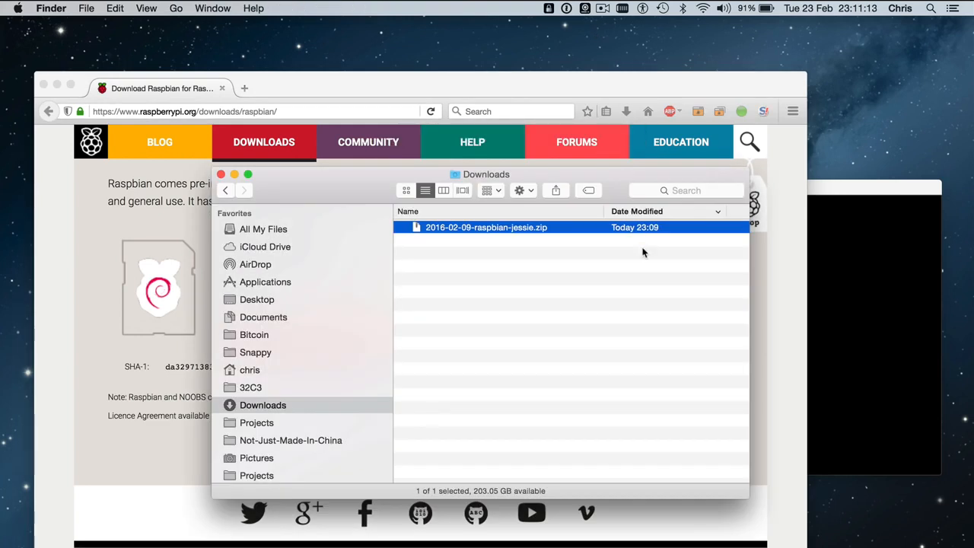
# Expand 2016-02-09-raspbian-jessie.zip in Downloads and launch Terminal through Spotlight
pyautogui.doubleClick(486, 227)
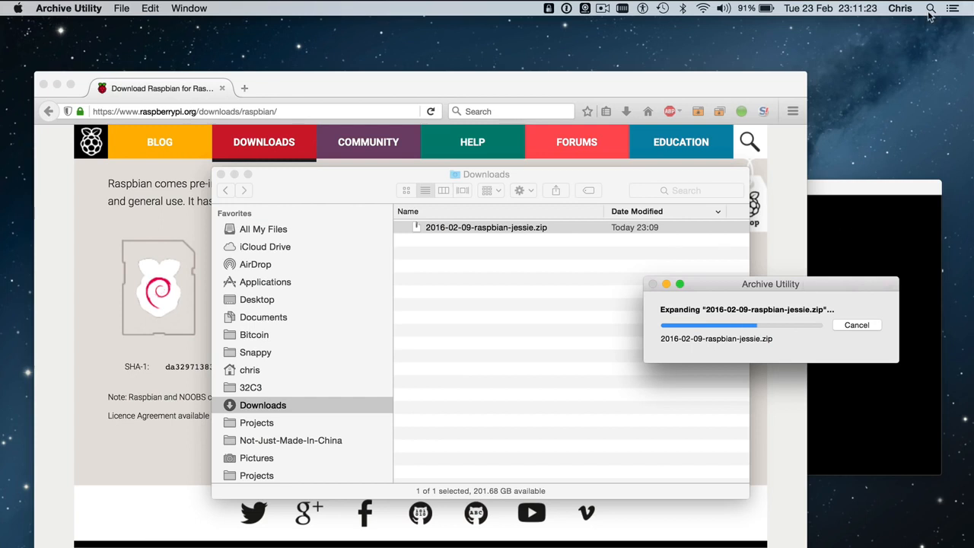
pyautogui.write('terminal')
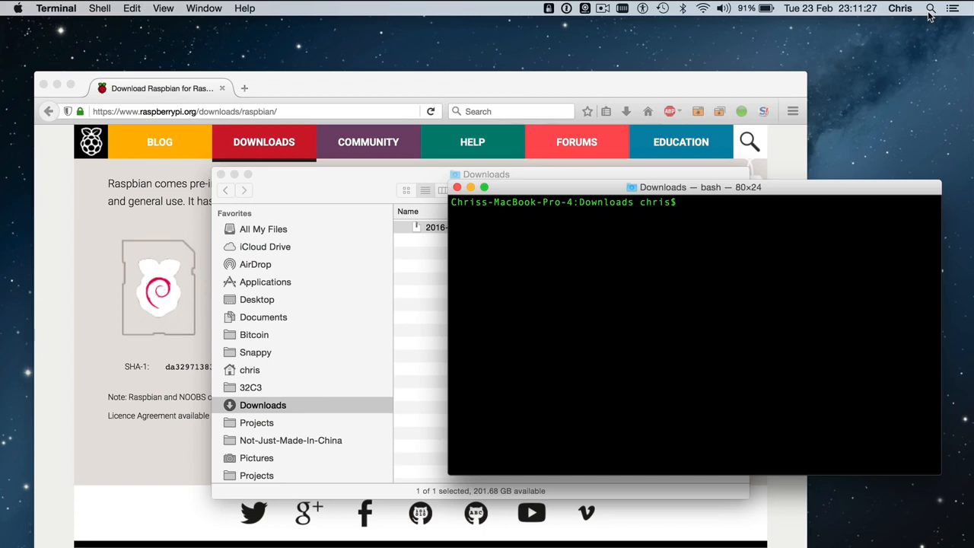
# Change into Downloads and list it, confirming 2016-02-09-raspbian-jessie.img beside the zip
pyautogui.write('cd ..')
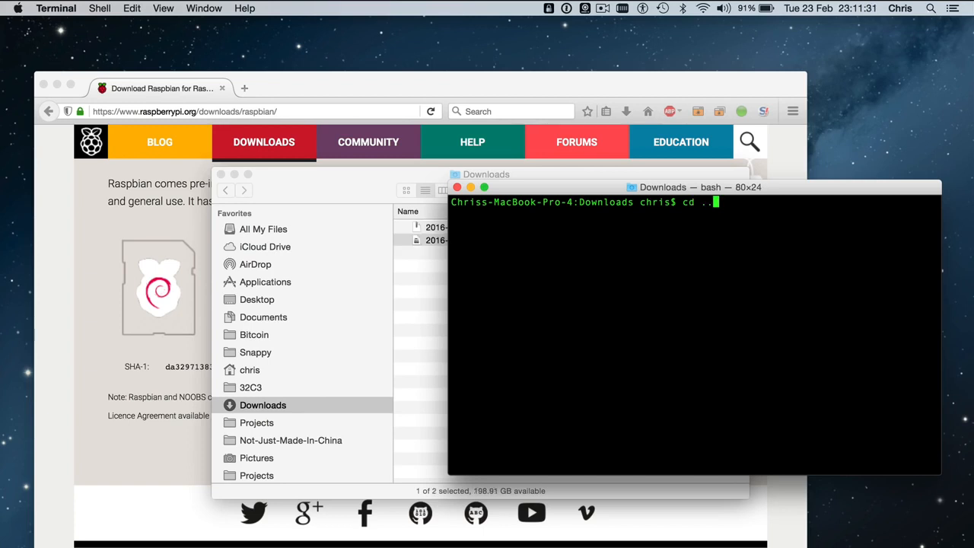
pyautogui.press('Return')
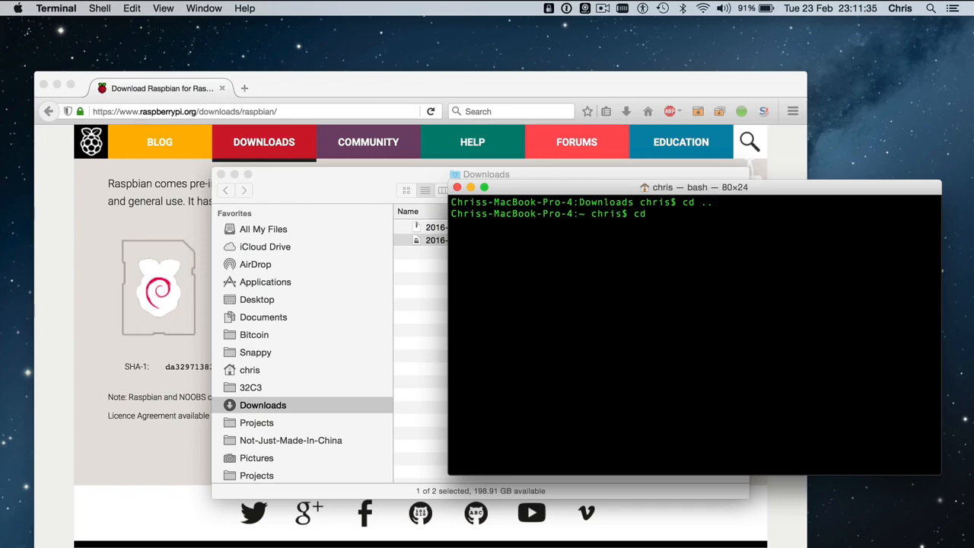
pyautogui.write('Dow')
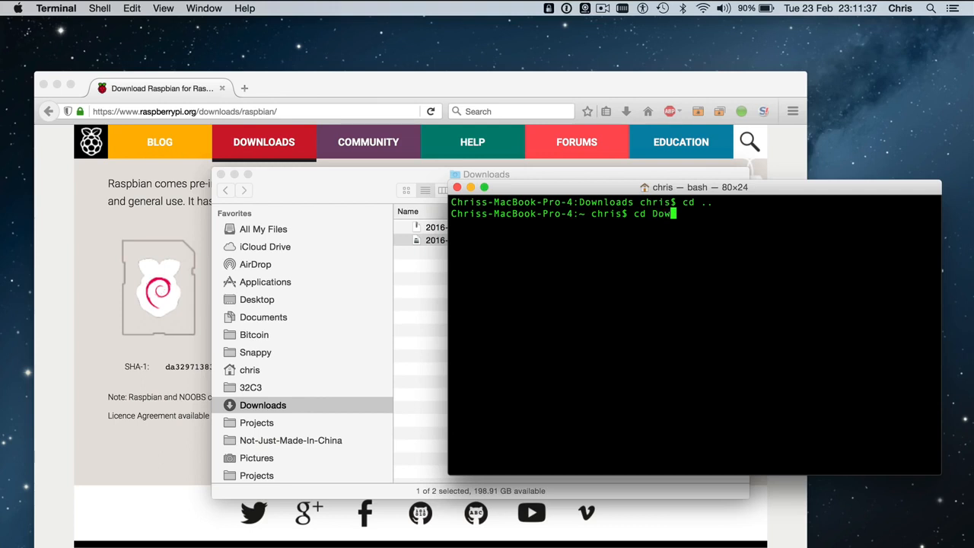
pyautogui.press('Return')
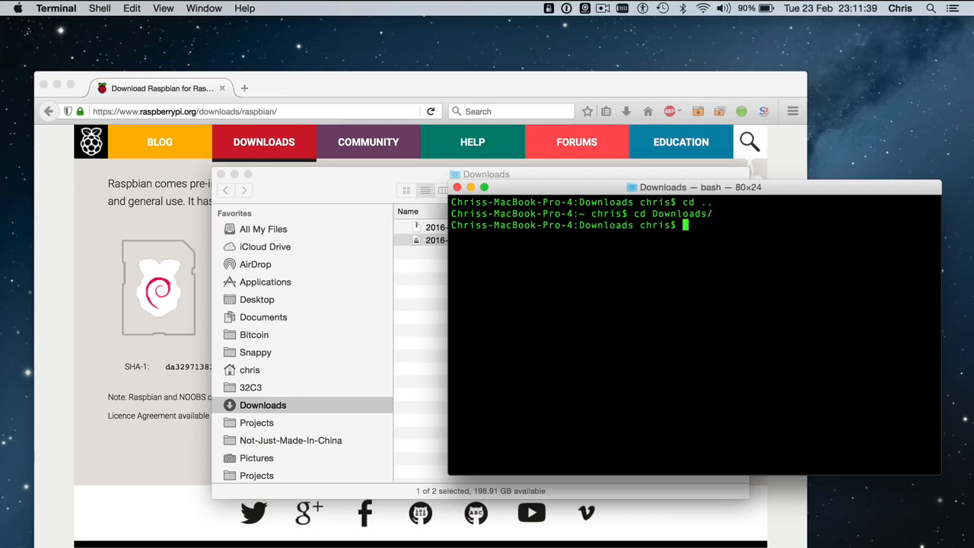
pyautogui.write('ls')
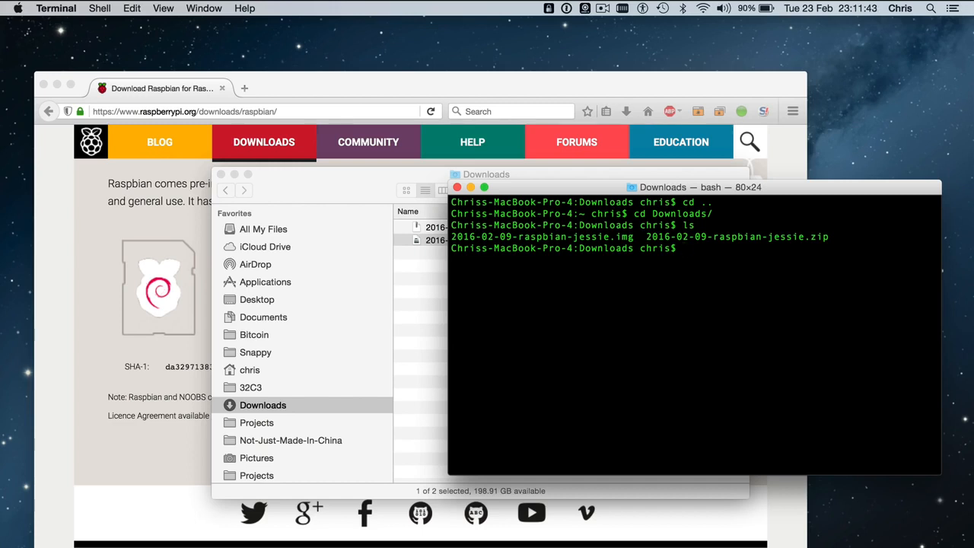
pyautogui.moveTo(842, 232)
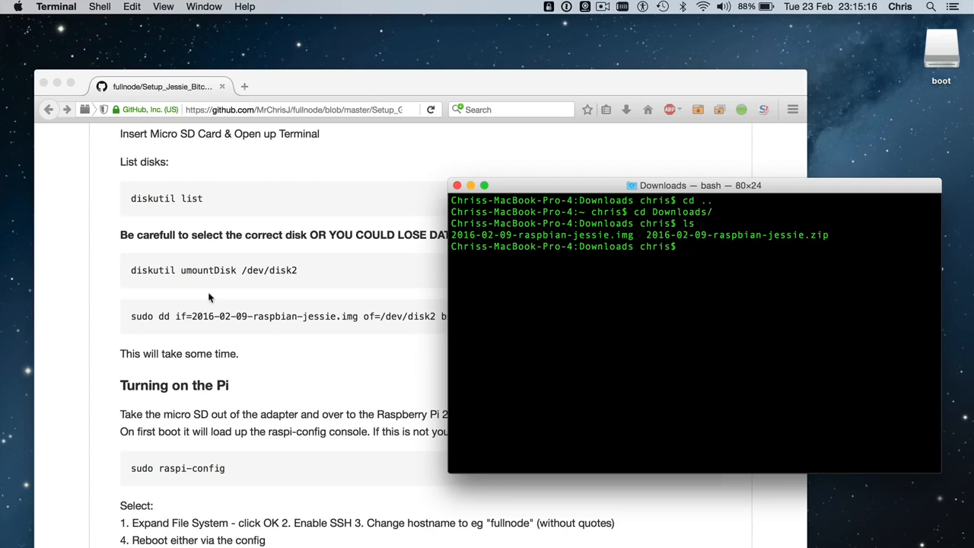
pyautogui.moveTo(227, 225)
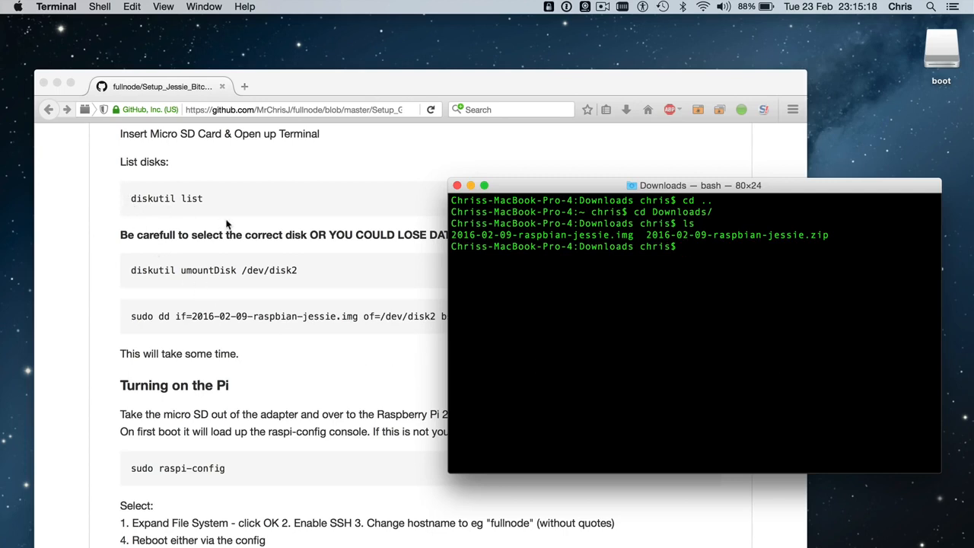
# Run diskutil list to identify the 8 GB SD card as disk3
pyautogui.write('diskutil list')
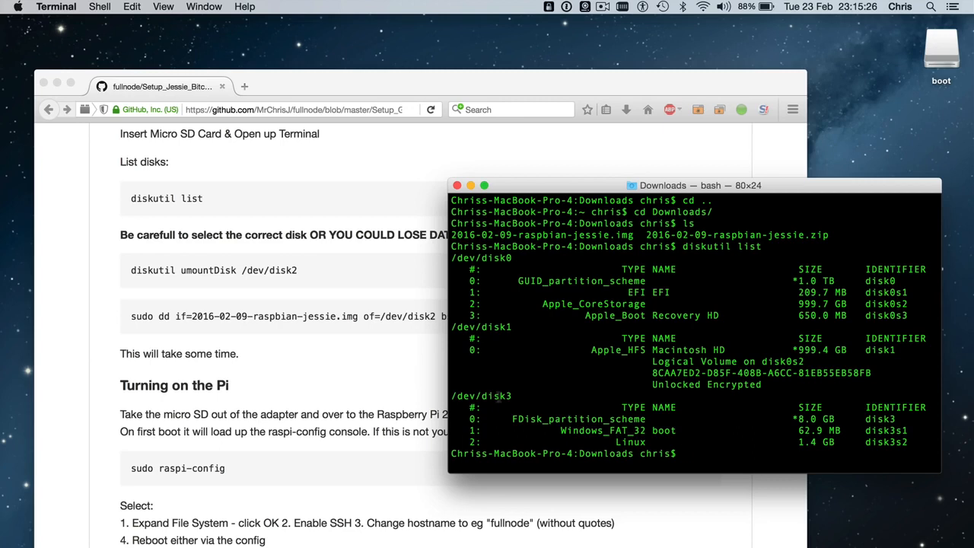
pyautogui.moveTo(300, 275)
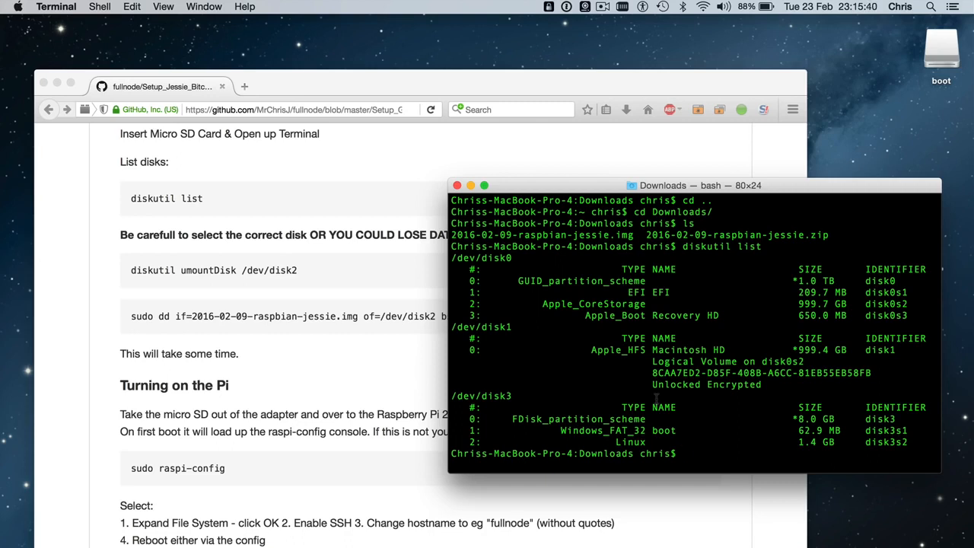
pyautogui.moveTo(607, 374)
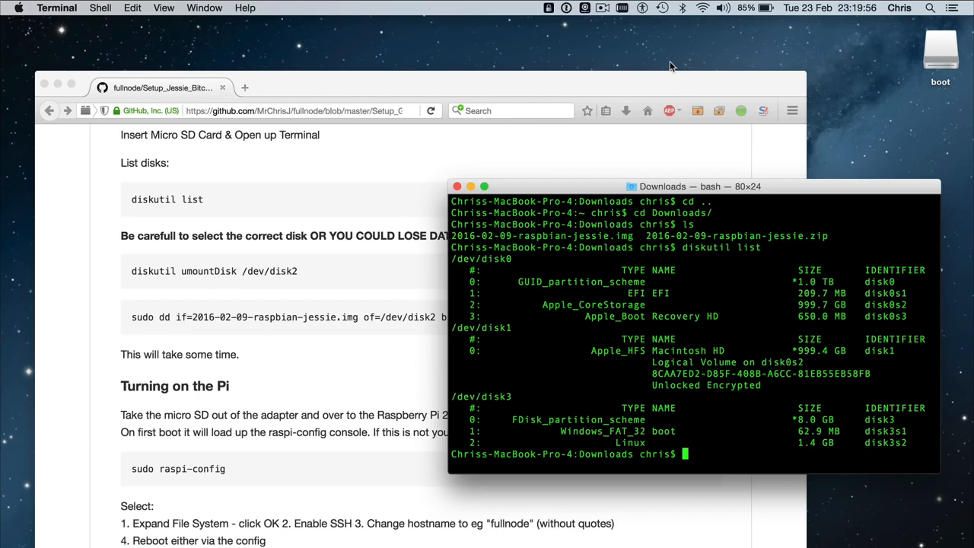
# Unmount all volumes on /dev/disk3 with diskutil unmountDisk and begin a sudo dd command
pyautogui.write('diskt')
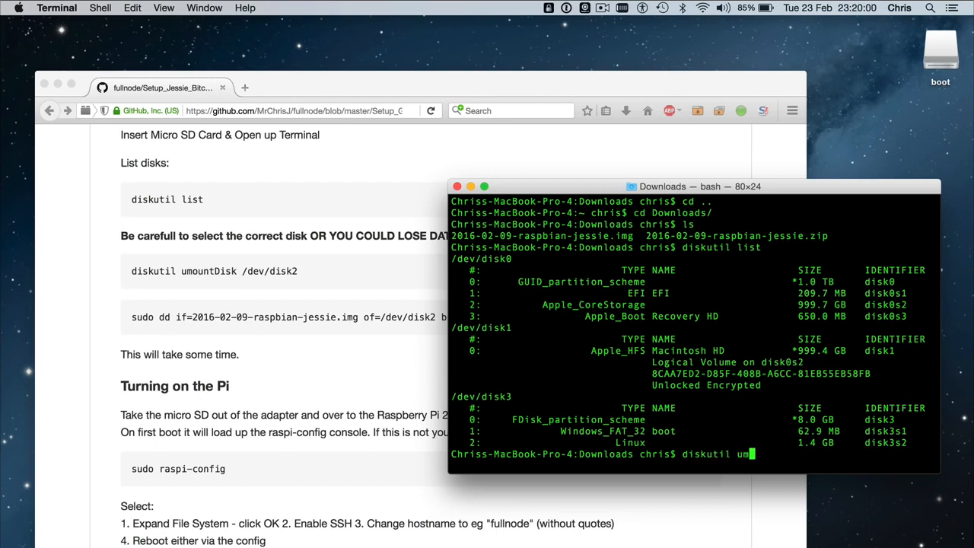
pyautogui.write('ountDisk')
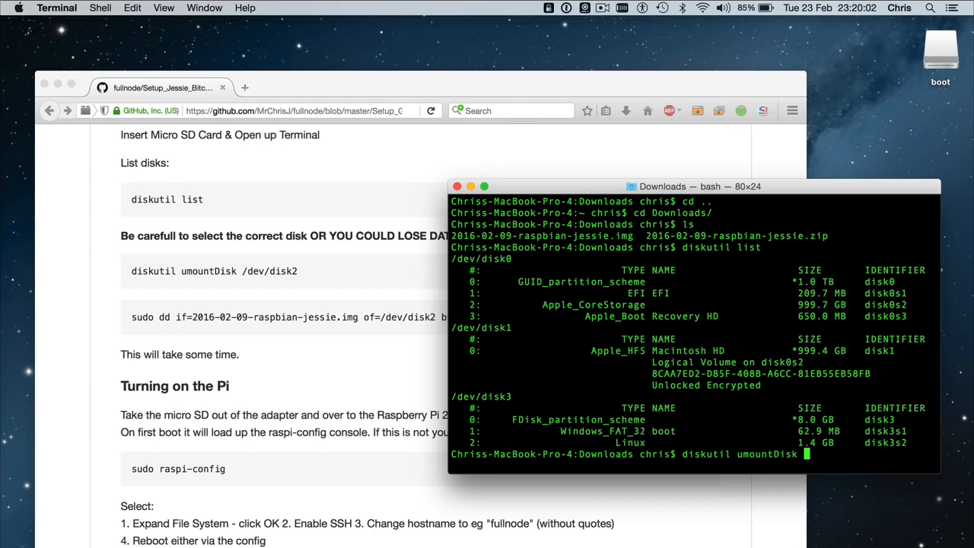
pyautogui.write('/')
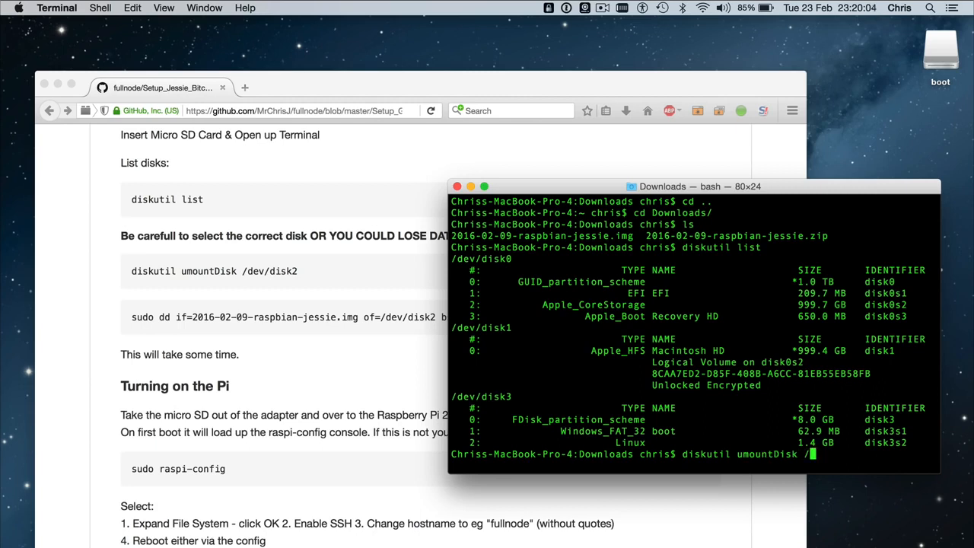
pyautogui.write('dev/')
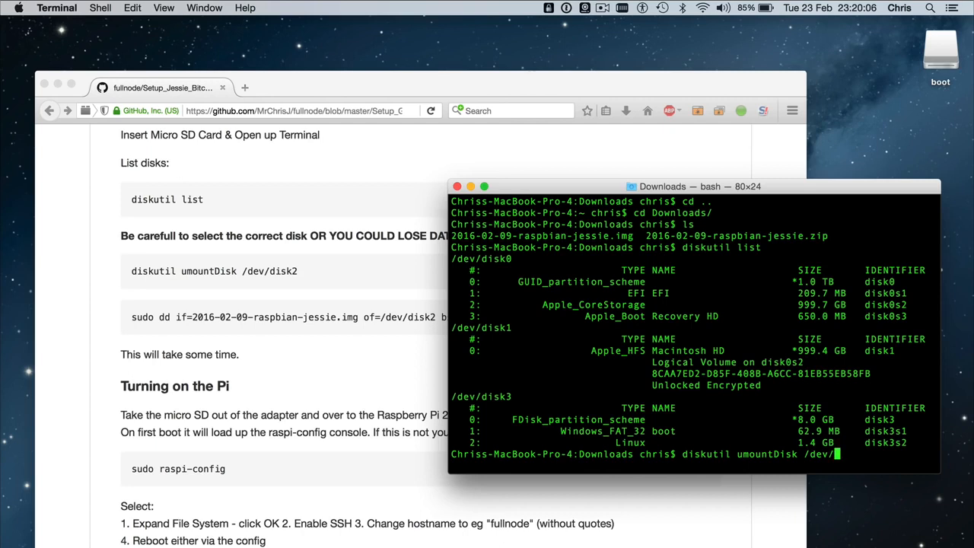
pyautogui.write('disk3')
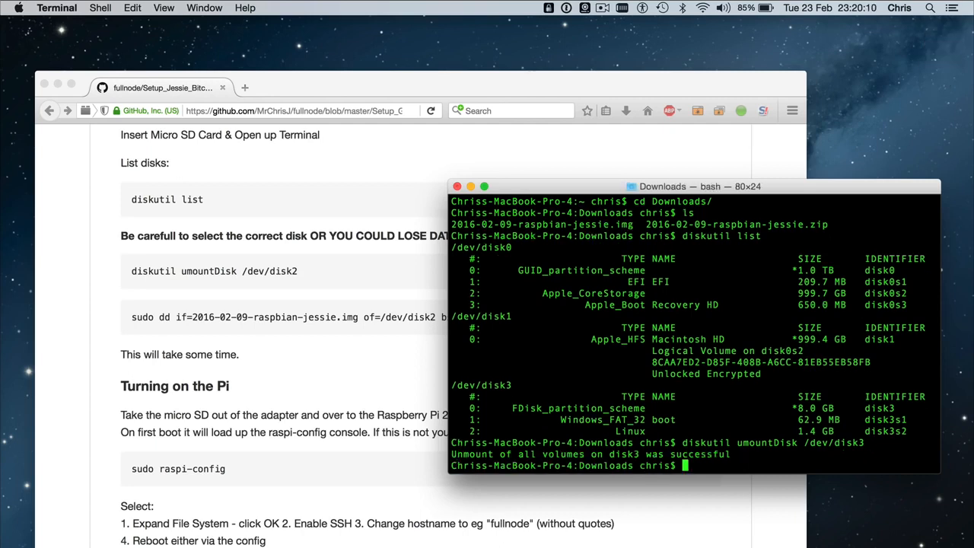
pyautogui.moveTo(339, 276)
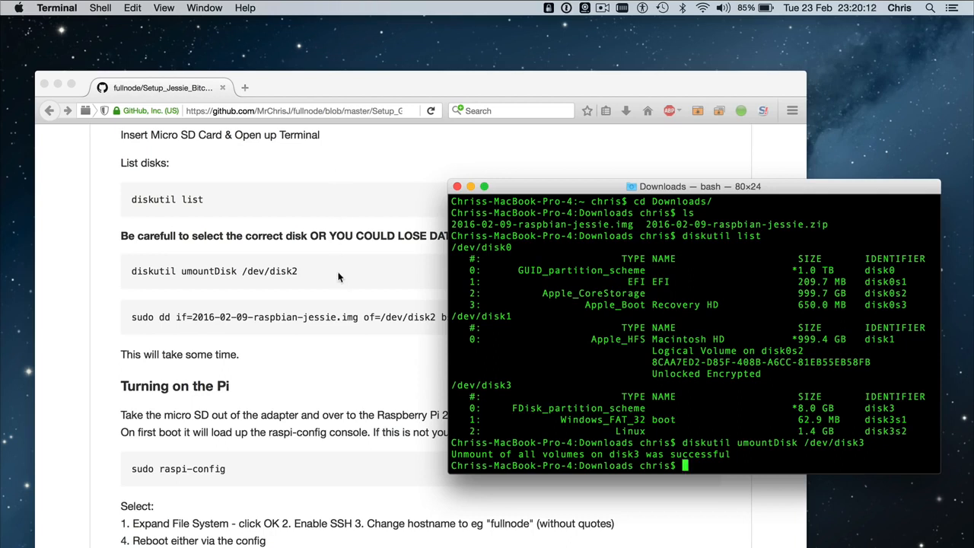
pyautogui.moveTo(311, 322)
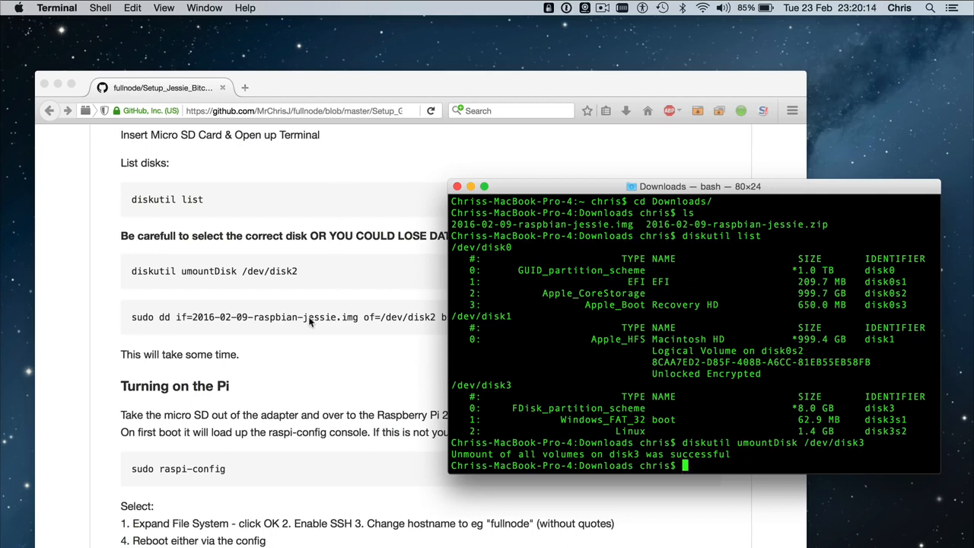
pyautogui.write('sudo dd')
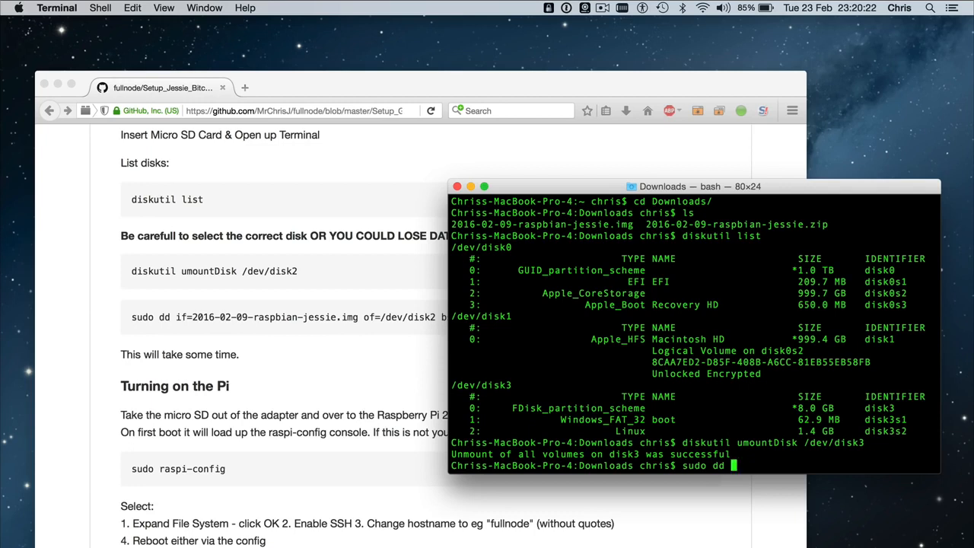
# Write 2016-02-09-raspbian-jessie.img to /dev/disk3 with bs=4096 conv=noerror,sync, then unmount disk3
pyautogui.write('if')
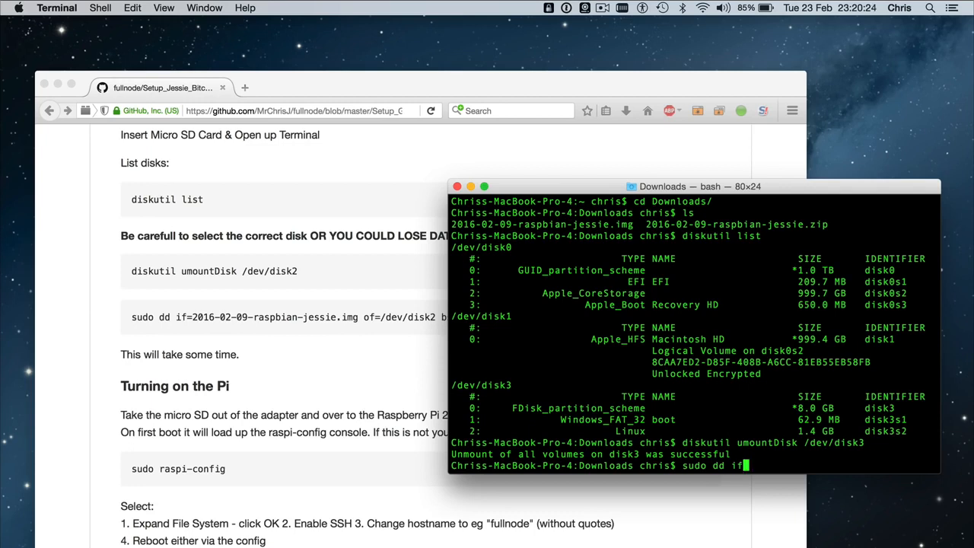
pyautogui.write('=')
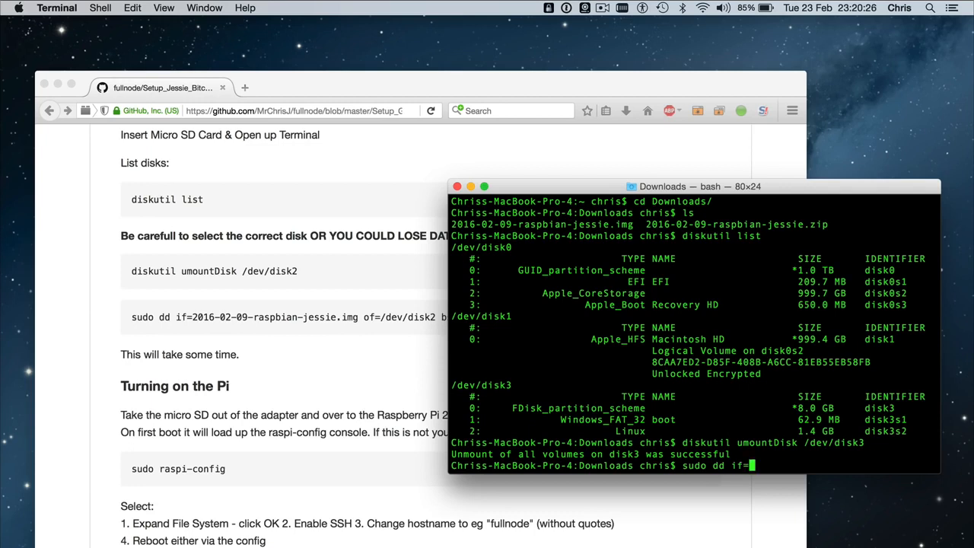
pyautogui.write('201')
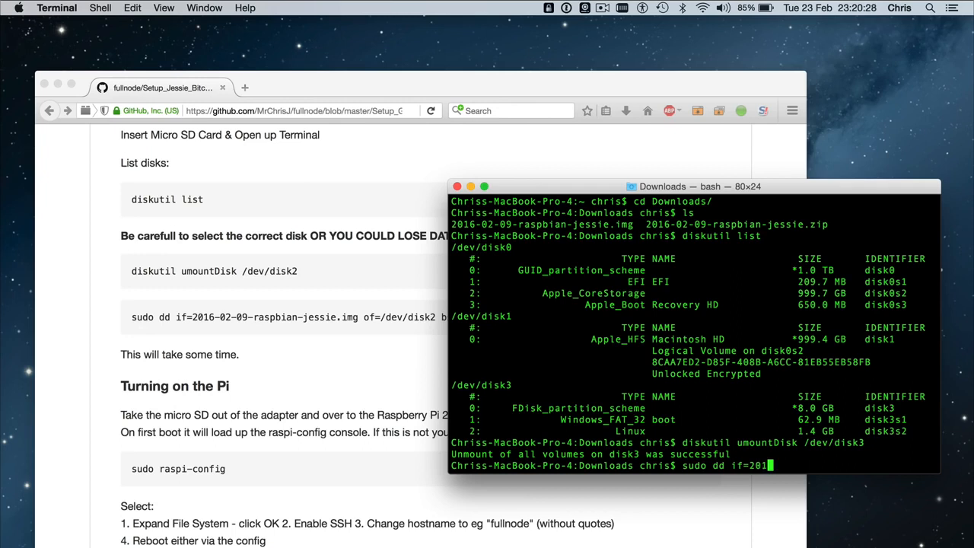
pyautogui.write('6')
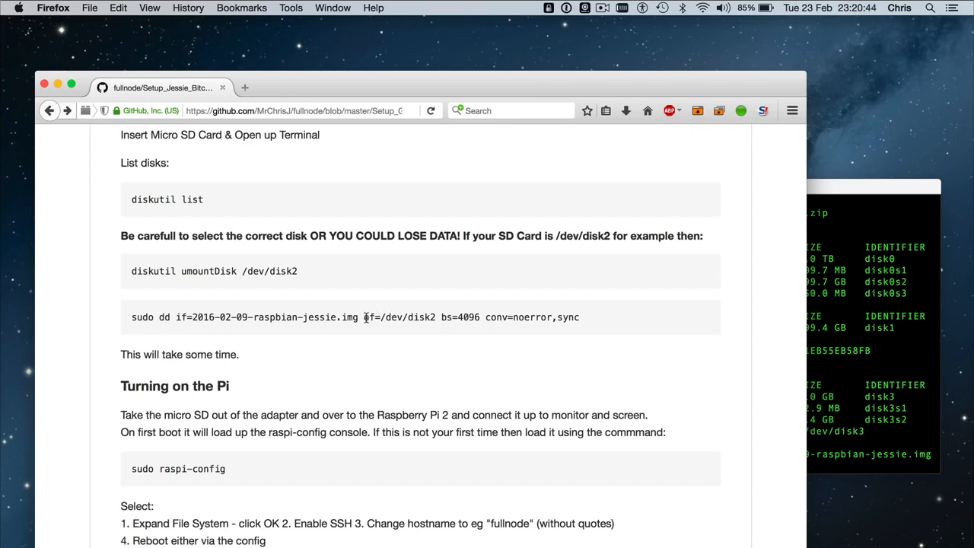
pyautogui.doubleClick(388, 317)
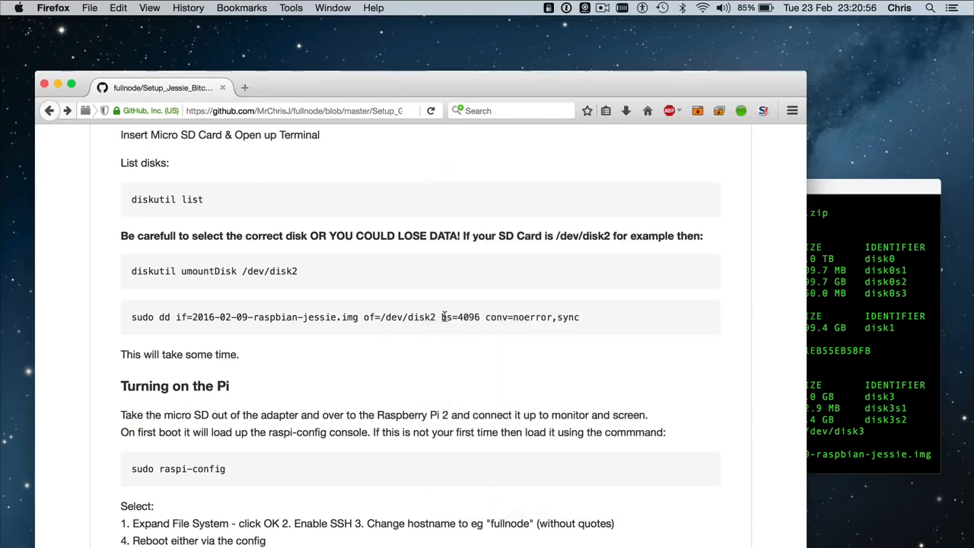
pyautogui.doubleClick(446, 317)
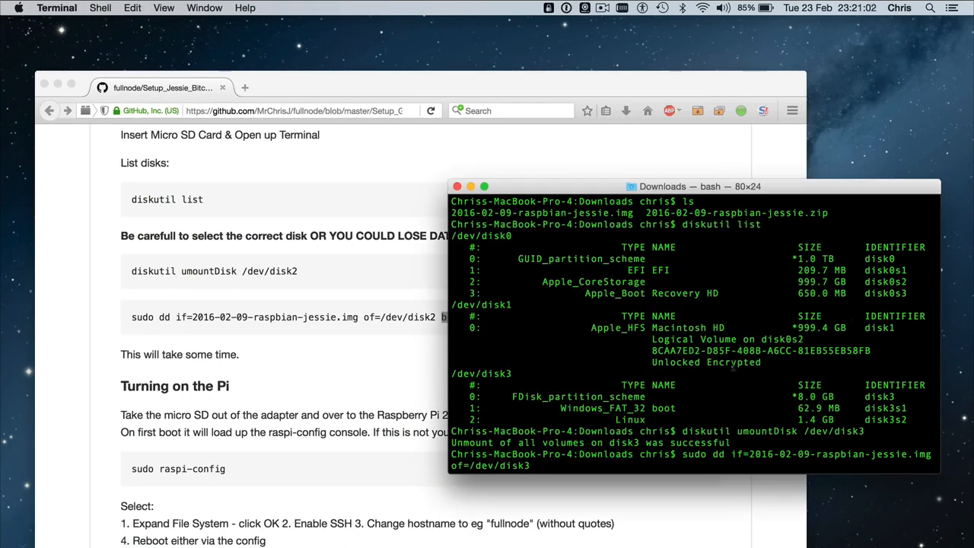
pyautogui.write('bs=4096')
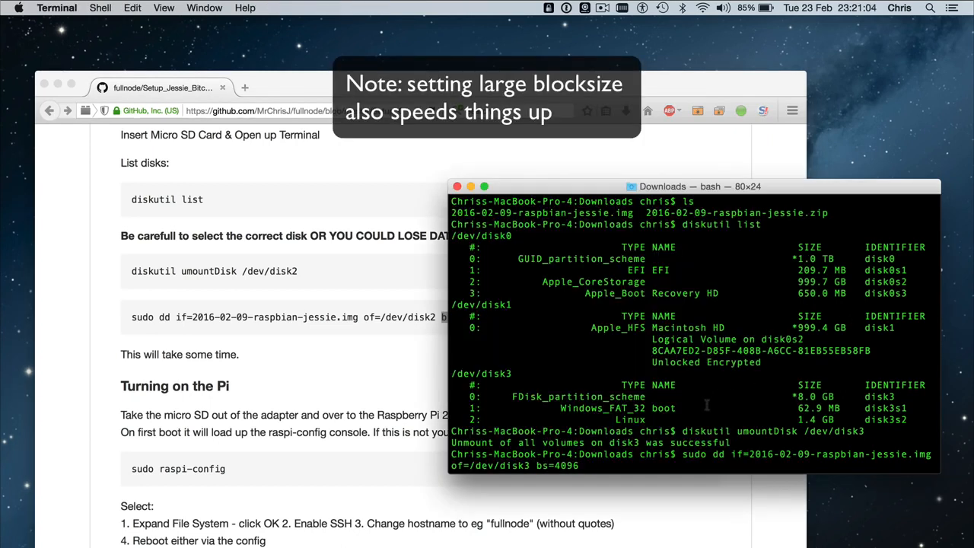
pyautogui.click(327, 224)
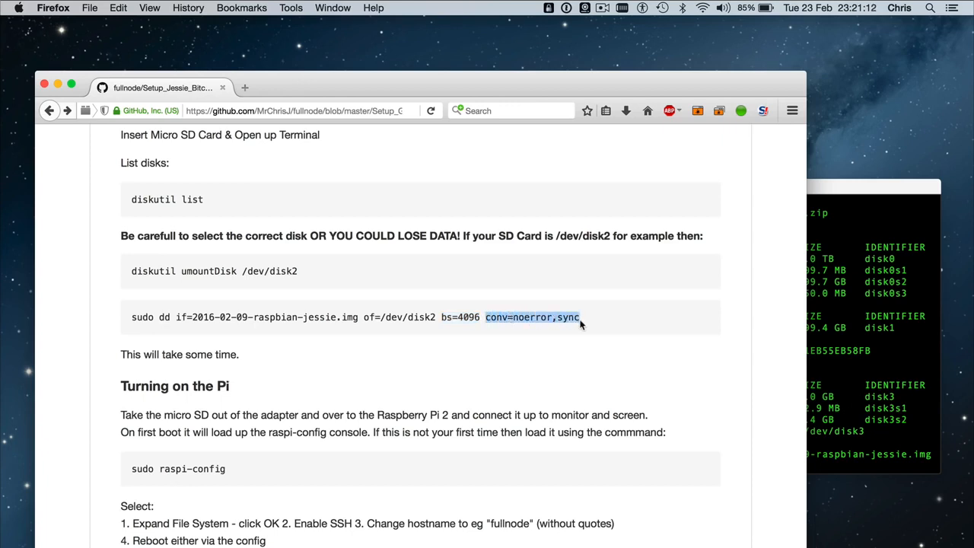
pyautogui.moveTo(867, 319)
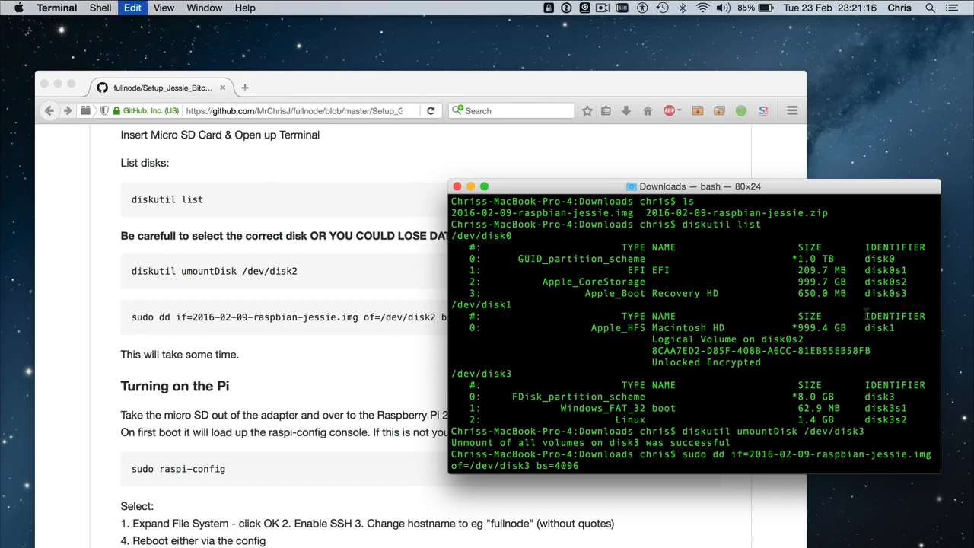
pyautogui.write('conv=noerror,sync')
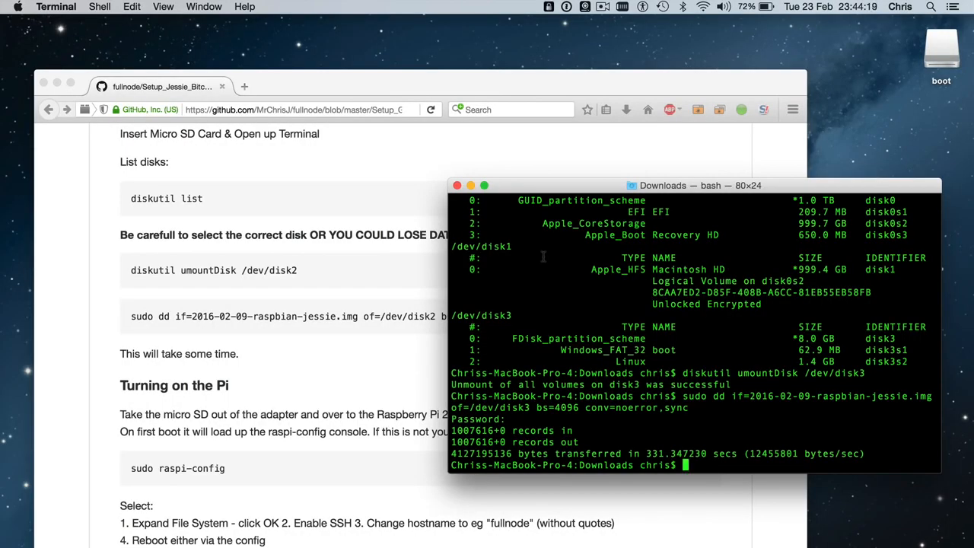
pyautogui.write('diskutil umountDisk /dev/disk3')
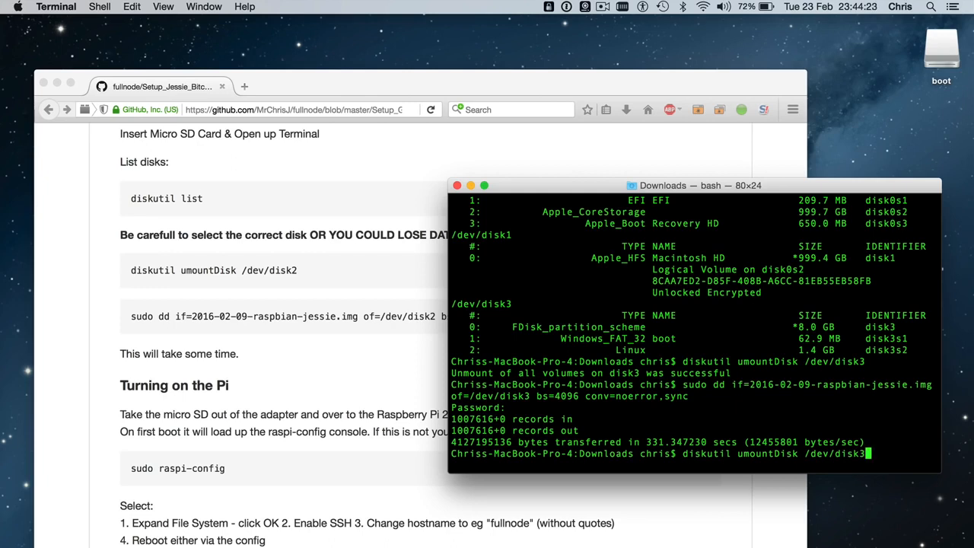
pyautogui.press('Return')
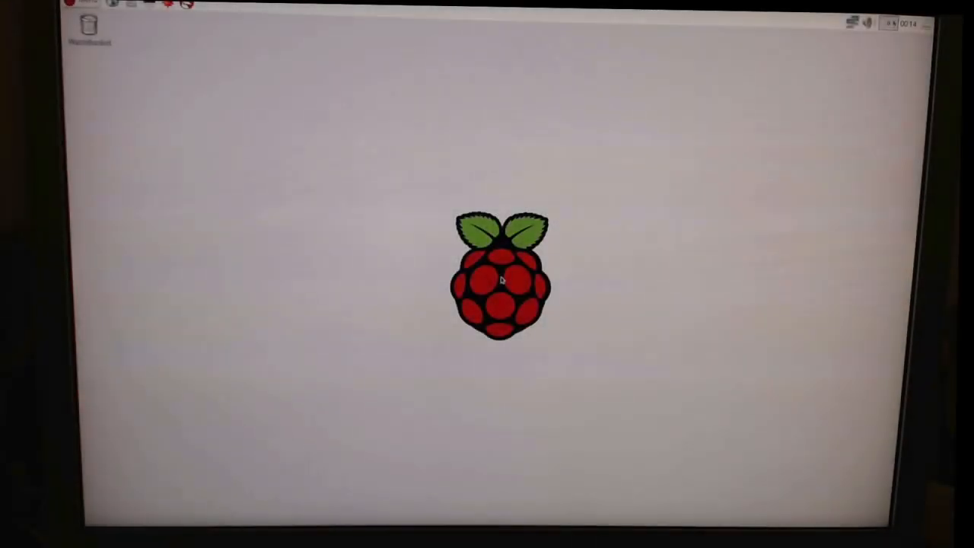
pyautogui.moveTo(164, 92)
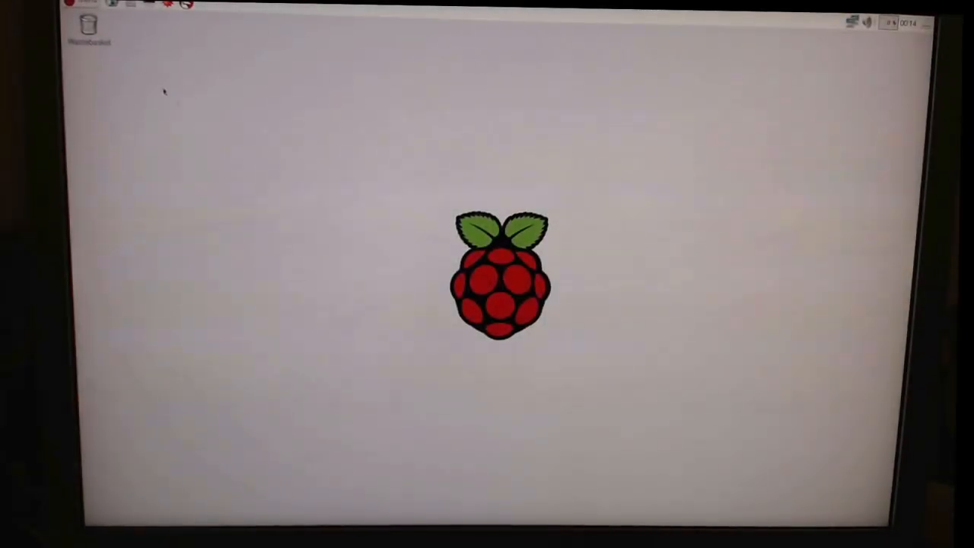
# In Raspberry Pi Configuration, expand the filesystem to fill the SD card
pyautogui.click(80, 3)
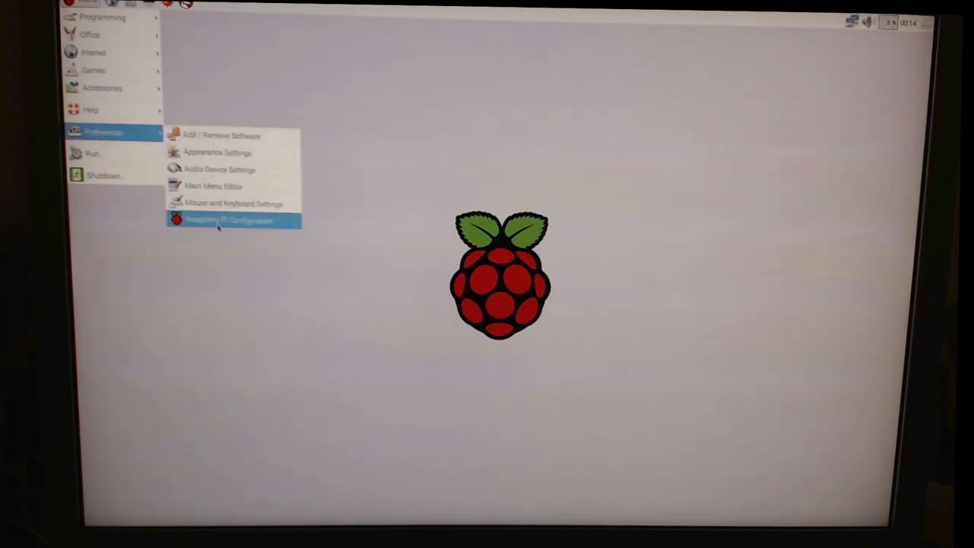
pyautogui.click(229, 220)
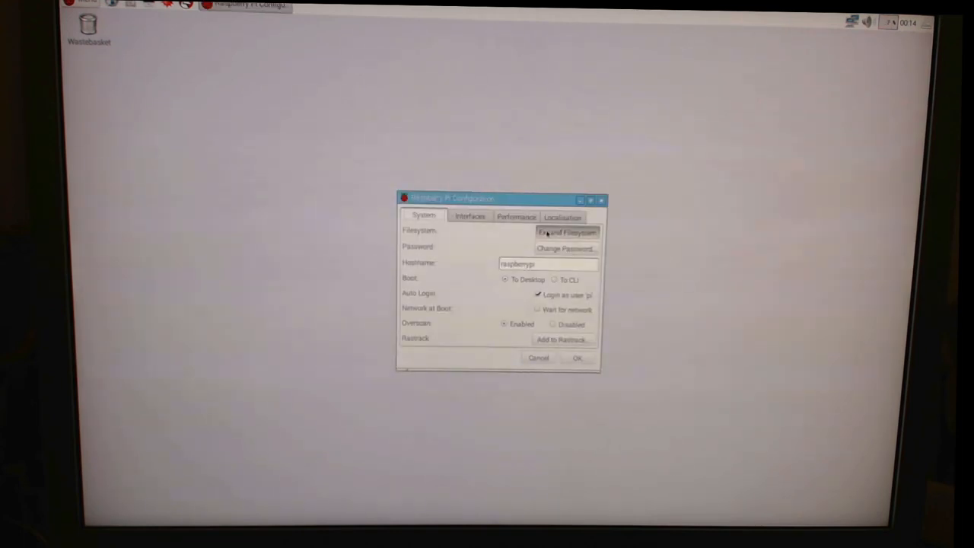
pyautogui.click(566, 232)
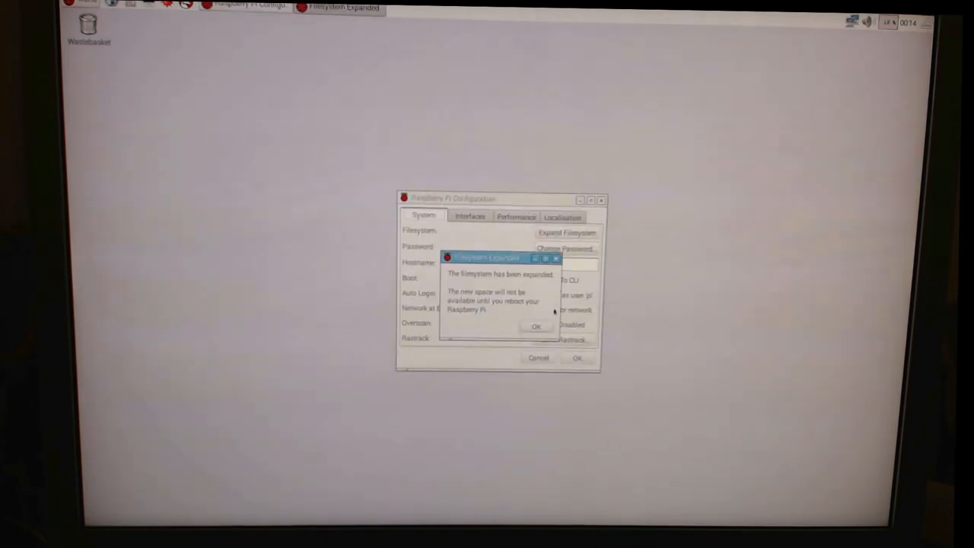
pyautogui.click(536, 326)
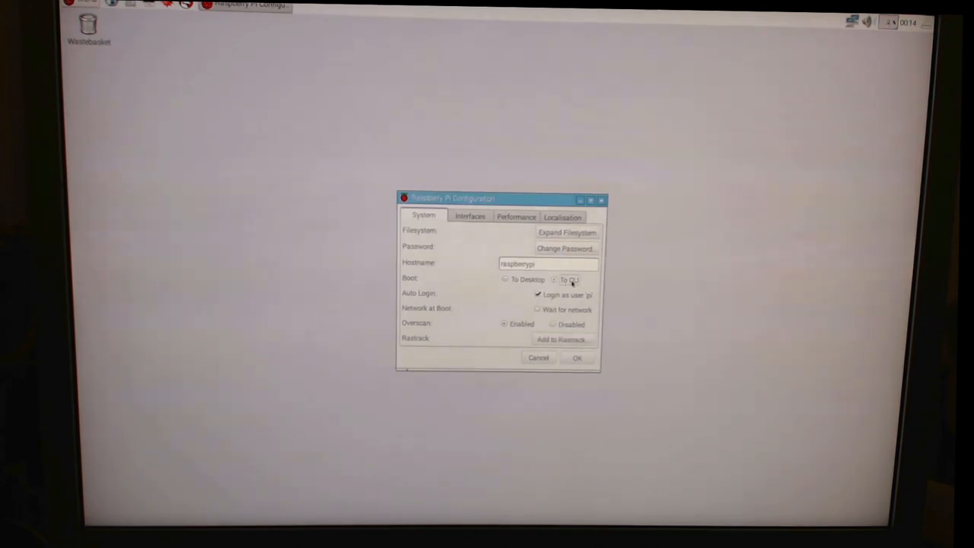
pyautogui.moveTo(567, 279)
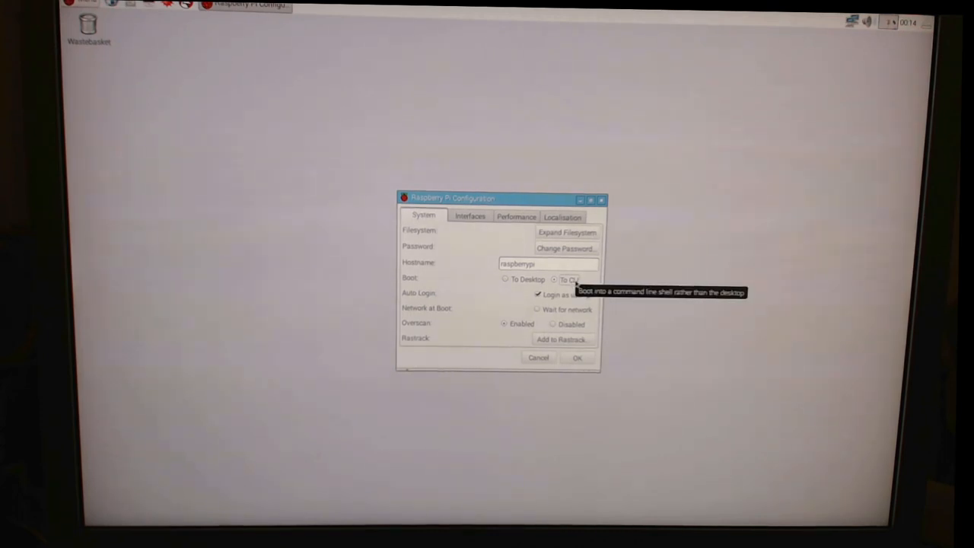
pyautogui.moveTo(490, 279)
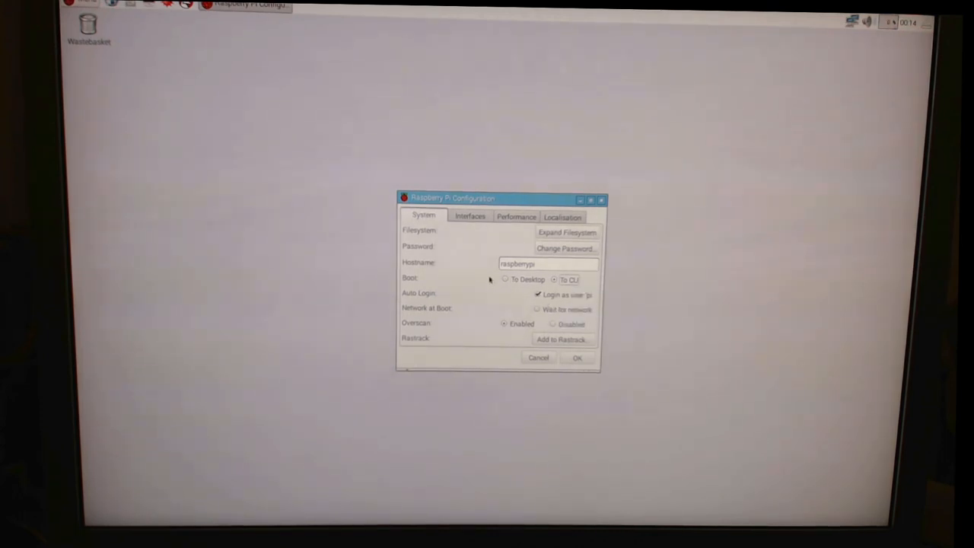
# Set overclocking to High (1000MHz) and GPU memory to 16, apply, and reboot
pyautogui.click(470, 215)
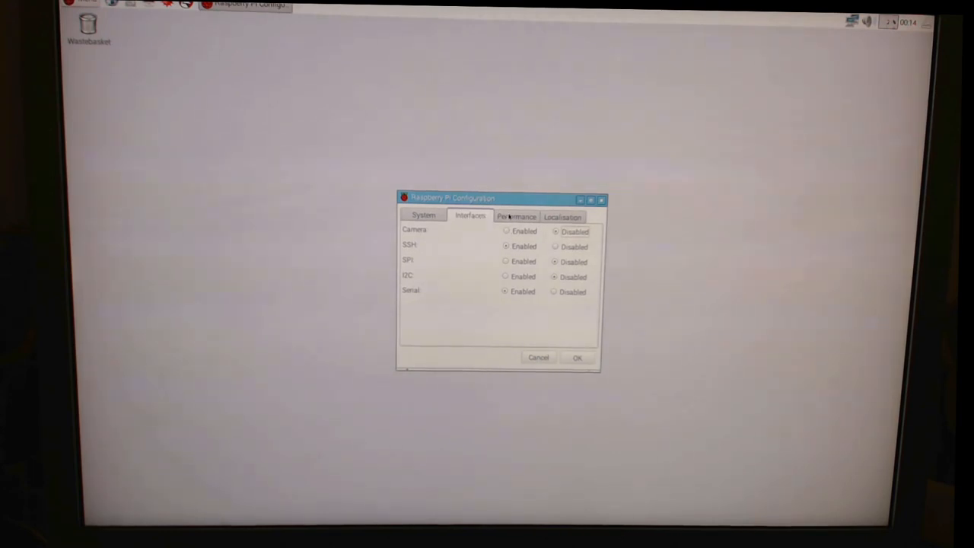
pyautogui.click(515, 215)
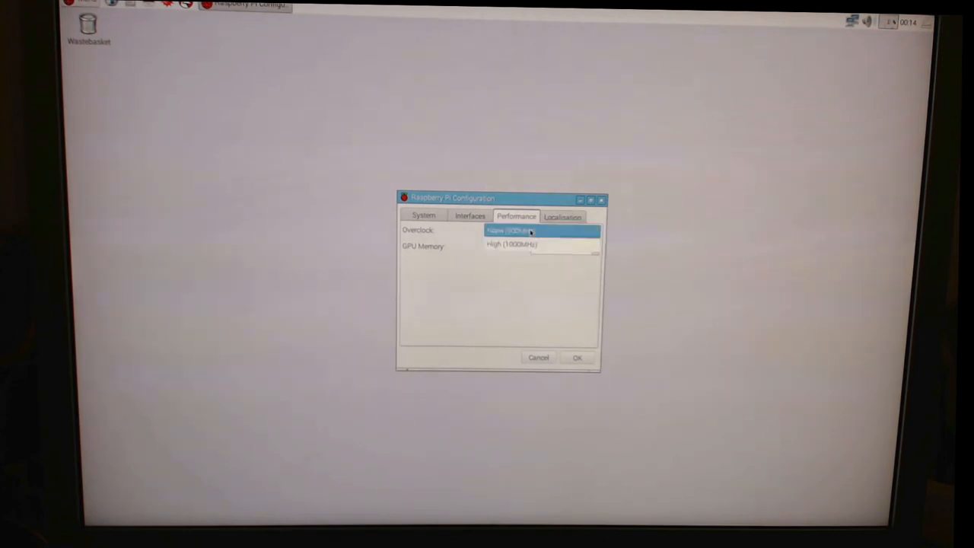
pyautogui.click(511, 244)
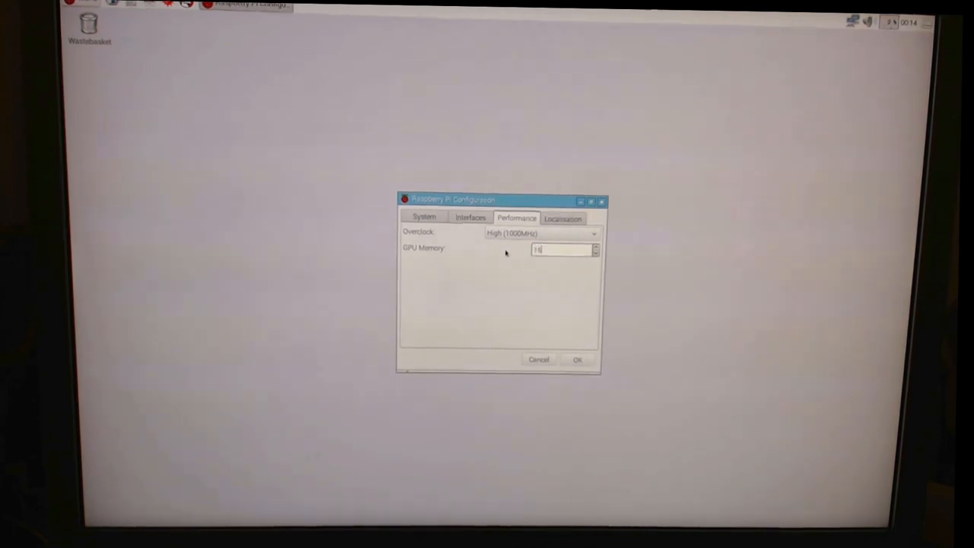
pyautogui.click(563, 217)
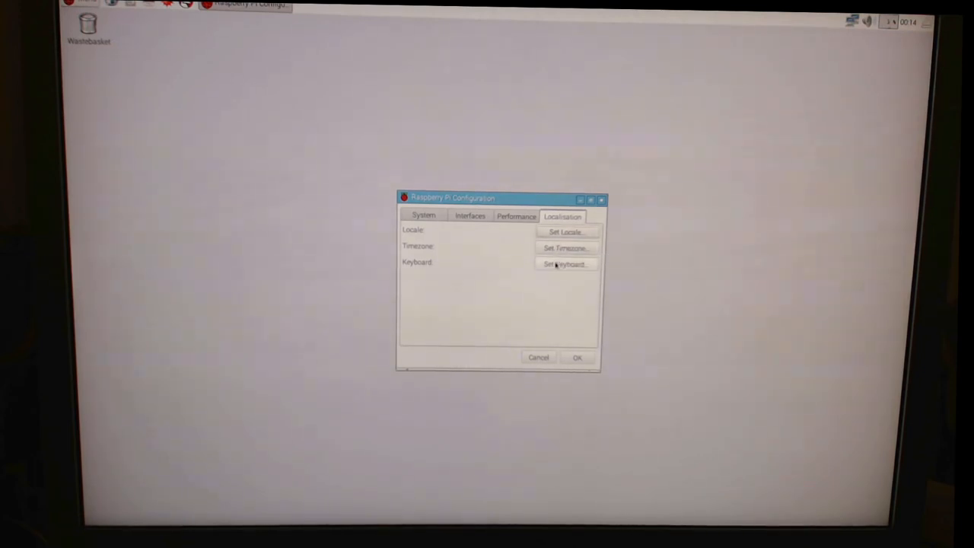
pyautogui.click(424, 216)
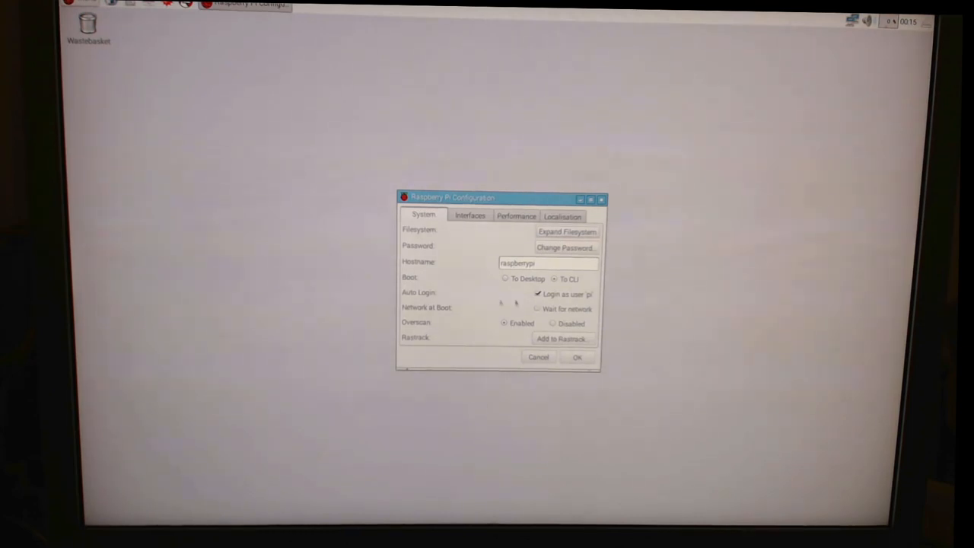
pyautogui.click(576, 358)
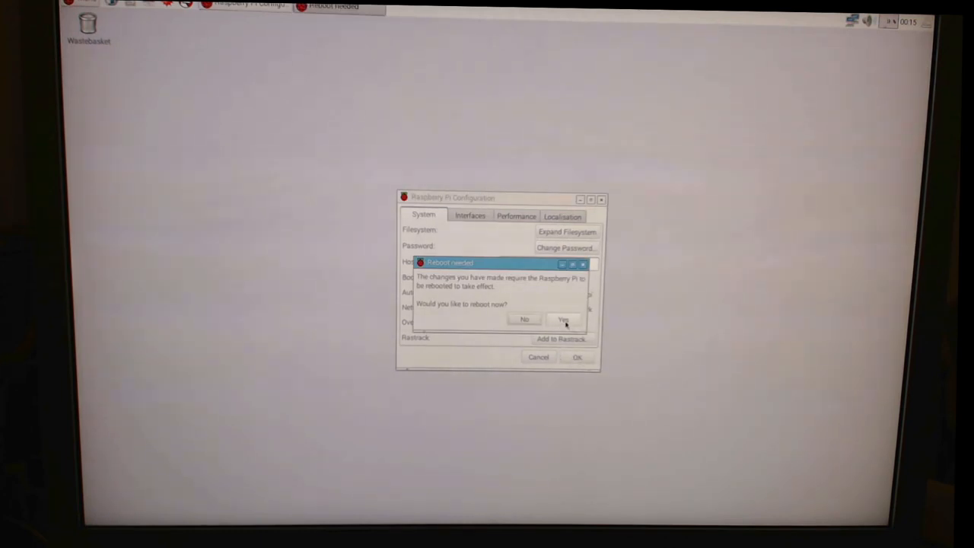
pyautogui.click(563, 319)
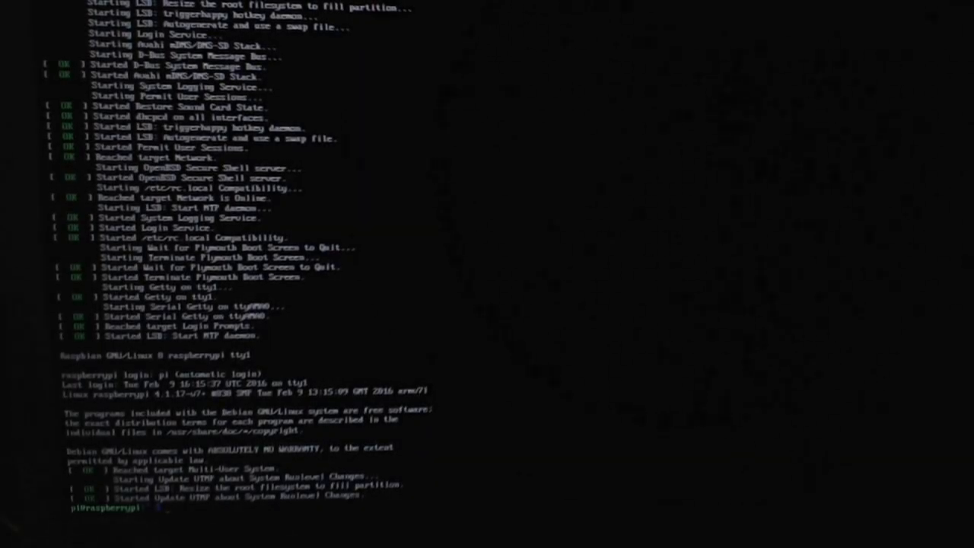
# At the console, list files and run sudo ifconfig to find the Pi's IP address
pyautogui.write('ls')
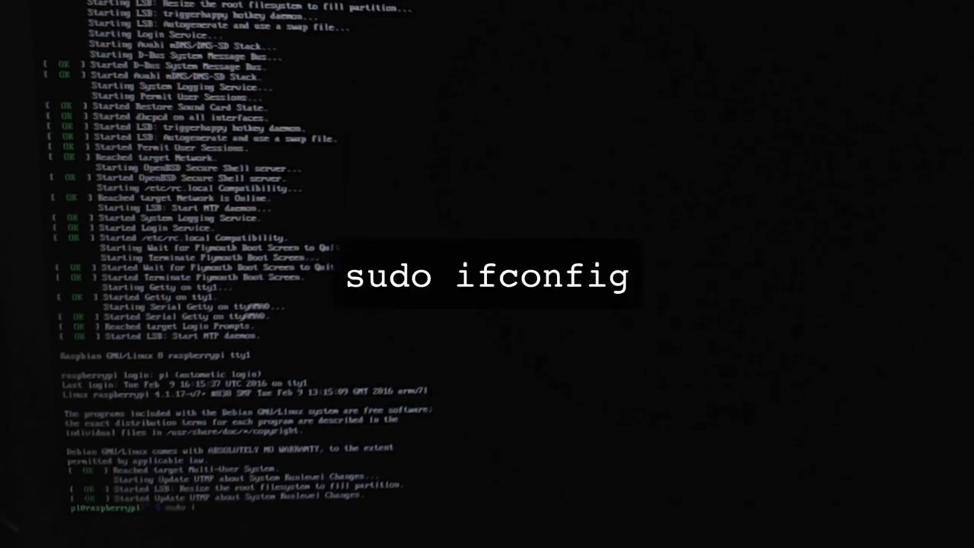
pyautogui.write('sudo ifconfig')
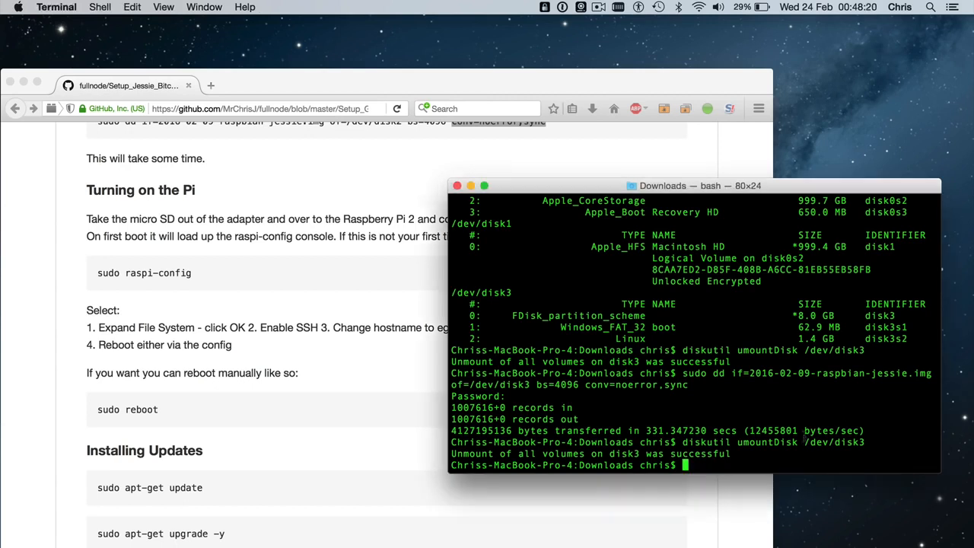
pyautogui.write('clear')
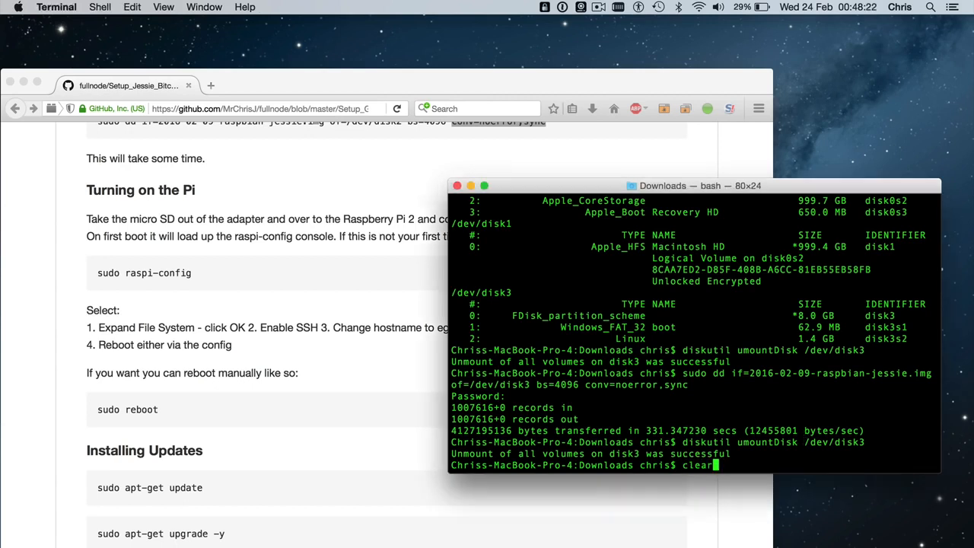
pyautogui.press('Return')
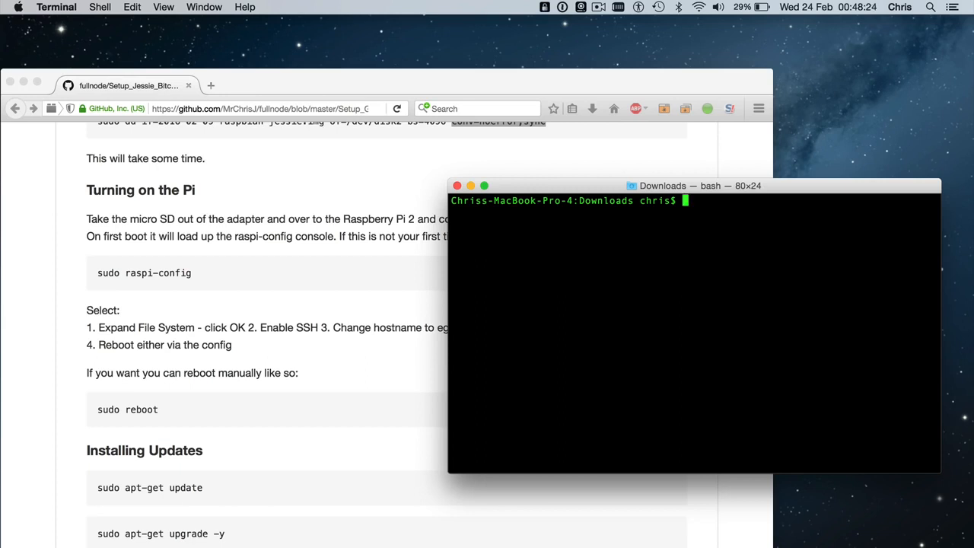
pyautogui.write('ssh')
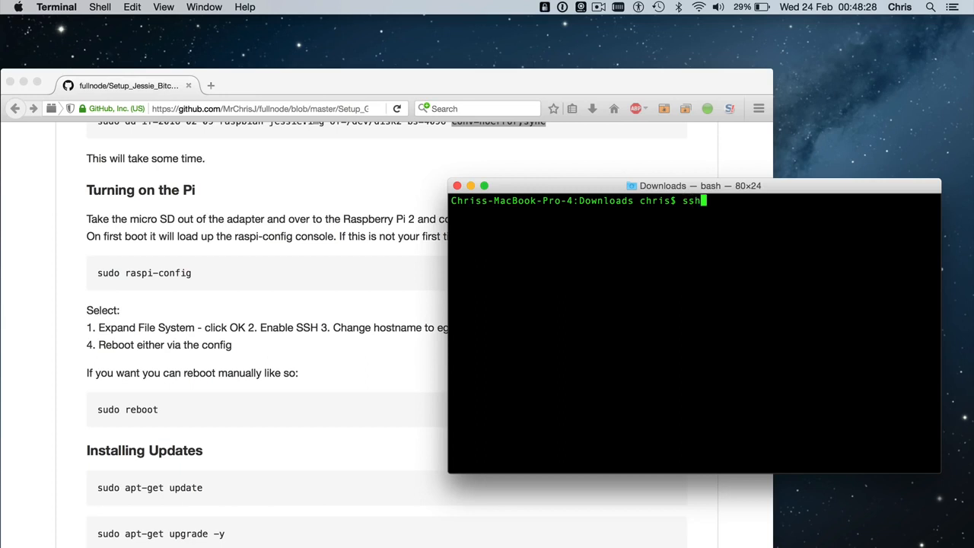
pyautogui.write('pi')
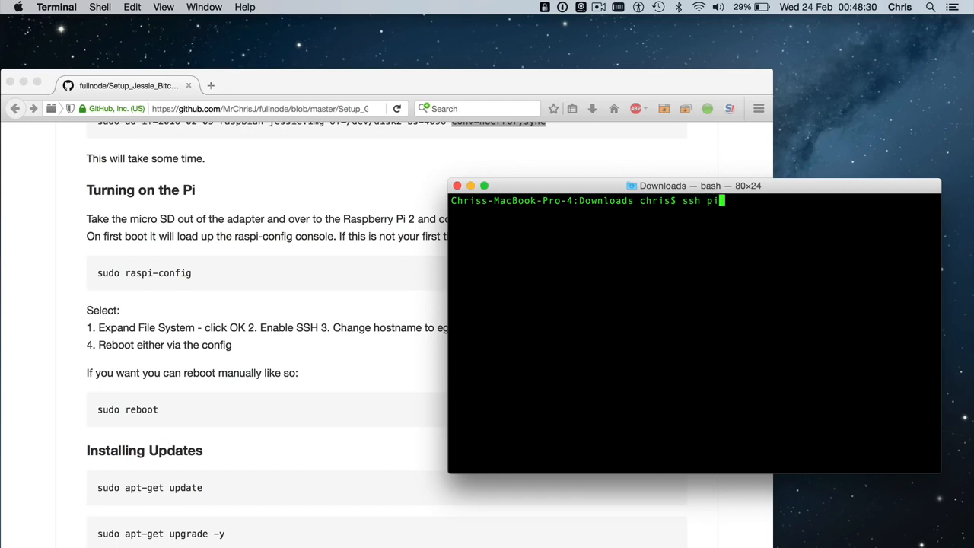
pyautogui.write('@192.168.0.2')
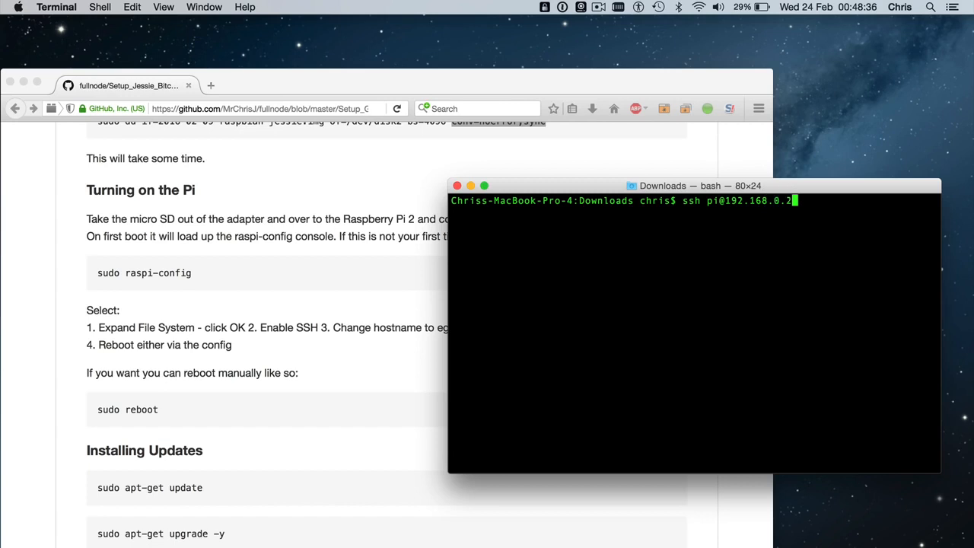
pyautogui.press('Return')
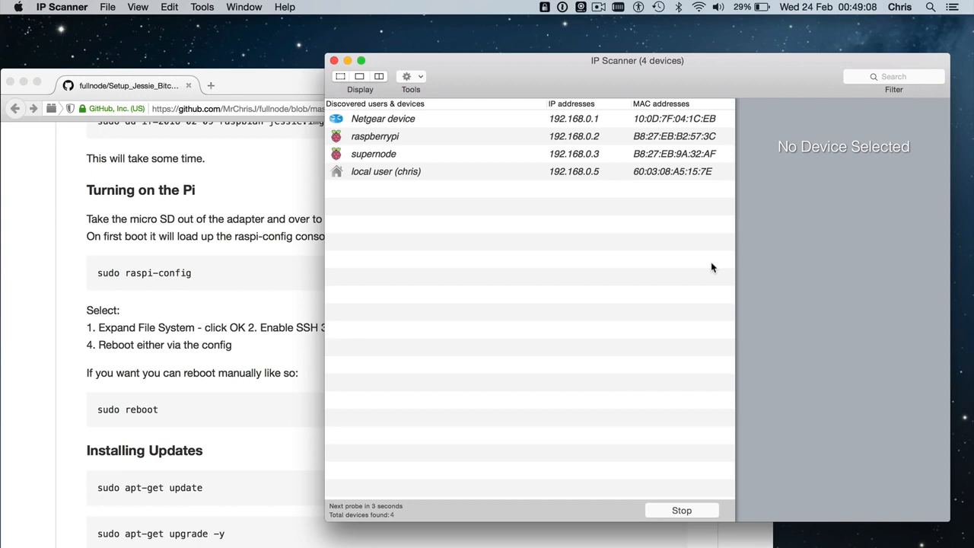
pyautogui.moveTo(541, 84)
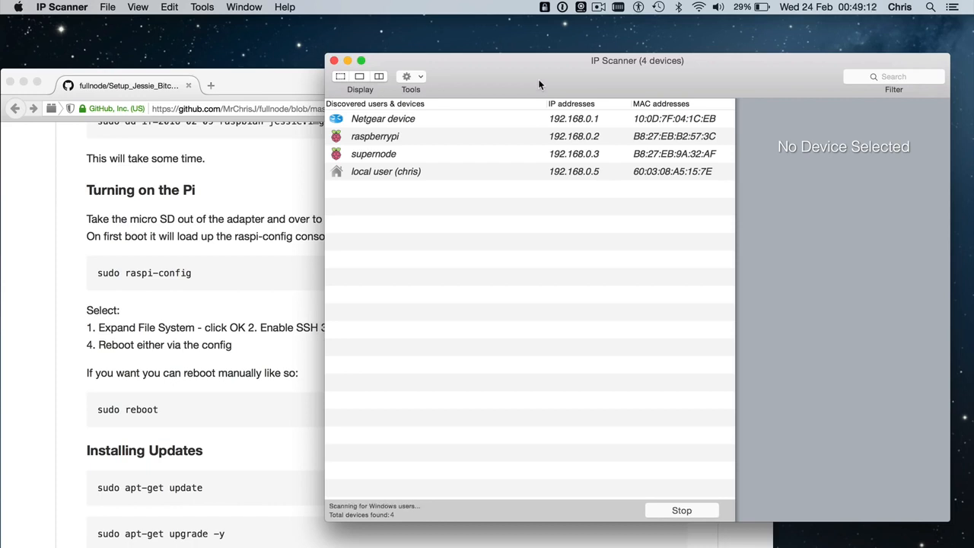
pyautogui.moveTo(509, 170)
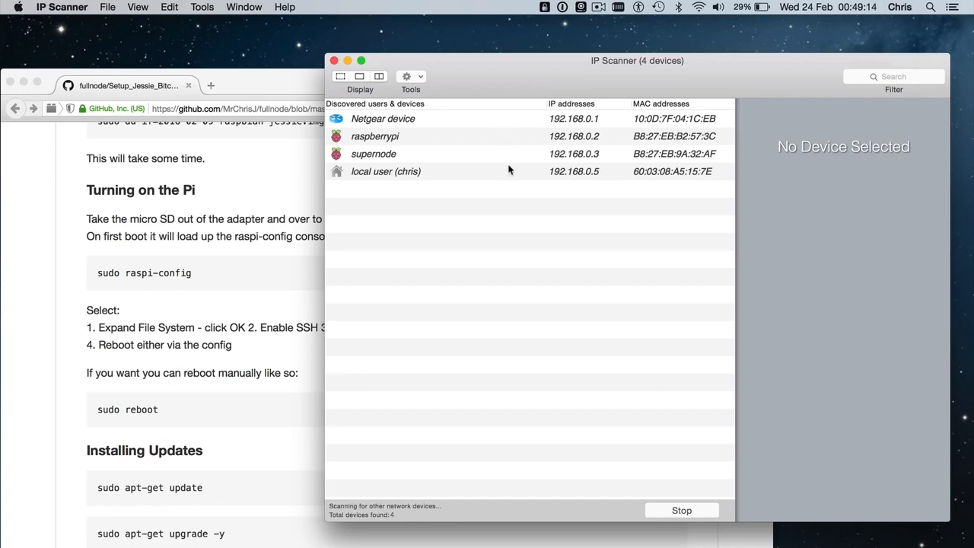
pyautogui.moveTo(468, 156)
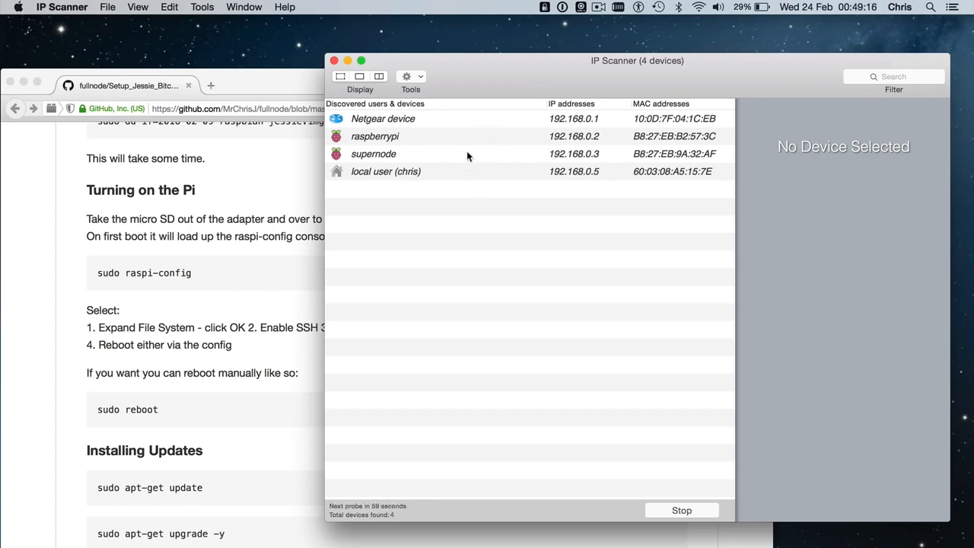
pyautogui.click(374, 137)
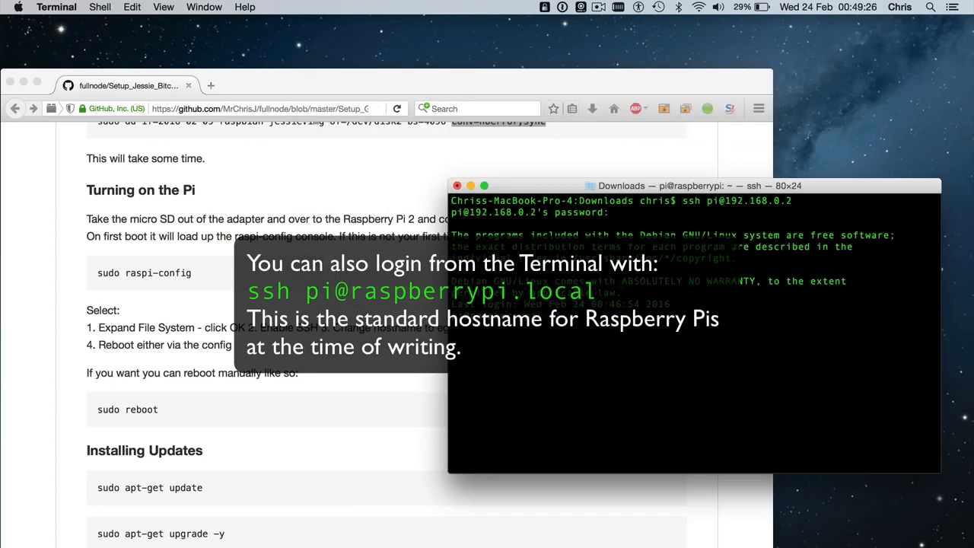
# Run sudo raspi-config, set the Advanced Options memory split to 0, and exit to the shell
pyautogui.write('sudo')
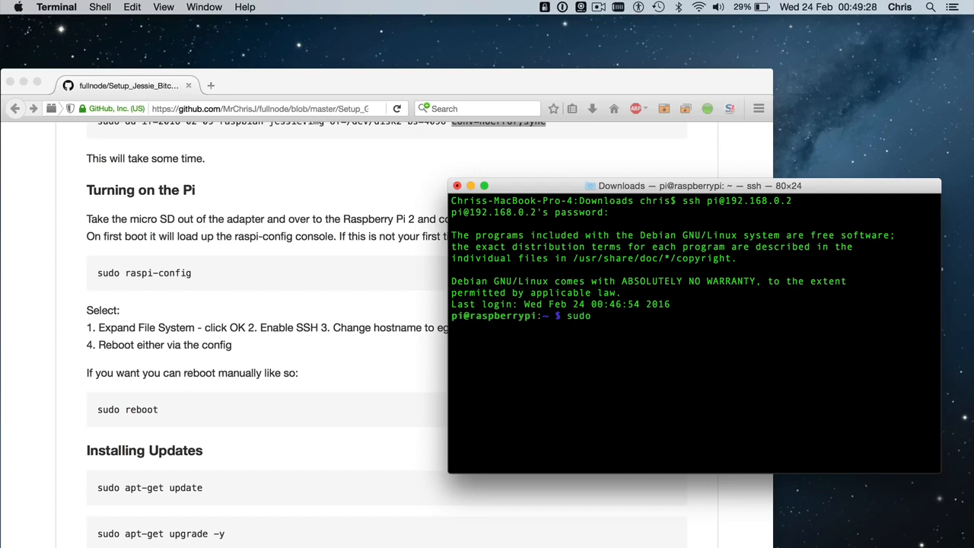
pyautogui.write('raspi')
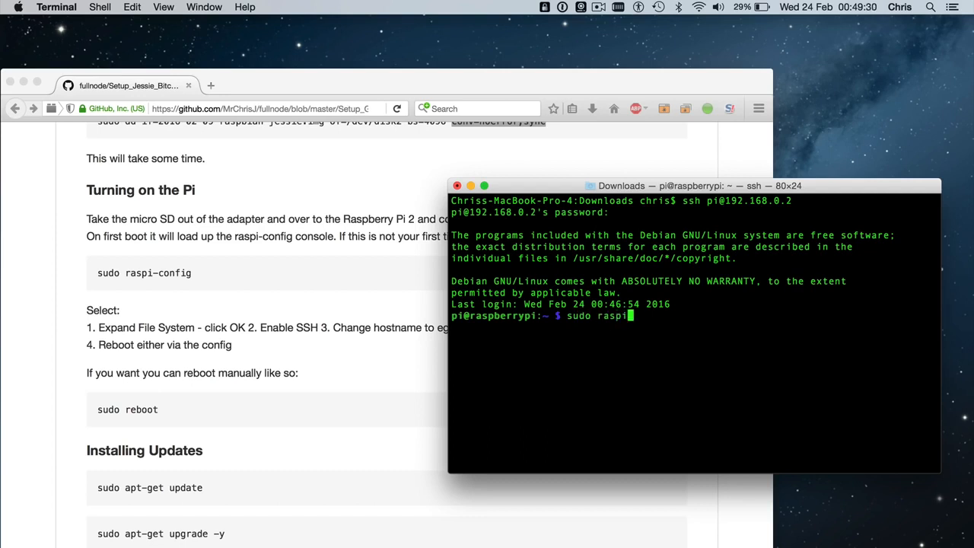
pyautogui.write('-config')
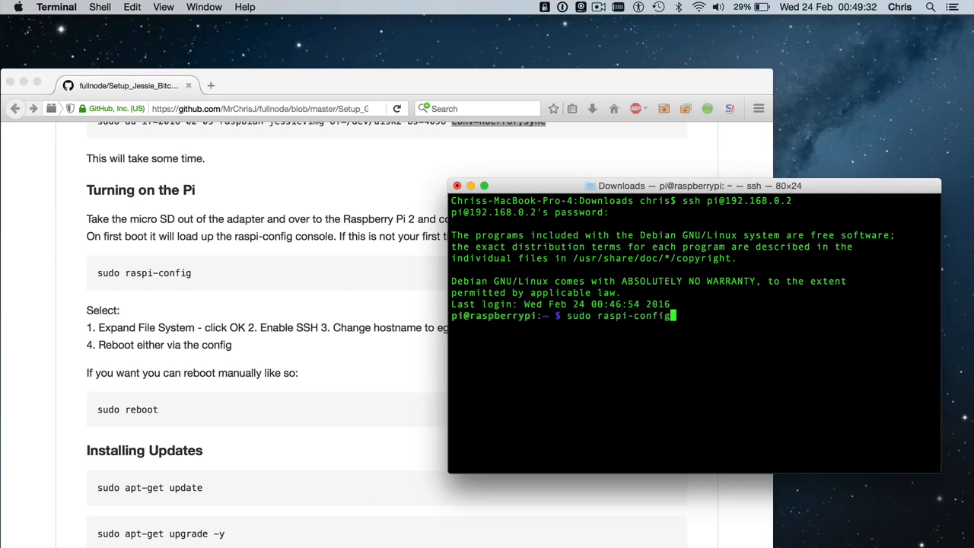
pyautogui.press('Return')
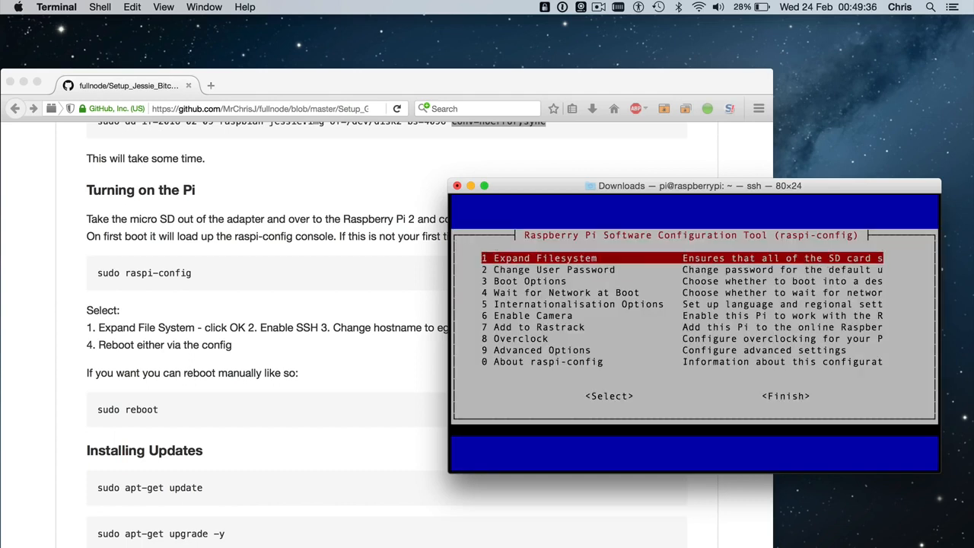
pyautogui.press('Down')
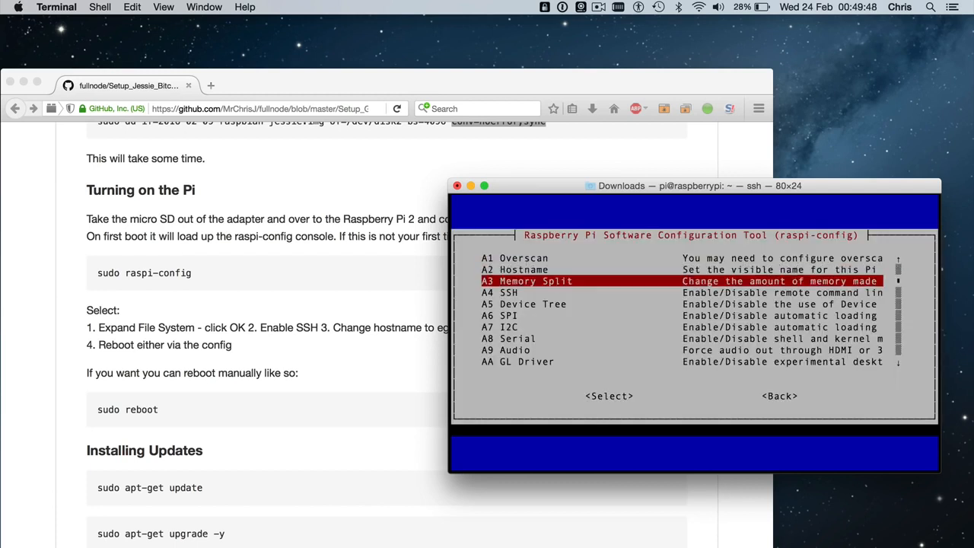
pyautogui.click(608, 396)
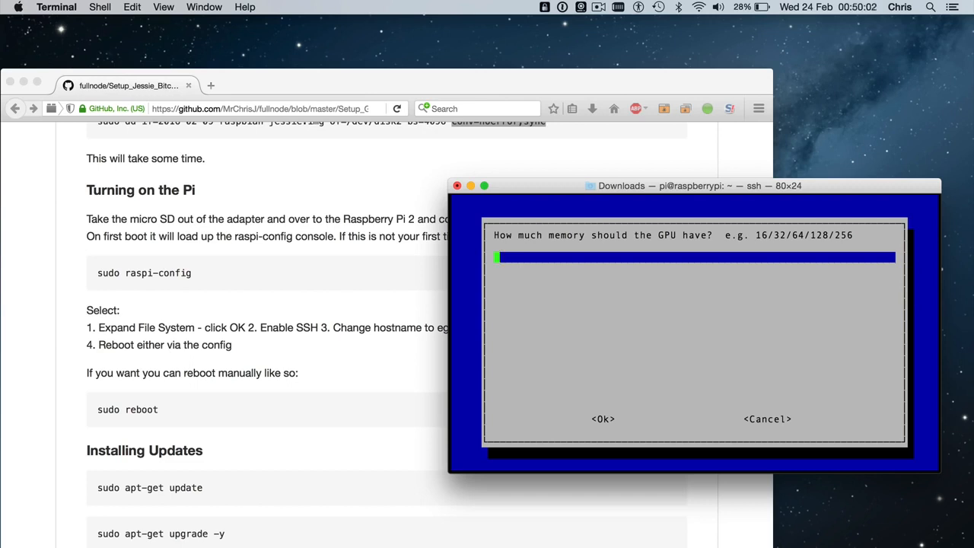
pyautogui.write('0')
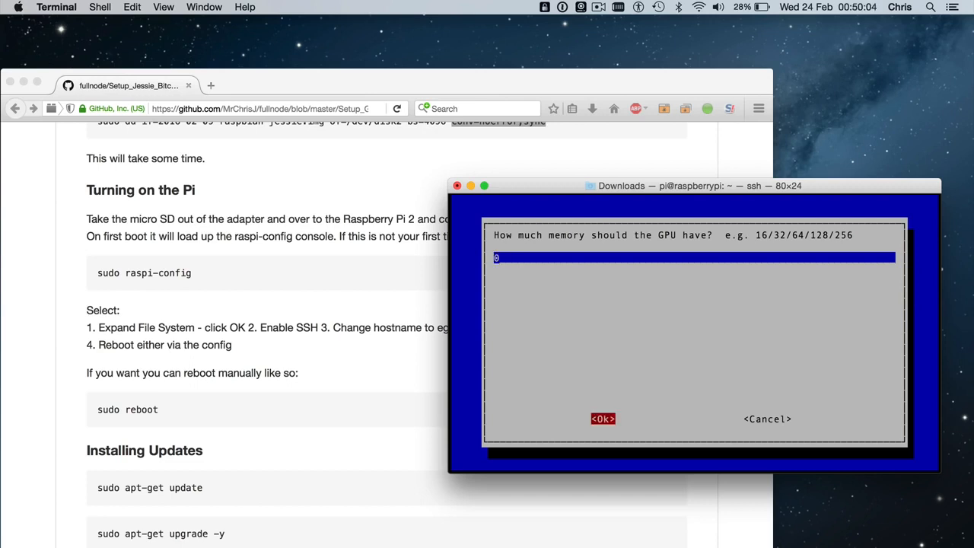
pyautogui.moveTo(816, 175)
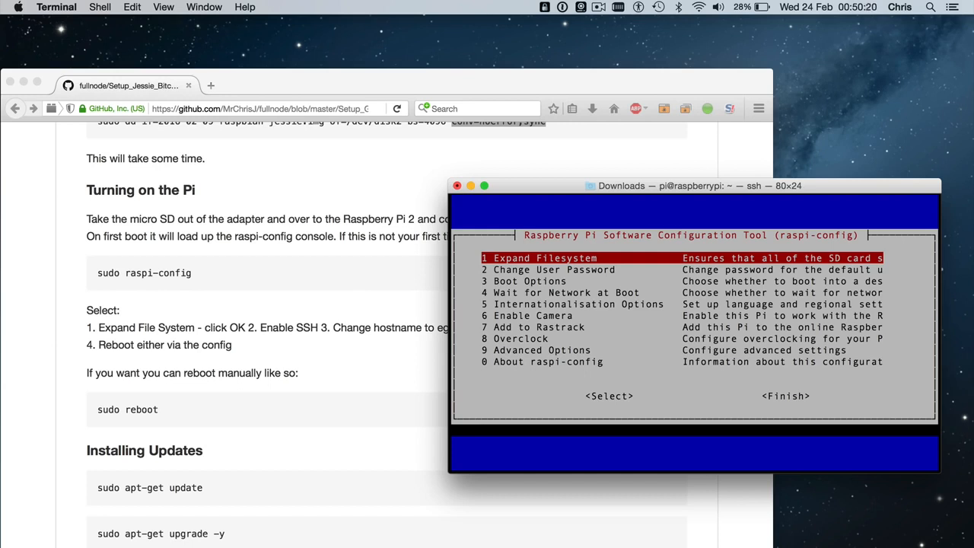
pyautogui.press('down')
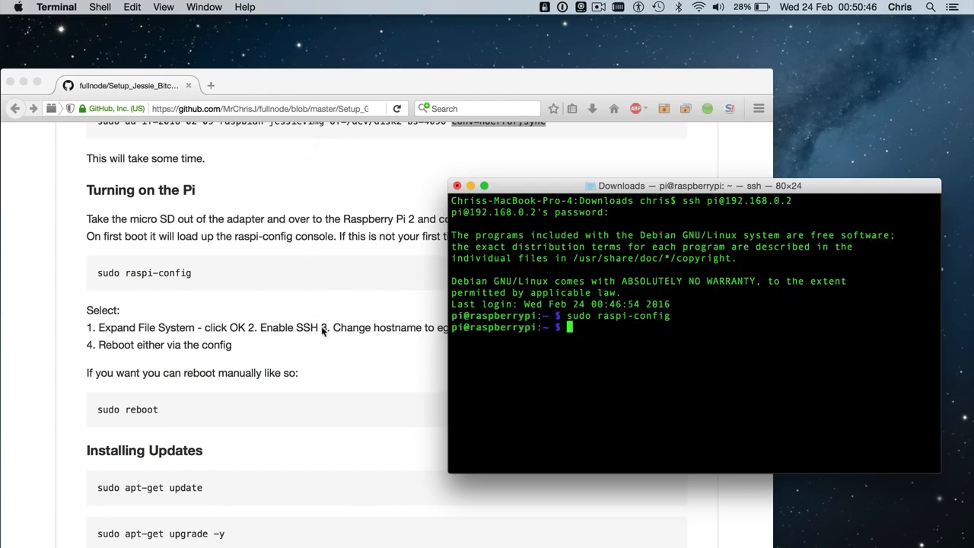
# Run sudo apt-get update with the command copied from the guide
pyautogui.scroll(-3)
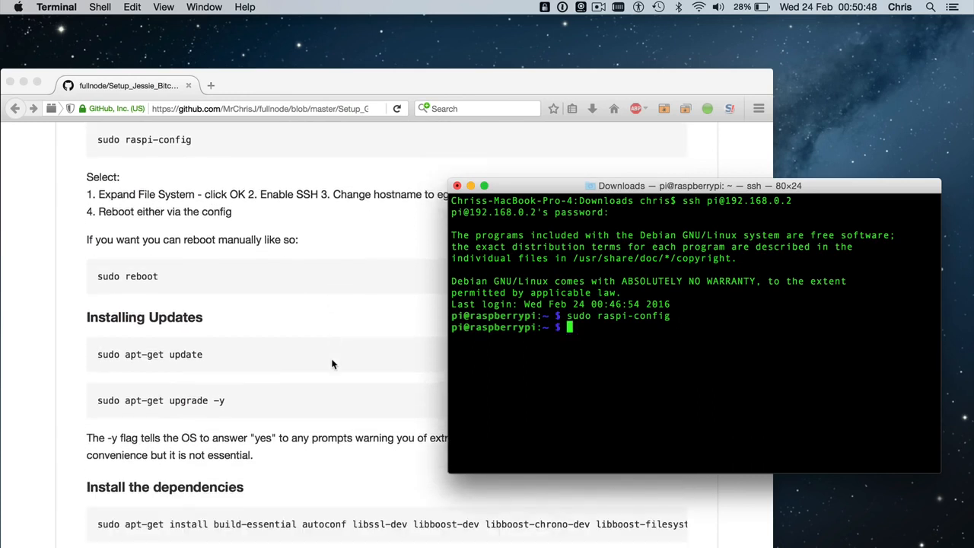
pyautogui.write('su')
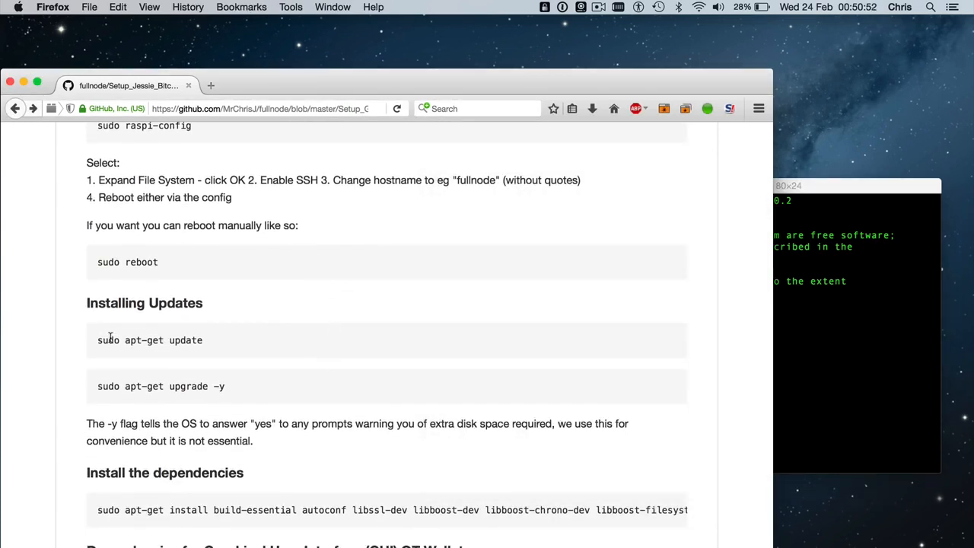
pyautogui.doubleClick(150, 341)
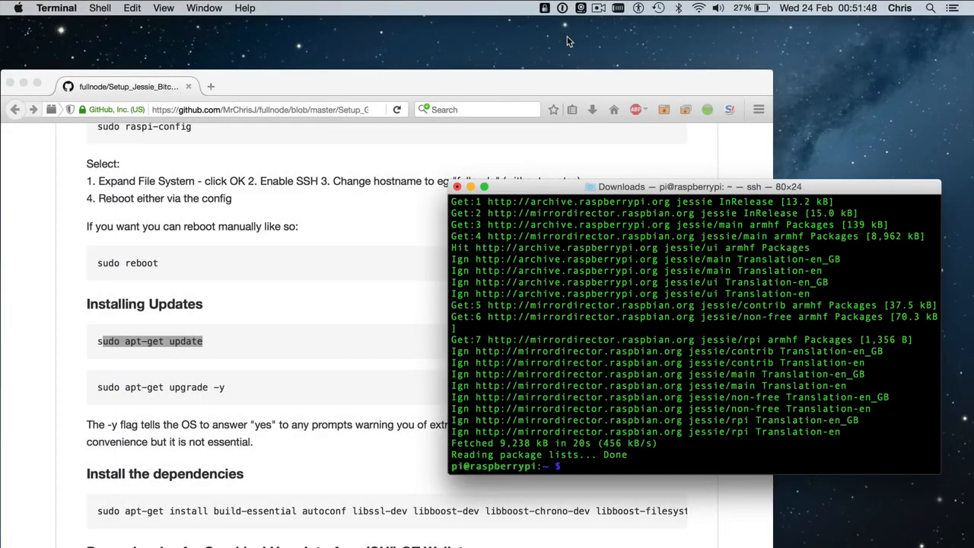
pyautogui.moveTo(438, 268)
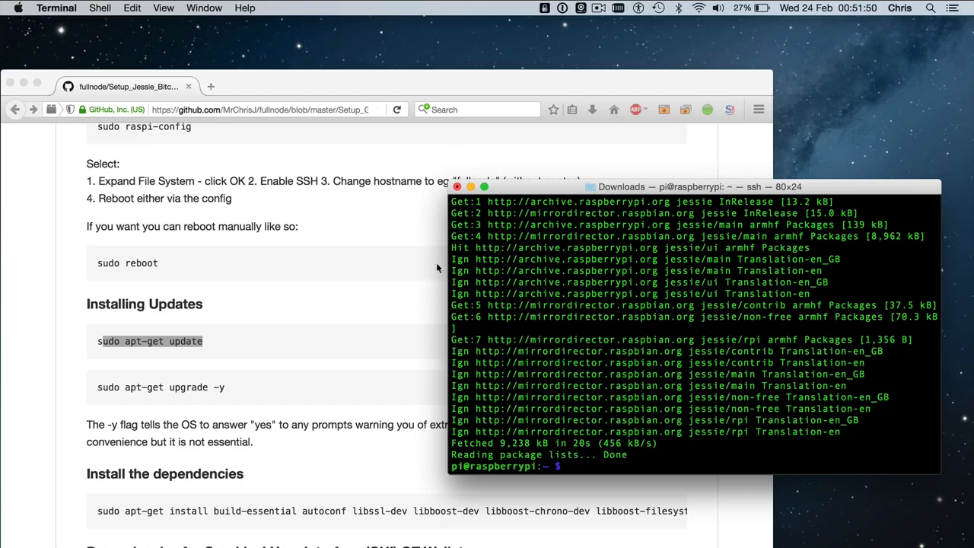
# Start upgrading installed packages with sudo apt-get upgrade -y
pyautogui.write('sudo')
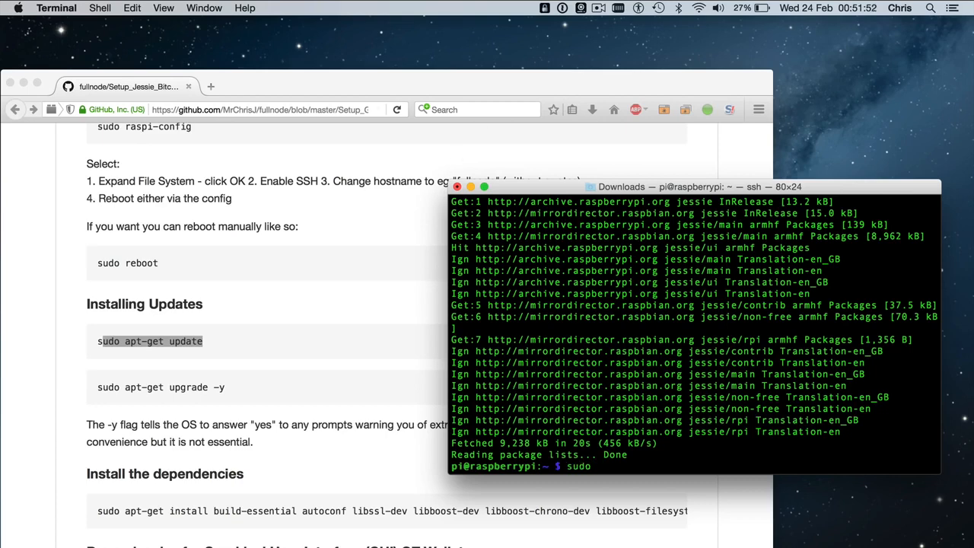
pyautogui.write('apt-get')
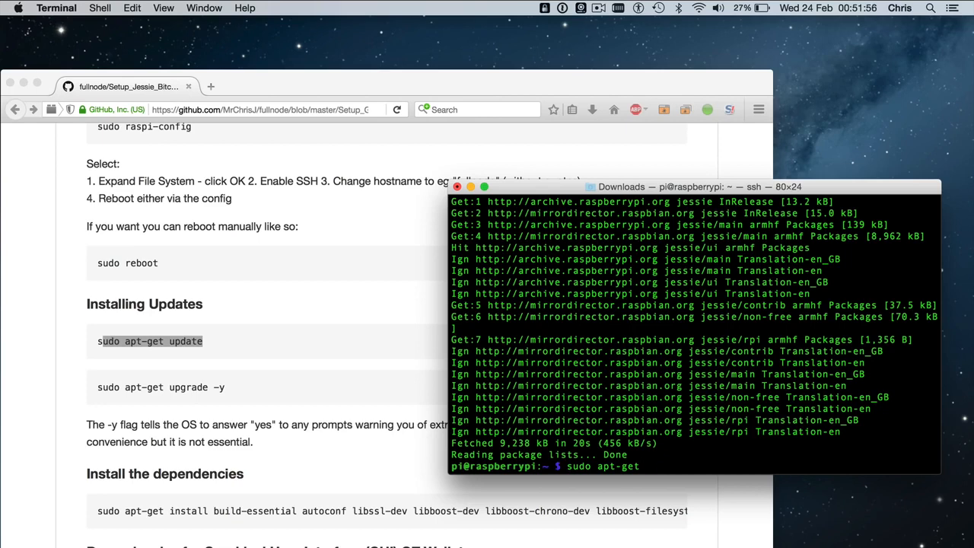
pyautogui.write('up')
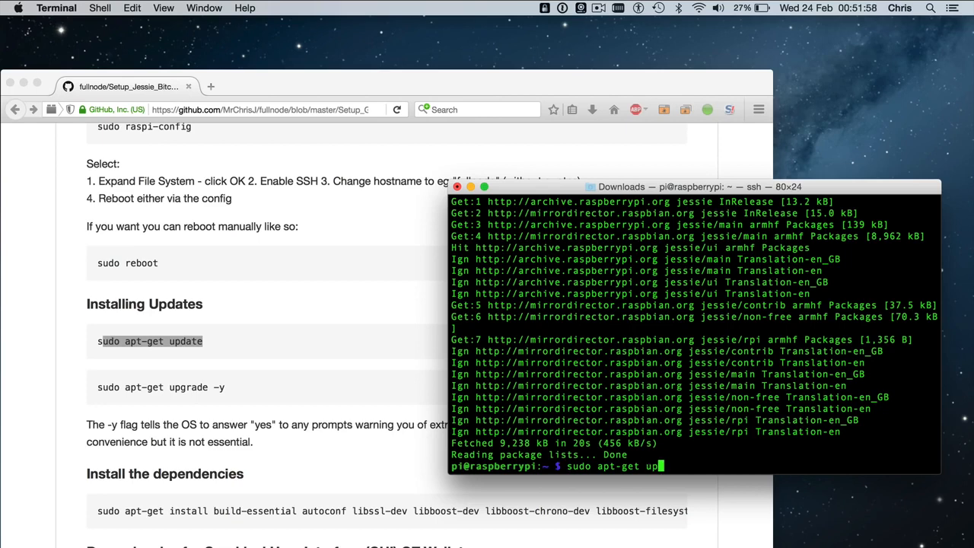
pyautogui.write('grade -')
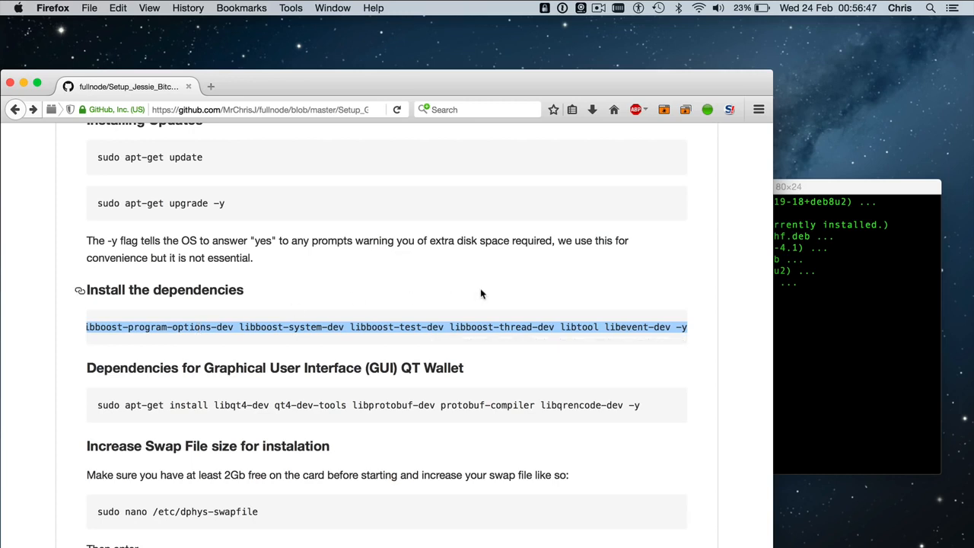
pyautogui.moveTo(696, 290)
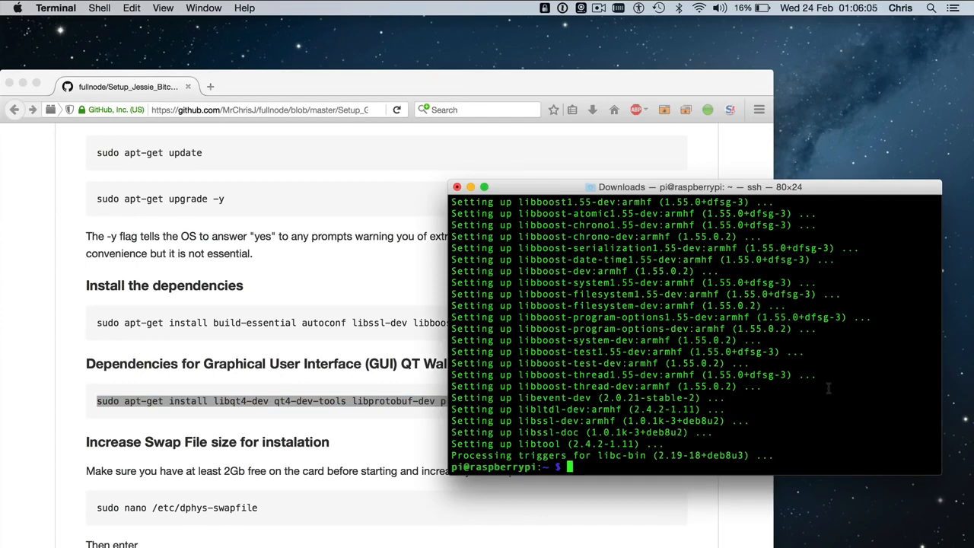
# Install libqt4-dev, qt4-dev-tools, libprotobuf-dev, protobuf-compiler and the QR library with apt-get
pyautogui.write('sudo apt-get install libqt4-dev qt4-dev-tools libprotobuf-dev protobuf-compiler libqrencode-dev -y')
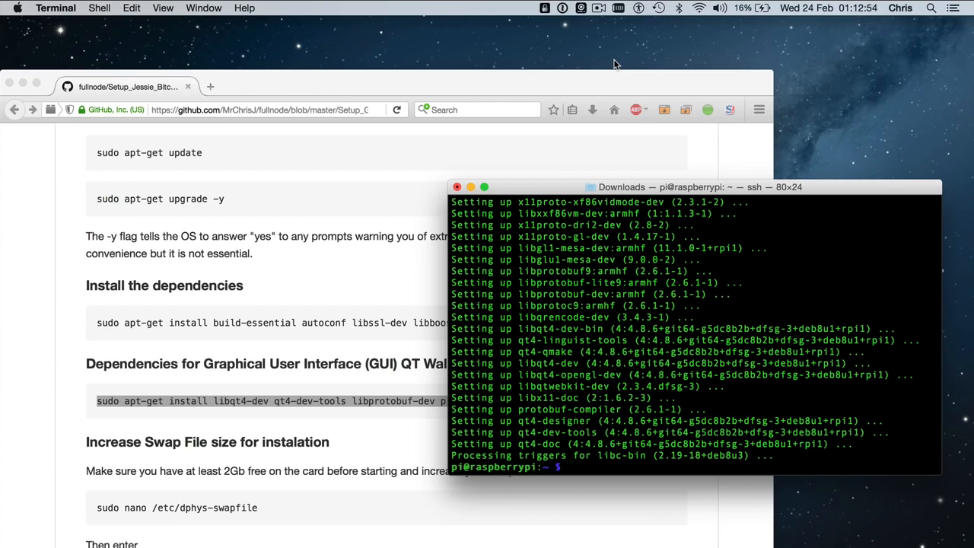
pyautogui.moveTo(403, 358)
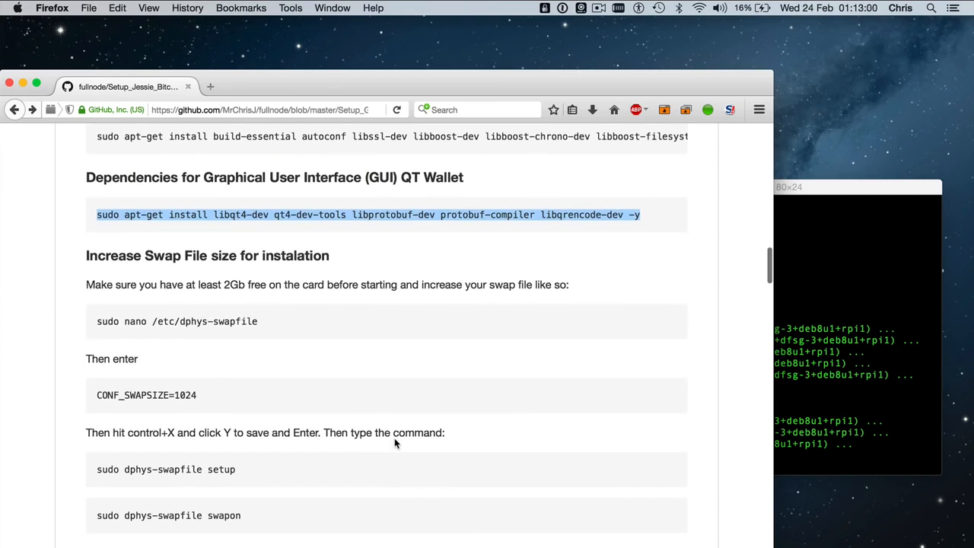
pyautogui.moveTo(415, 322)
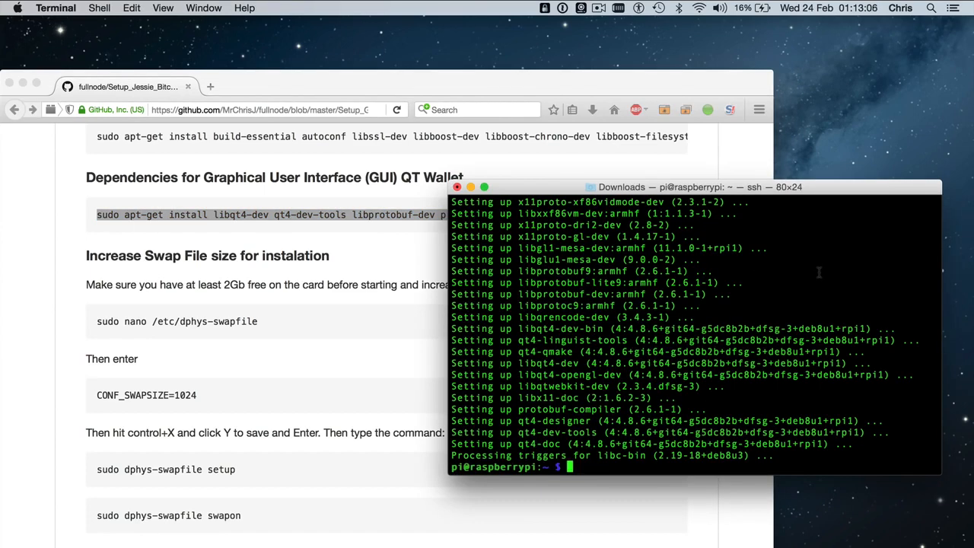
# Run df -h to see the root filesystem's 3.1G available space
pyautogui.write('df -h')
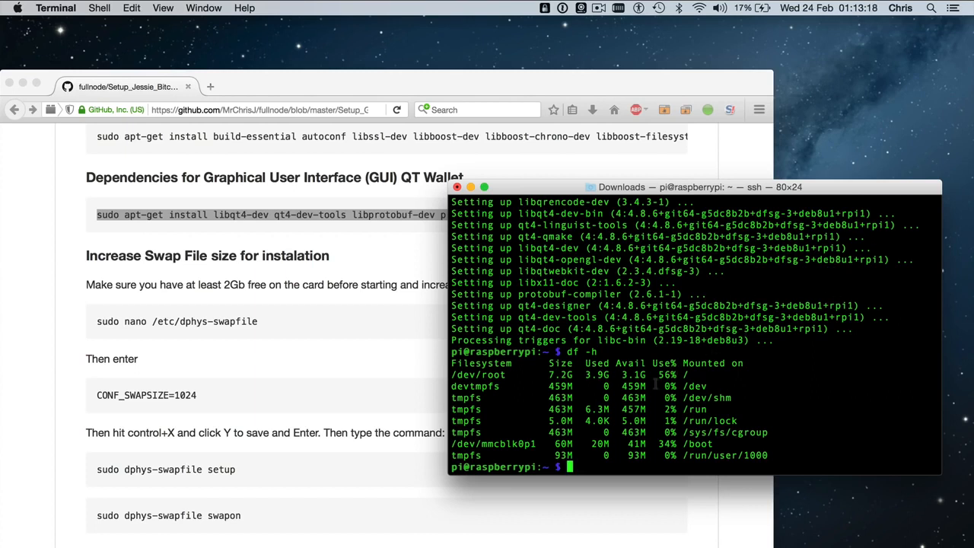
pyautogui.moveTo(691, 363)
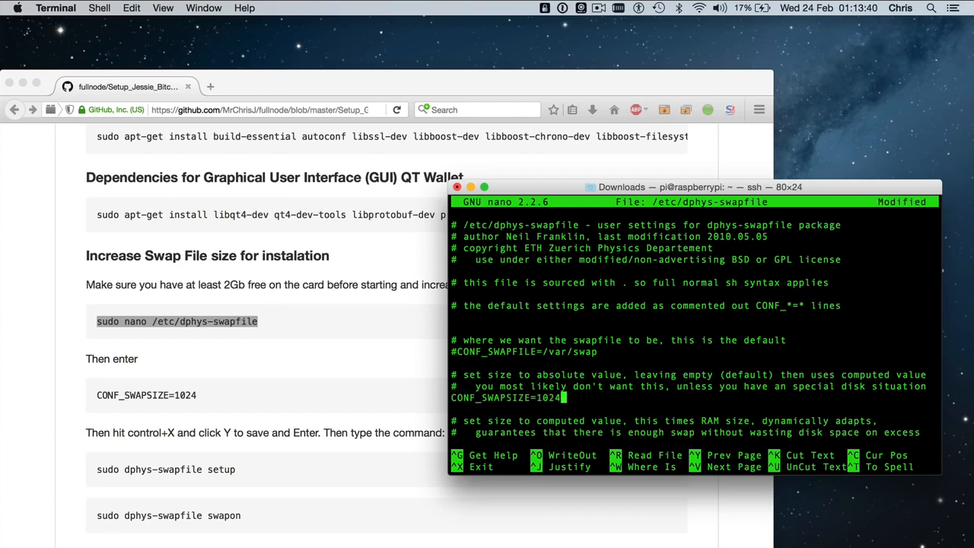
# Save CONF_SWAPSIZE=1024 in /etc/dphys-swapfile, then run dphys-swapfile setup and swapon
pyautogui.press('ctrl+x')
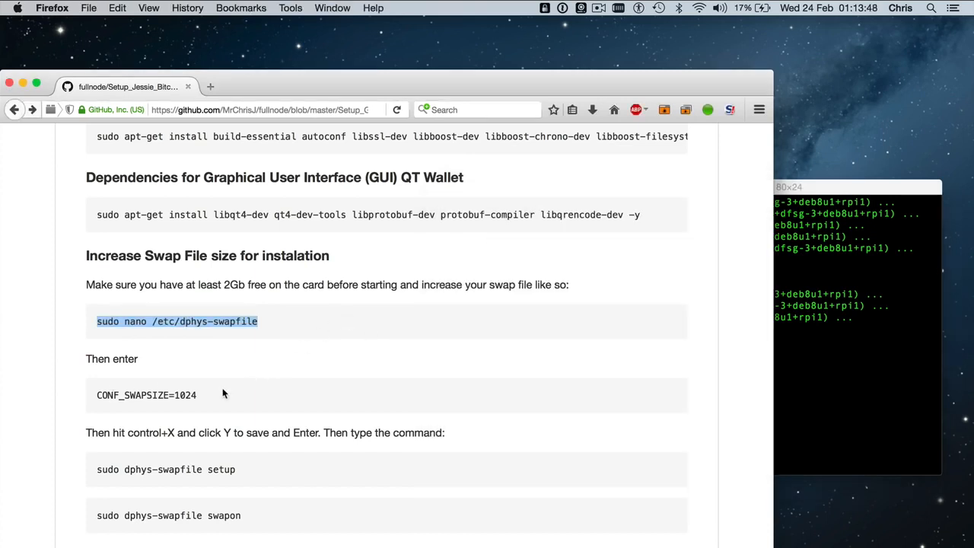
pyautogui.scroll(-3)
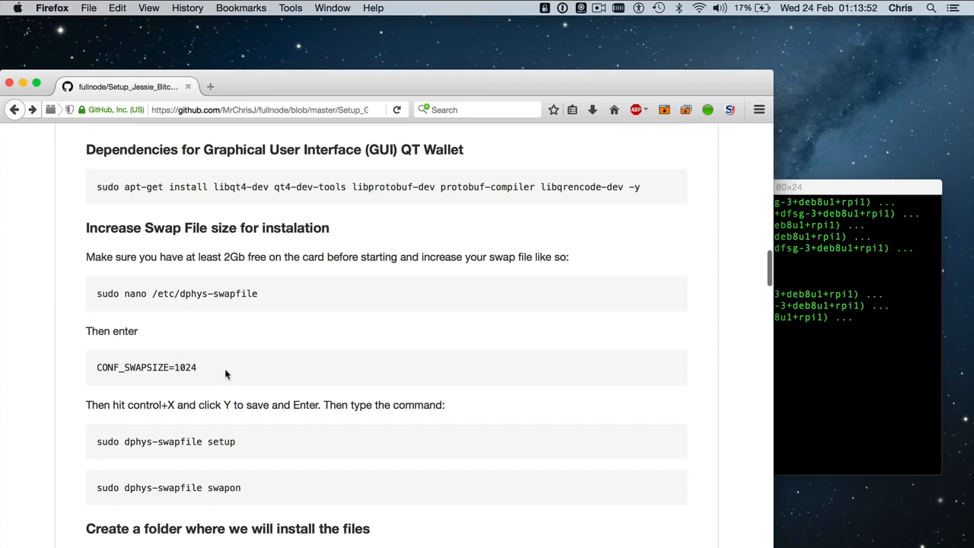
pyautogui.moveTo(156, 293)
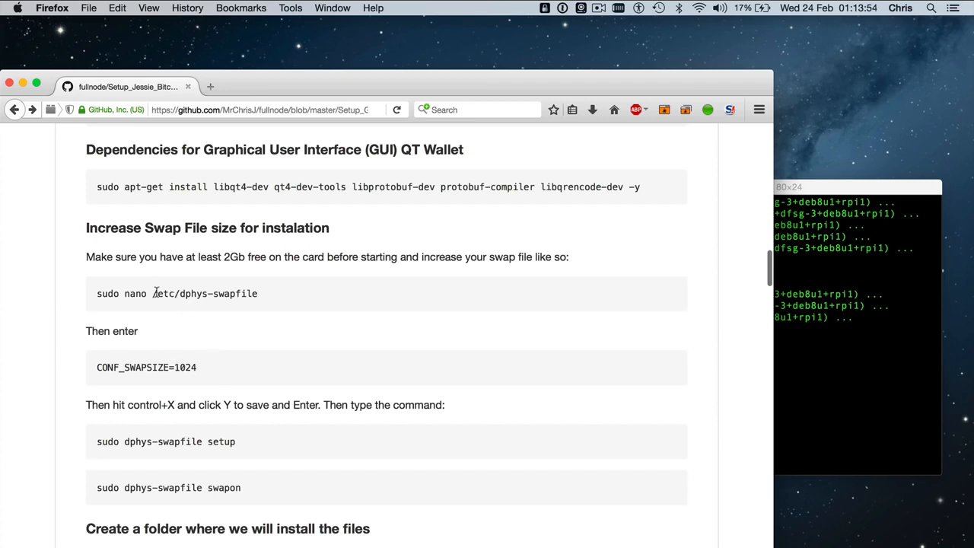
pyautogui.moveTo(244, 303)
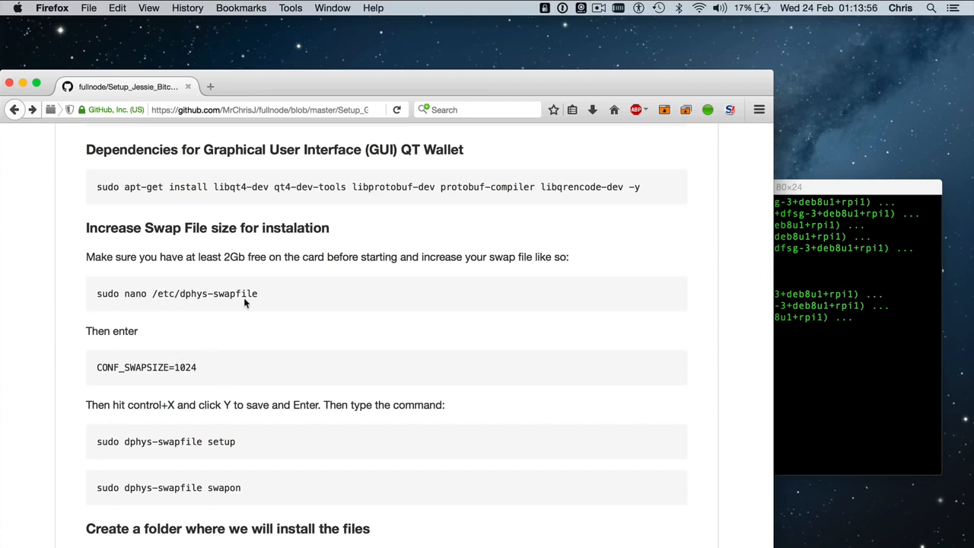
pyautogui.scroll(-3)
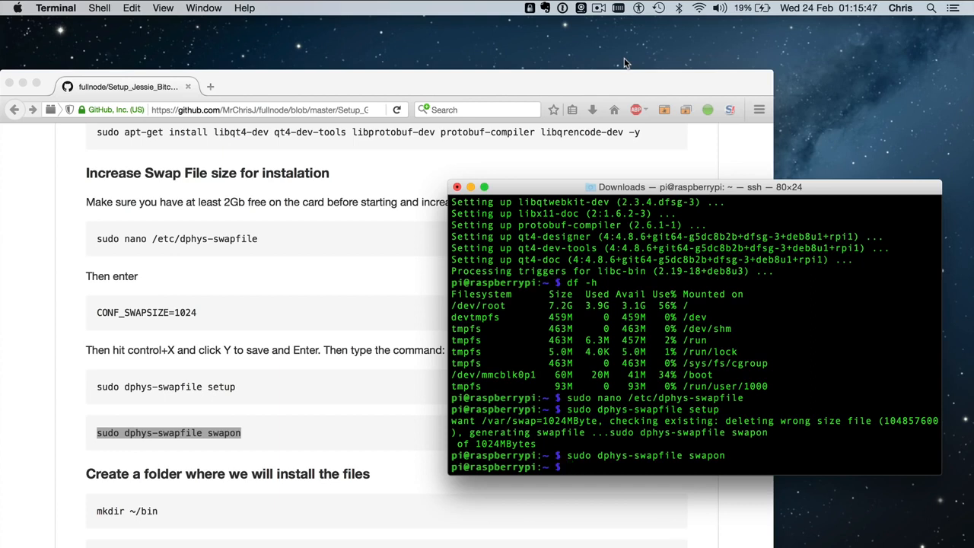
# Create ~/bin, move into it, and confirm /home/pi/bin with pwd
pyautogui.scroll(-3)
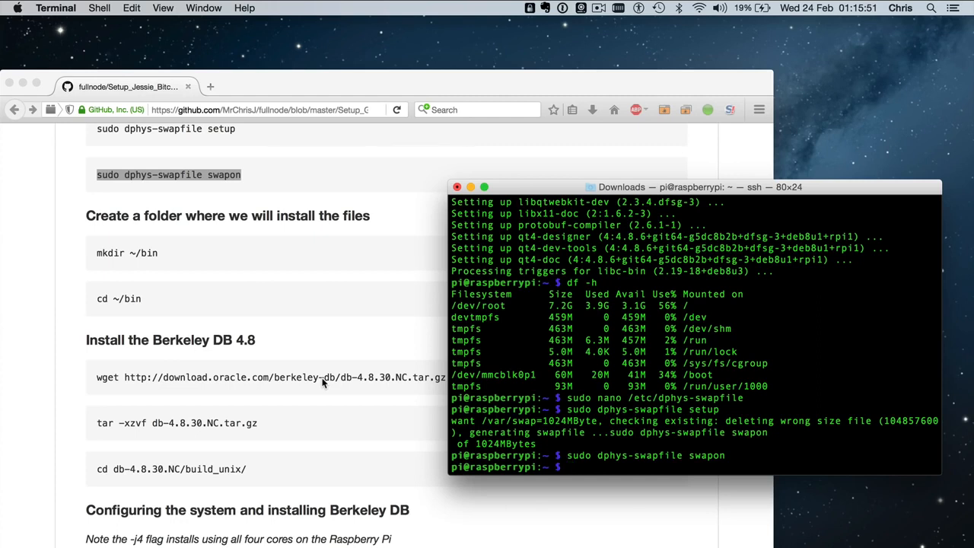
pyautogui.write('m')
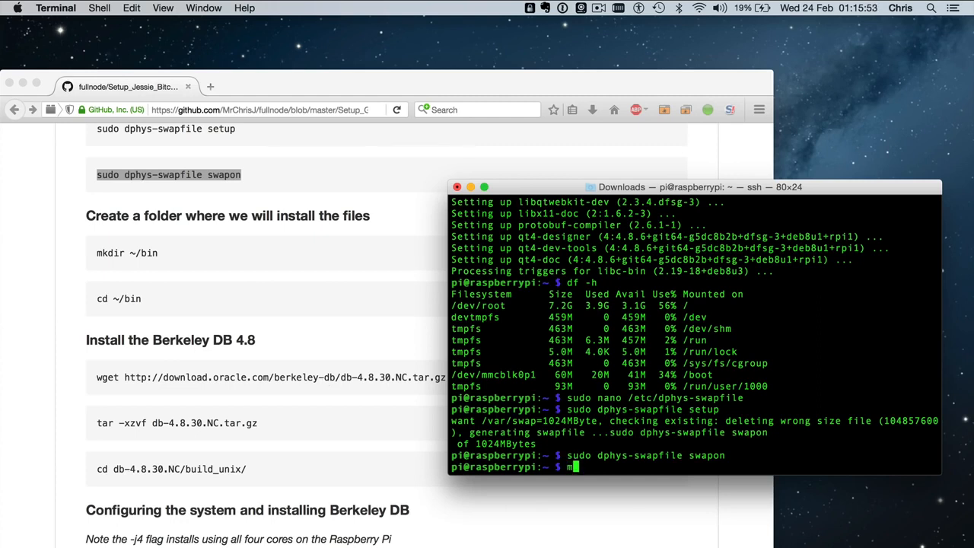
pyautogui.write('kdir')
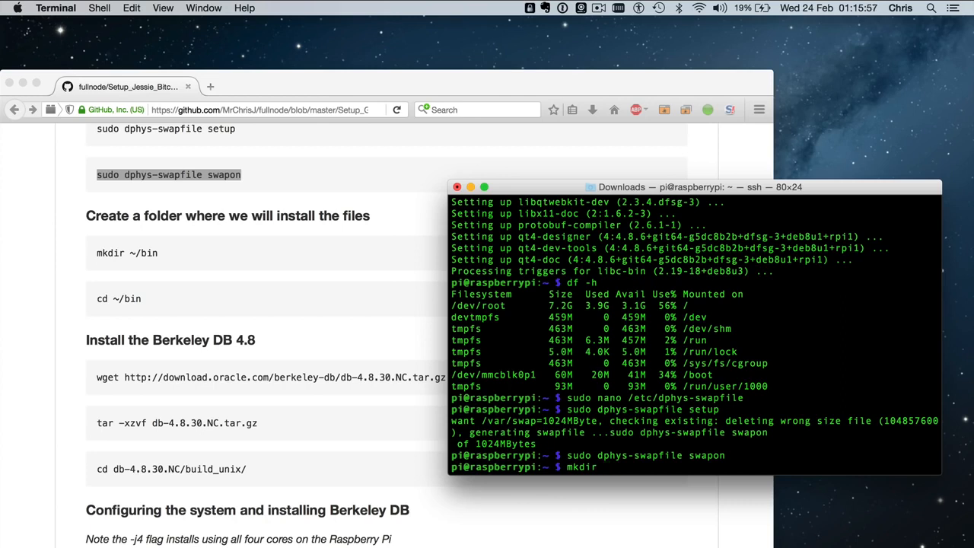
pyautogui.write('~/')
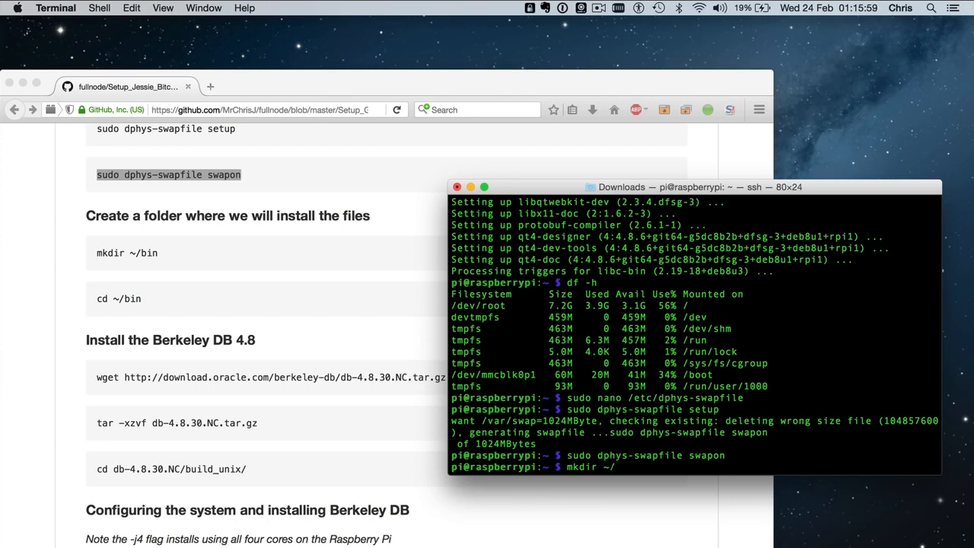
pyautogui.press('Return')
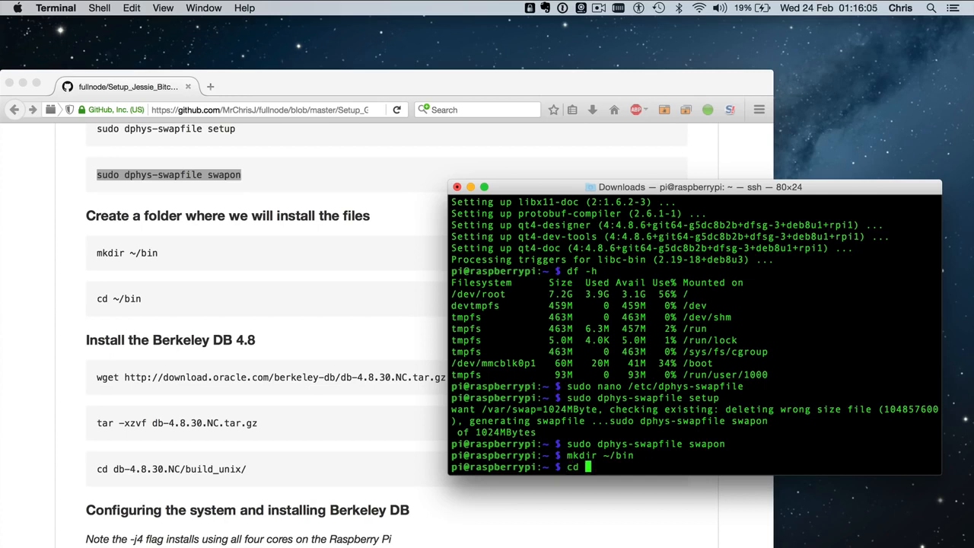
pyautogui.write('~/')
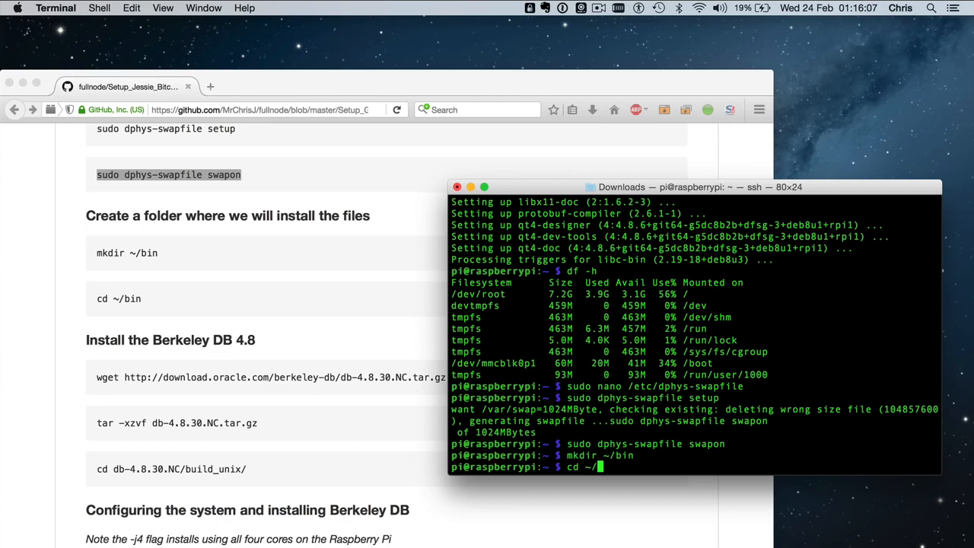
pyautogui.press('Return')
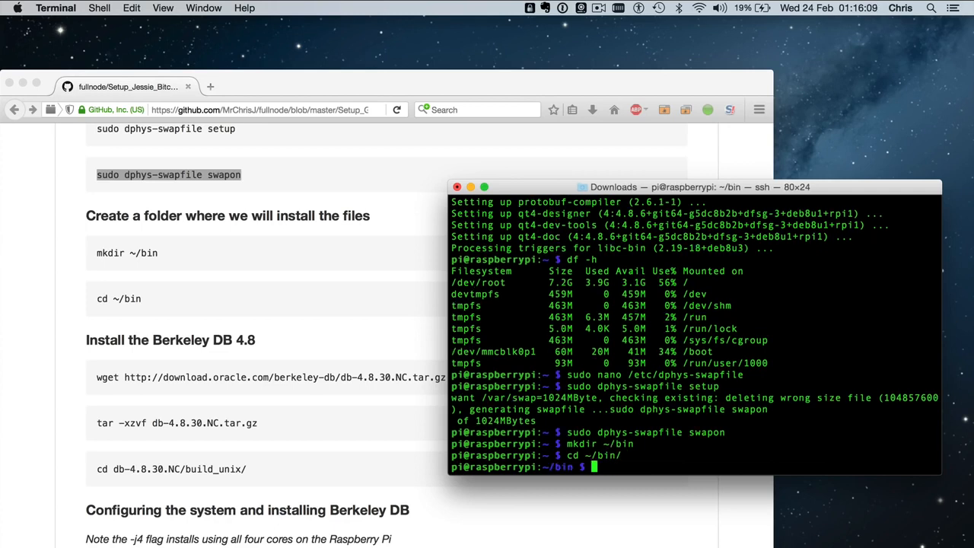
pyautogui.write('pwd')
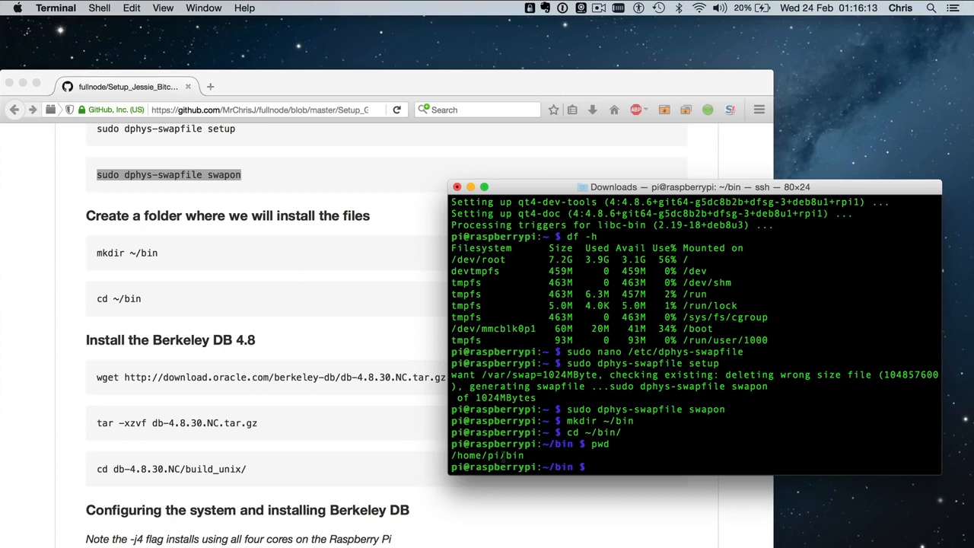
pyautogui.moveTo(235, 381)
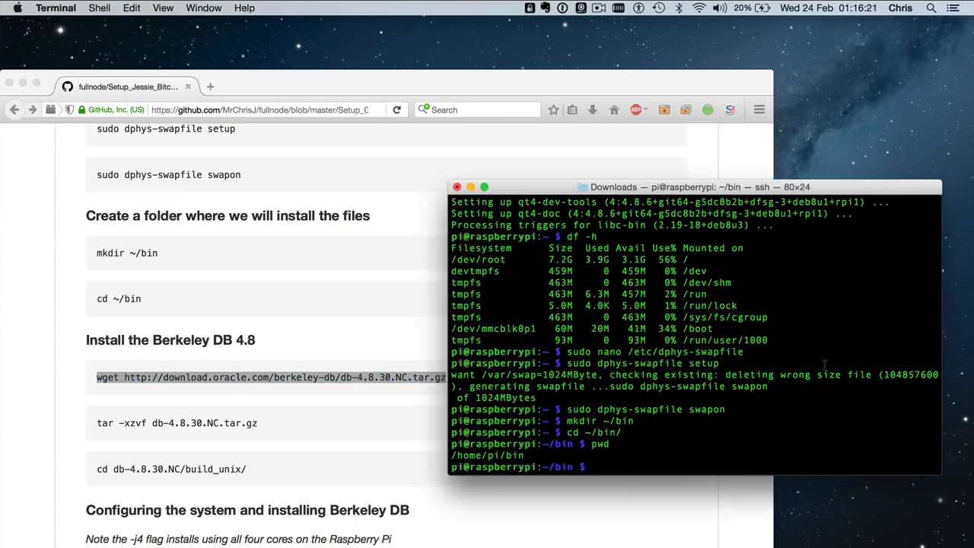
# Download db-4.8.30.NC.tar.gz with wget and extract it with tar -xzvf
pyautogui.write('wget http://download.oracle.com/berkeley-db/db-4.8.30.NC.tar.gz')
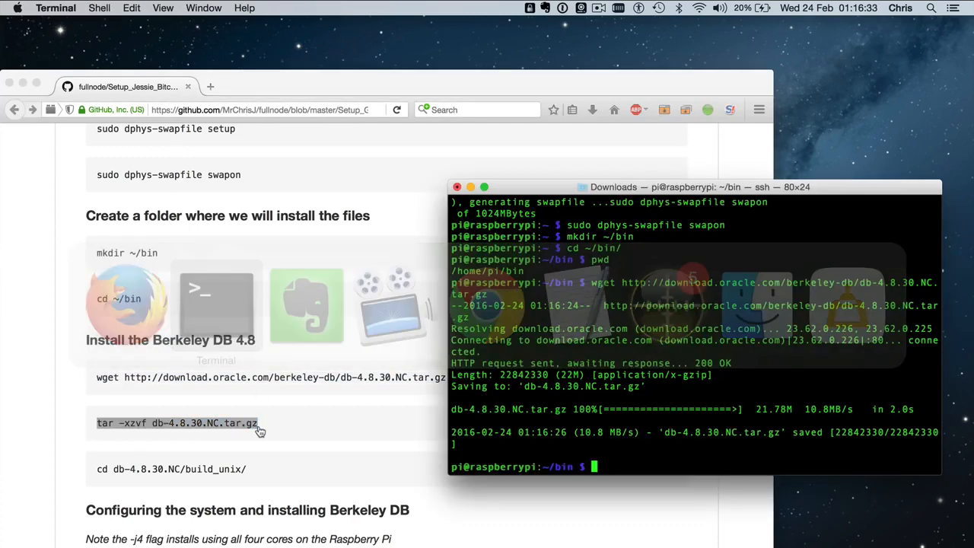
pyautogui.write('tar -xzvf db-4.8.30.NC.tar.gz')
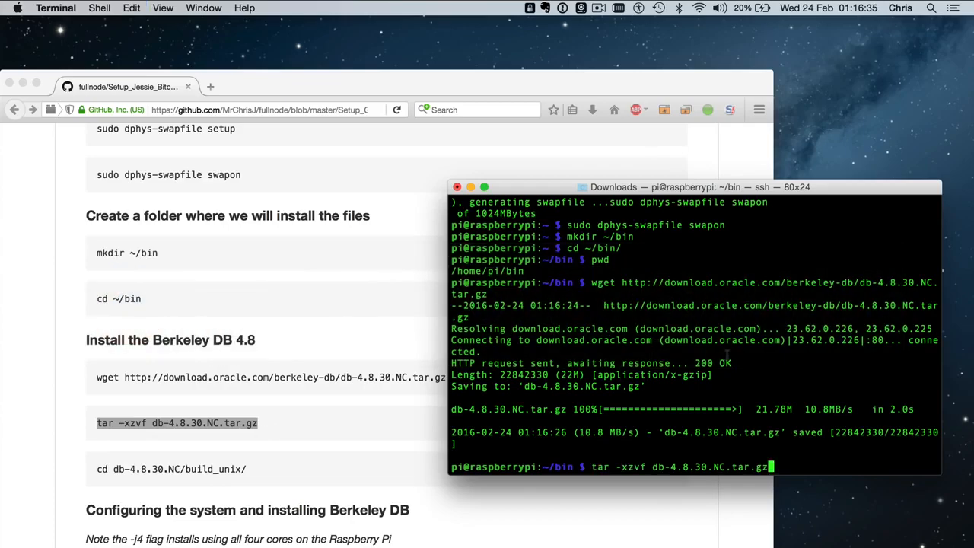
pyautogui.press('Return')
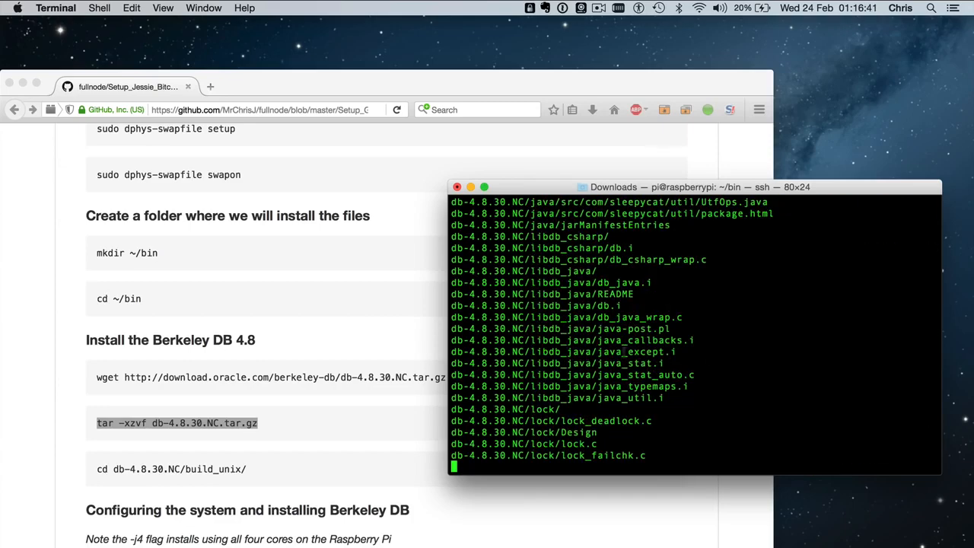
pyautogui.moveTo(300, 332)
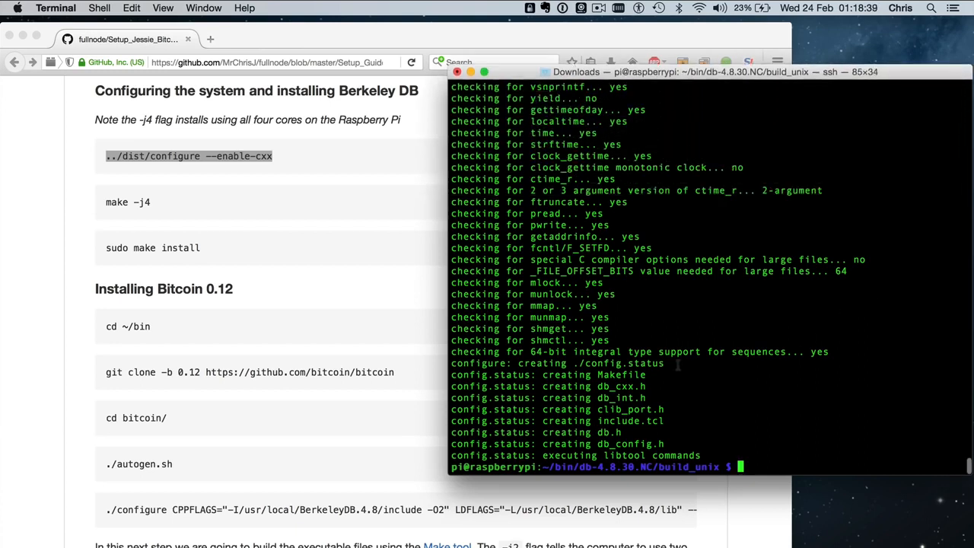
pyautogui.moveTo(204, 331)
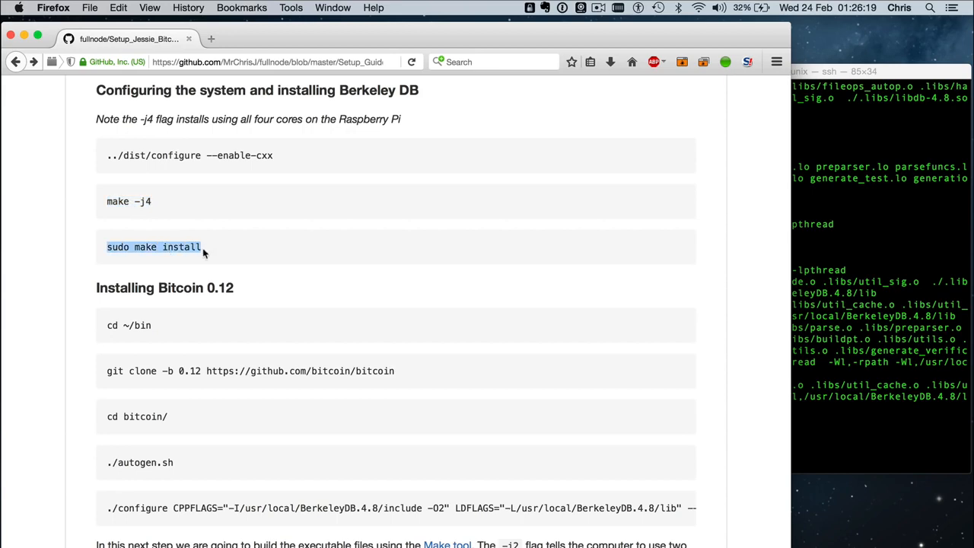
pyautogui.moveTo(878, 383)
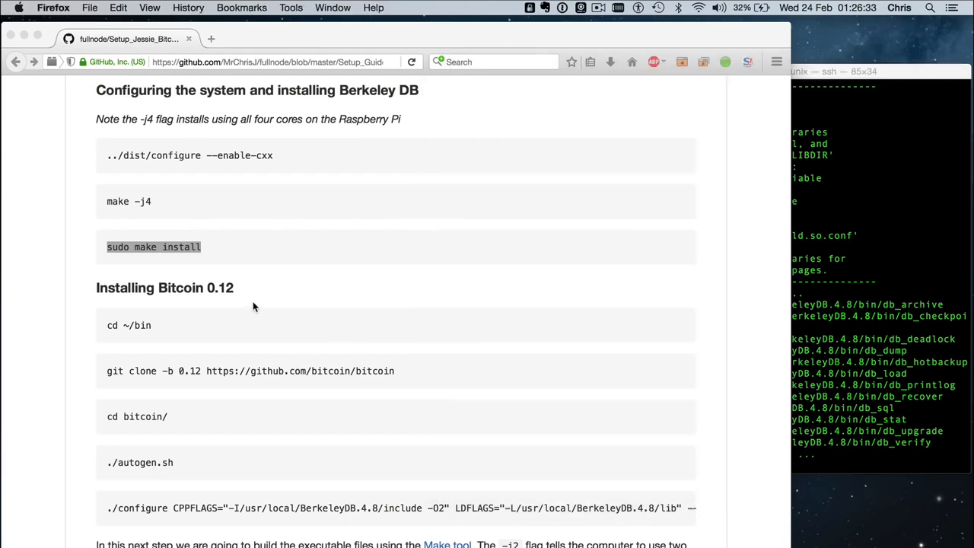
# Scroll through the Berkeley DB install output ending in /usr/local/BerkeleyDB.4.8
pyautogui.scroll(-3)
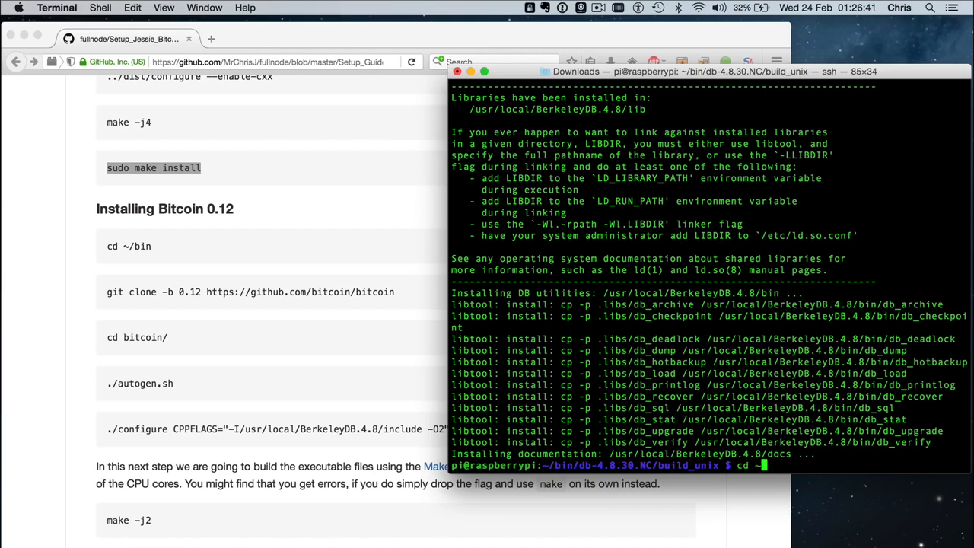
# Clone the Bitcoin 0.12 branch into ~/bin and run ./autogen.sh inside bitcoin
pyautogui.write('~/bin/')
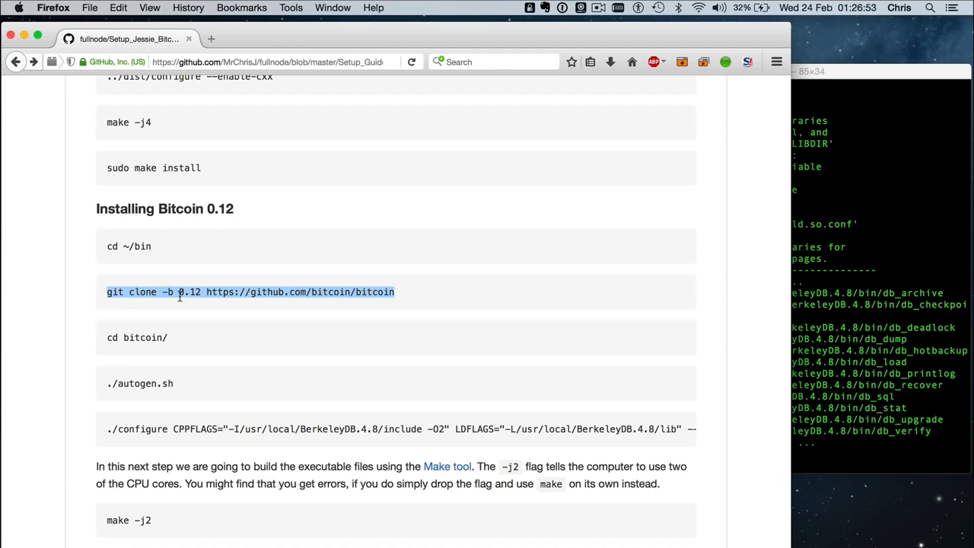
pyautogui.moveTo(886, 325)
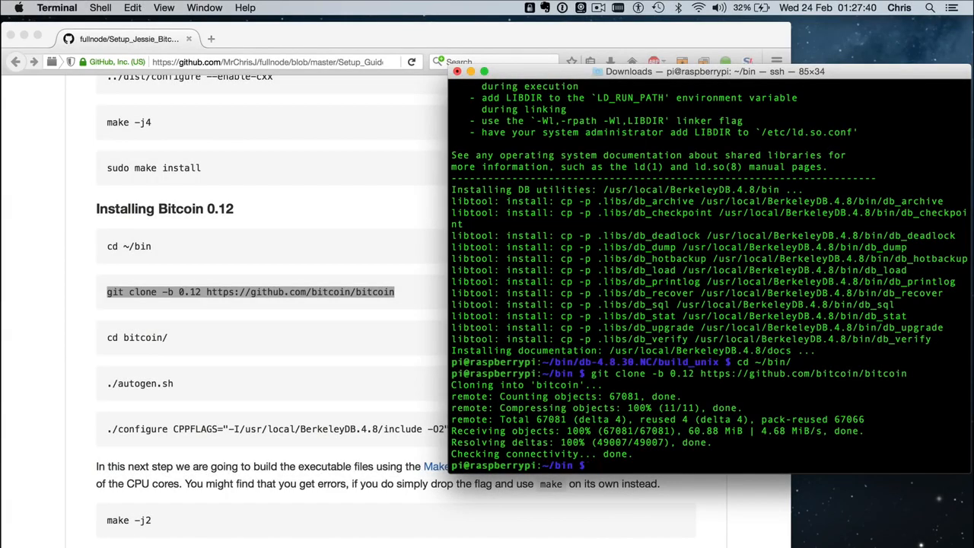
pyautogui.write('cd bitcoin/')
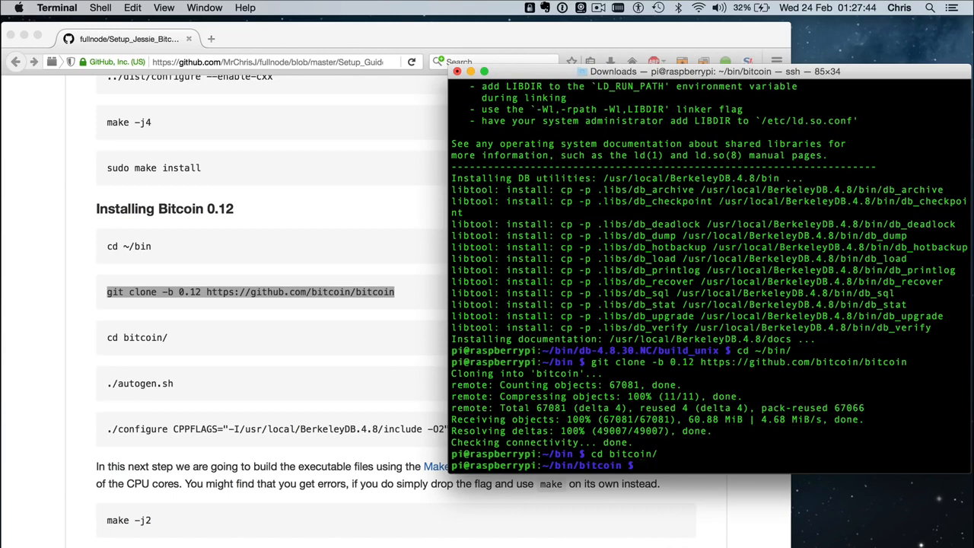
pyautogui.write('./')
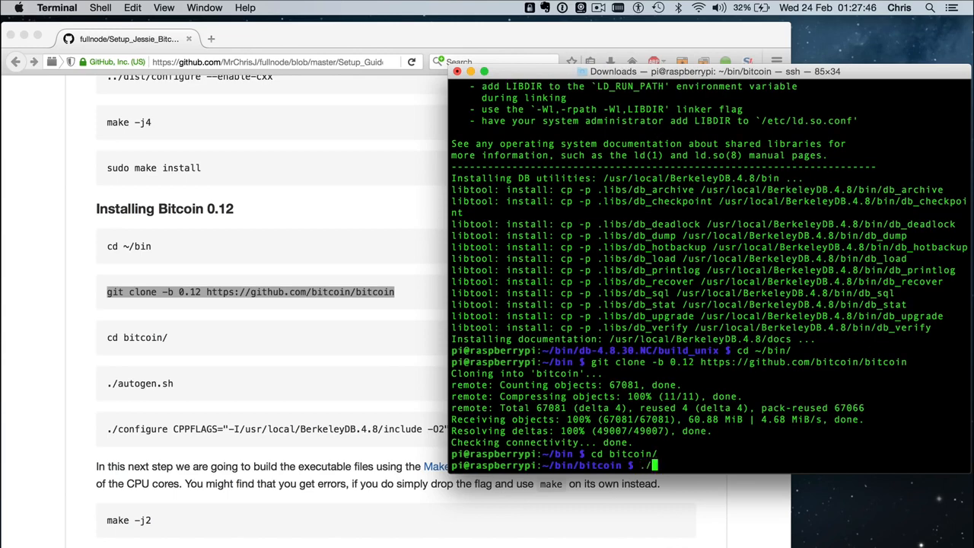
pyautogui.write('./autogen.sh')
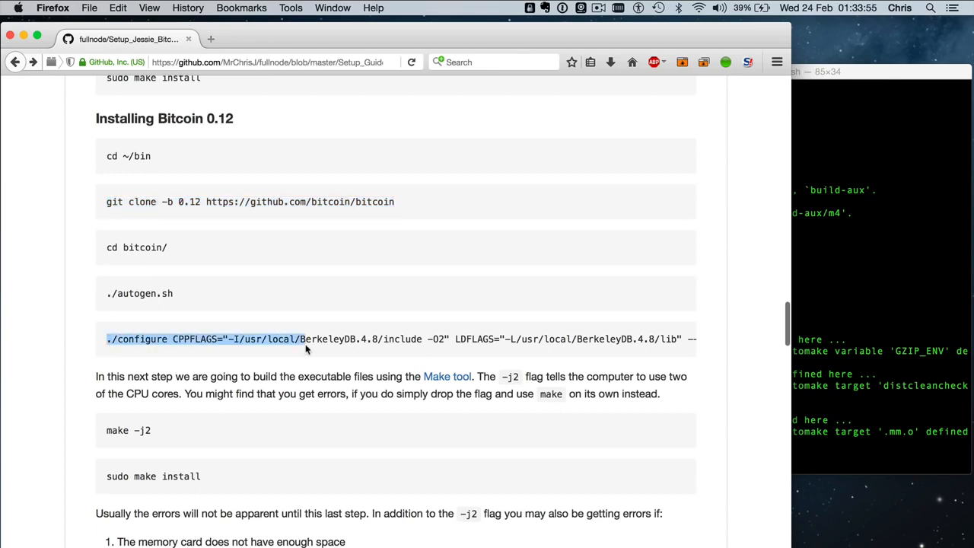
# Scroll the tutorial to the ./configure line with the Berkeley DB 4.8 paths
pyautogui.hscroll(3)
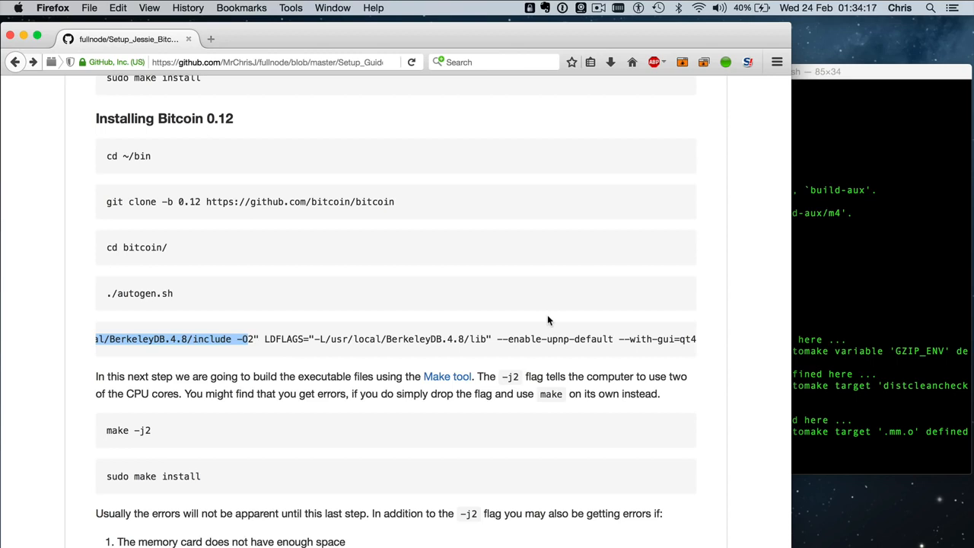
pyautogui.moveTo(556, 340)
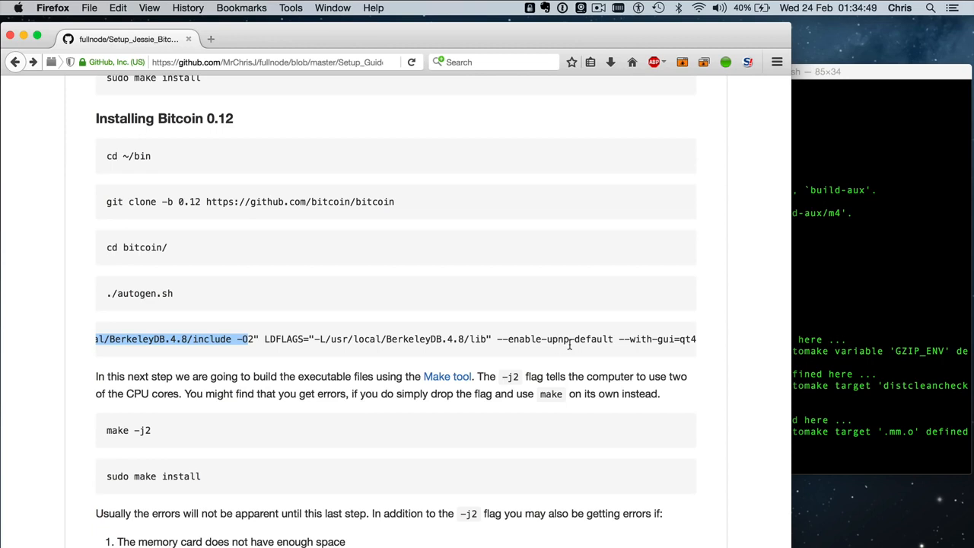
pyautogui.scroll(-3)
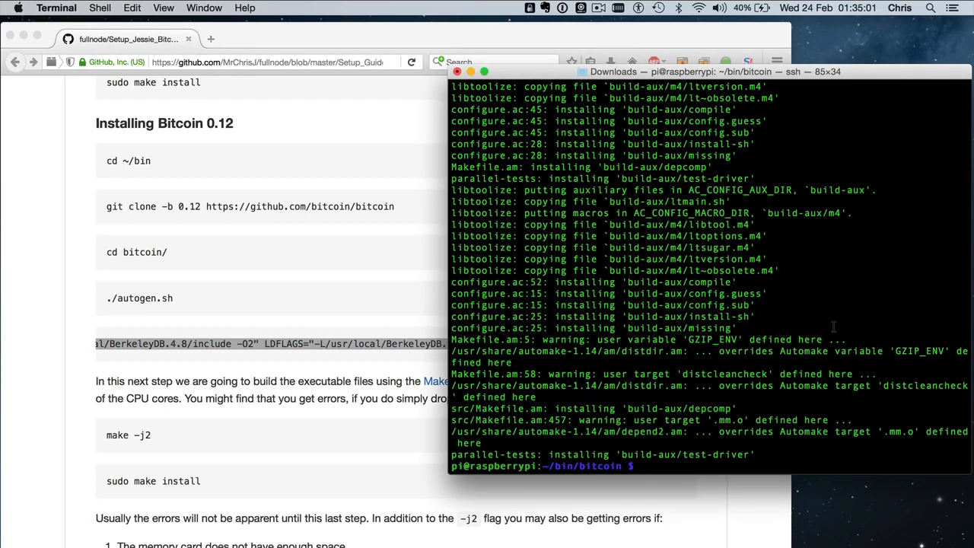
# Configure the Bitcoin build with the Berkeley DB 4.8 include and library paths
pyautogui.write('./configure CPPFLAGS="-I/usr/local/BerkeleyDB.4.8/include -O2" LDFLAGS="-L/usr/local/BerkeleyDB.4.8/lib" --enable-upnp-default --with-gui=qt4')
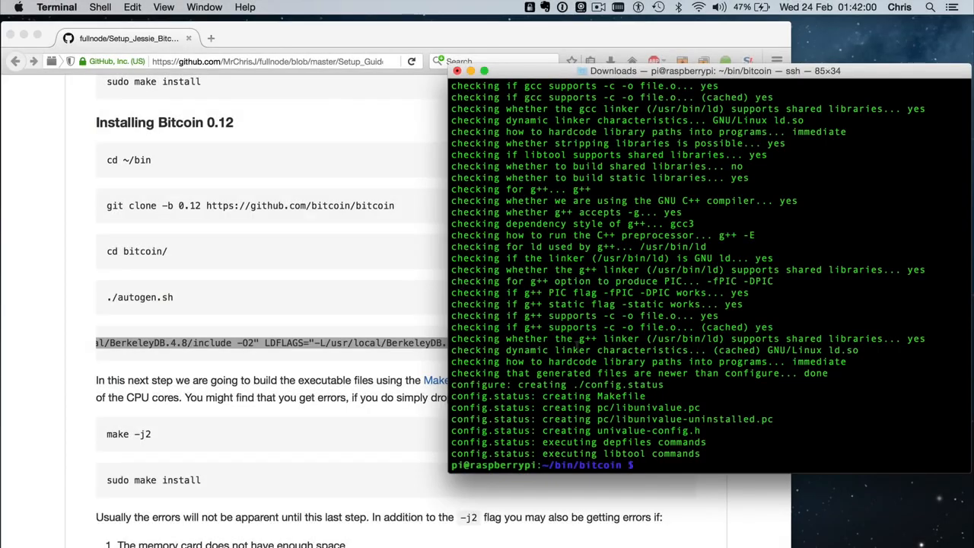
pyautogui.moveTo(326, 421)
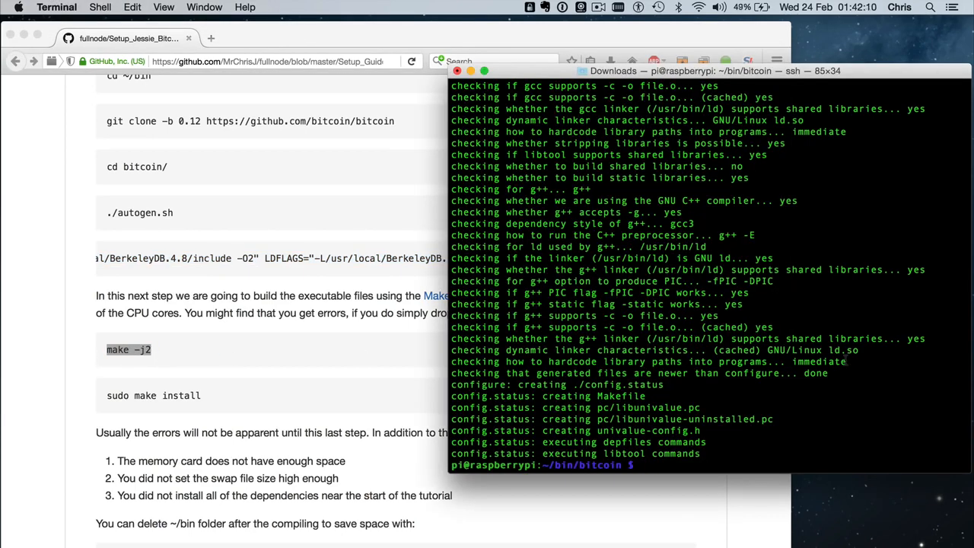
# Start compiling Bitcoin on two cores with make -j2
pyautogui.write('make -j2')
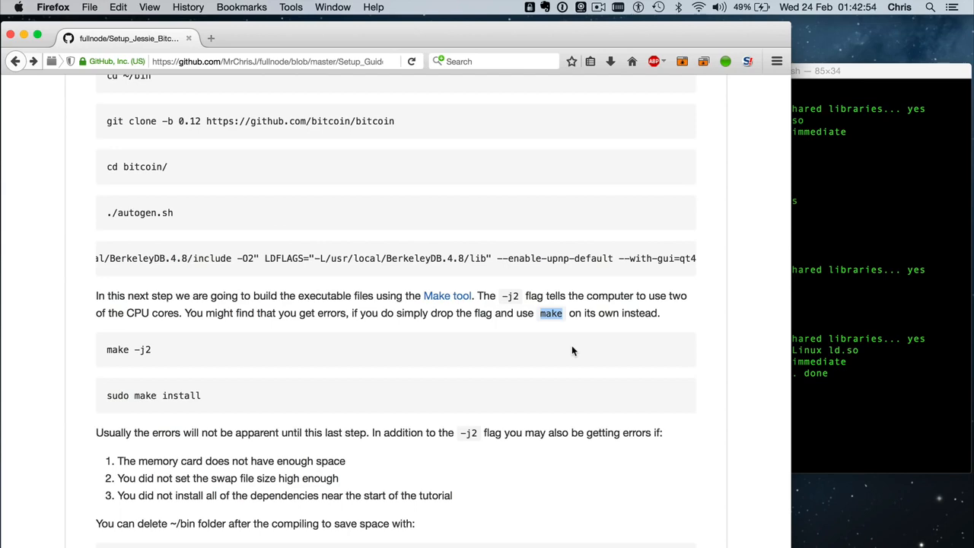
pyautogui.moveTo(738, 330)
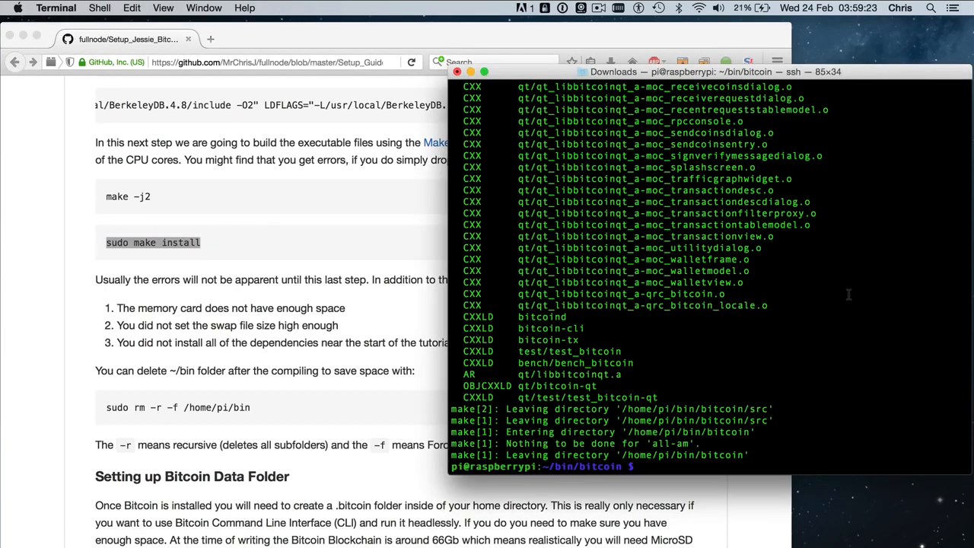
# Install Bitcoin with sudo make install, then delete the /home/pi/bin build folder
pyautogui.write('sudo make install')
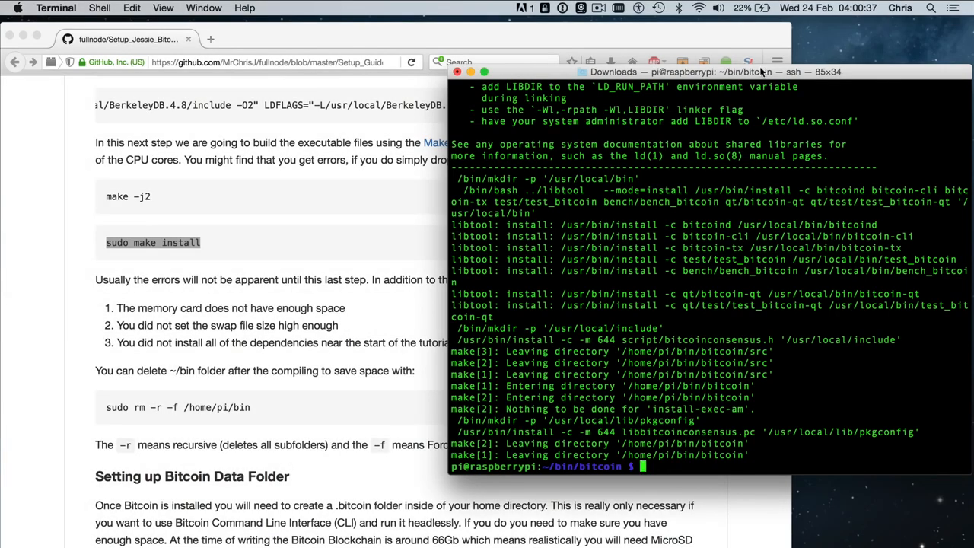
pyautogui.moveTo(352, 186)
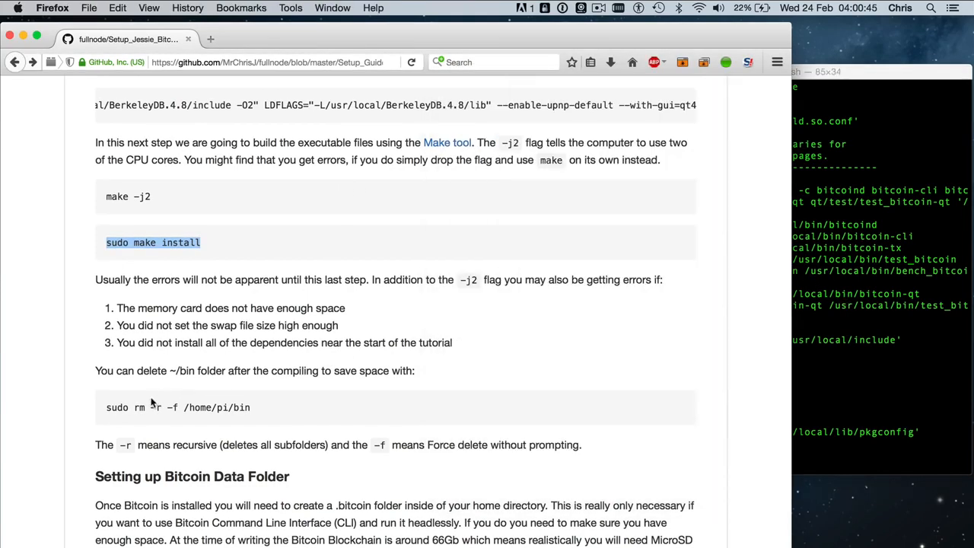
pyautogui.doubleClick(117, 407)
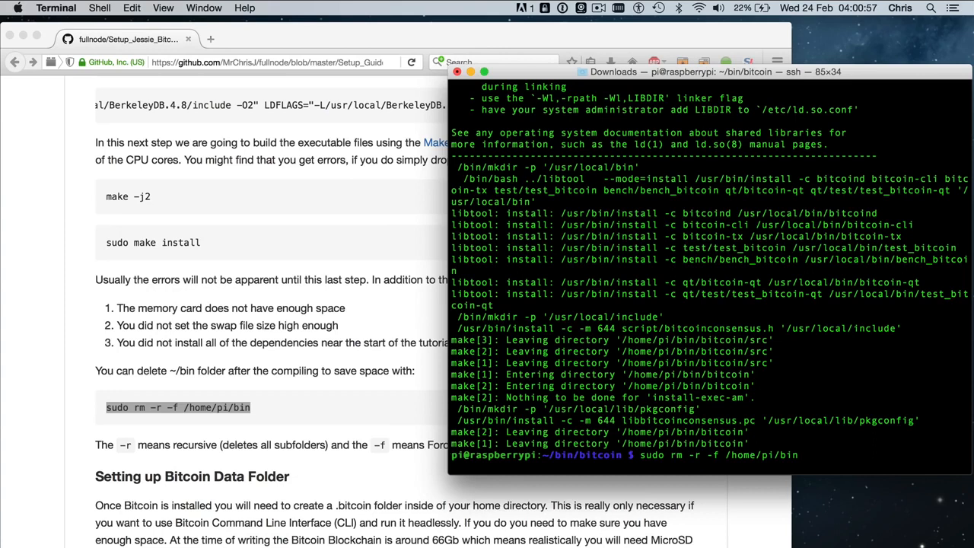
pyautogui.press('Return')
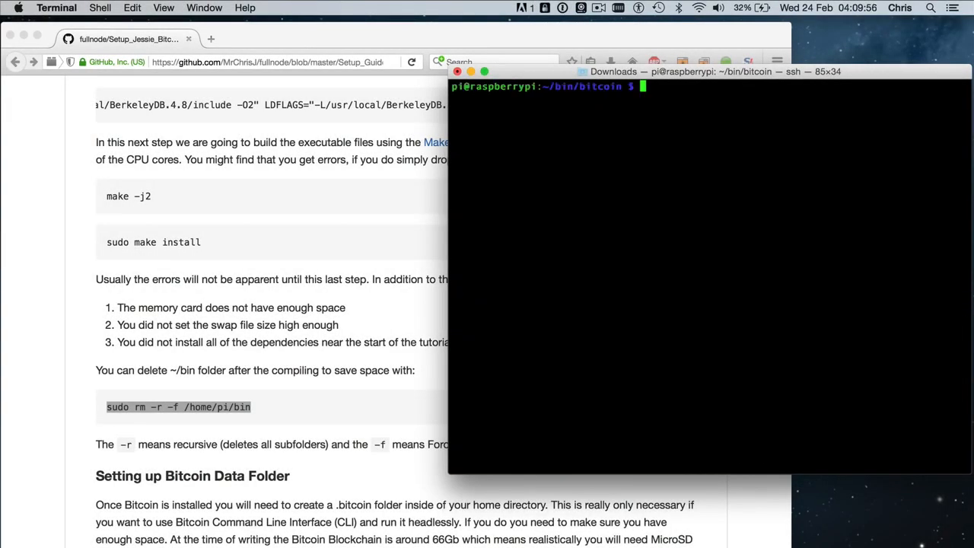
# Create /home/pi/.bitcoin/ from the home directory and verify it with ls -la
pyautogui.write('c')
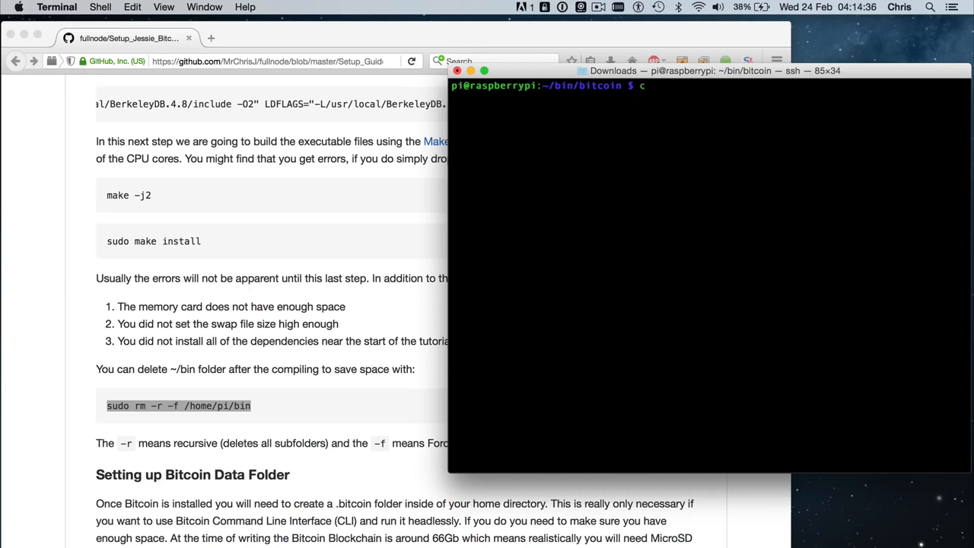
pyautogui.write('d ~/')
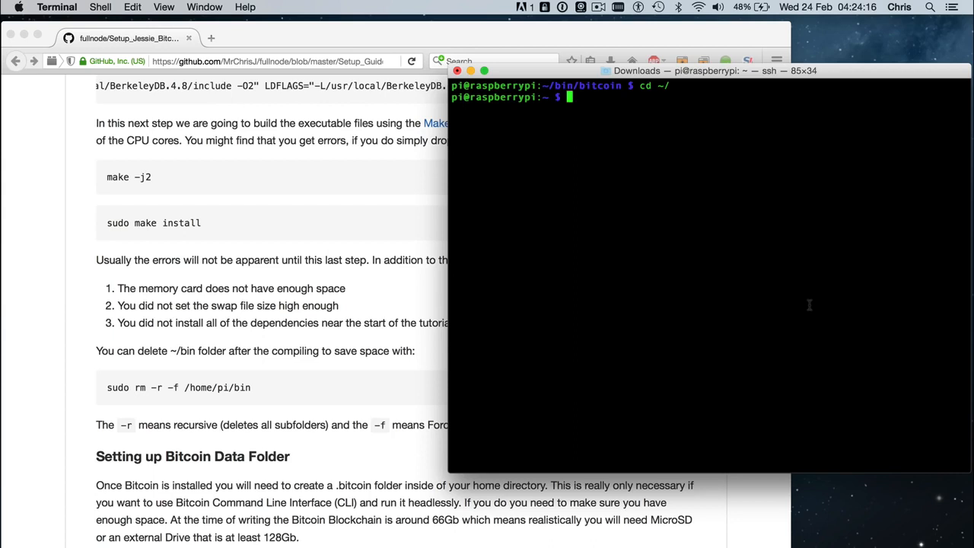
pyautogui.moveTo(323, 510)
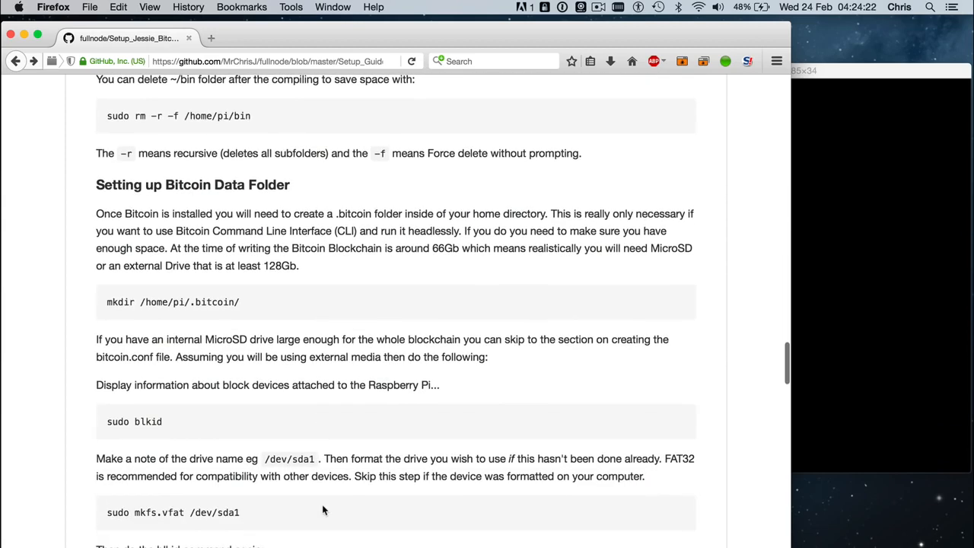
pyautogui.scroll(-3)
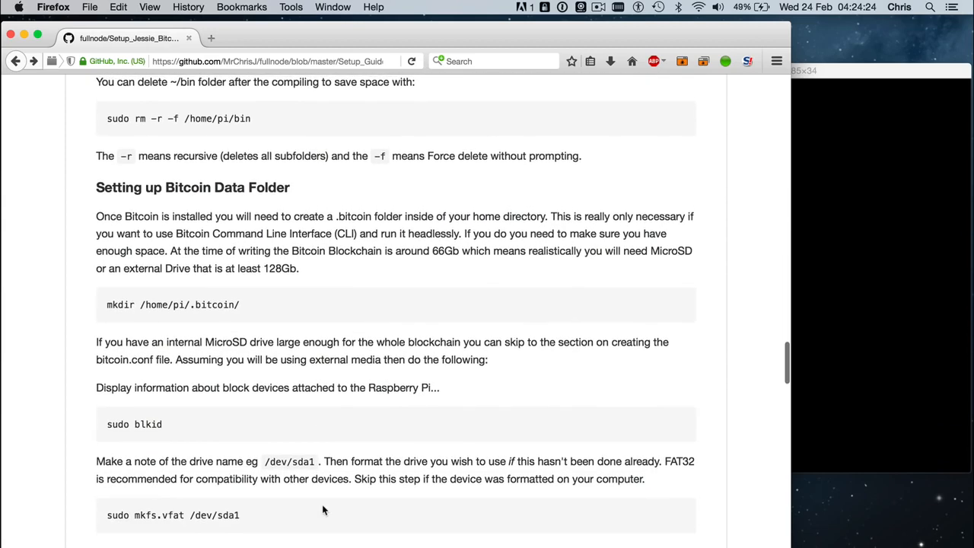
pyautogui.moveTo(110, 304)
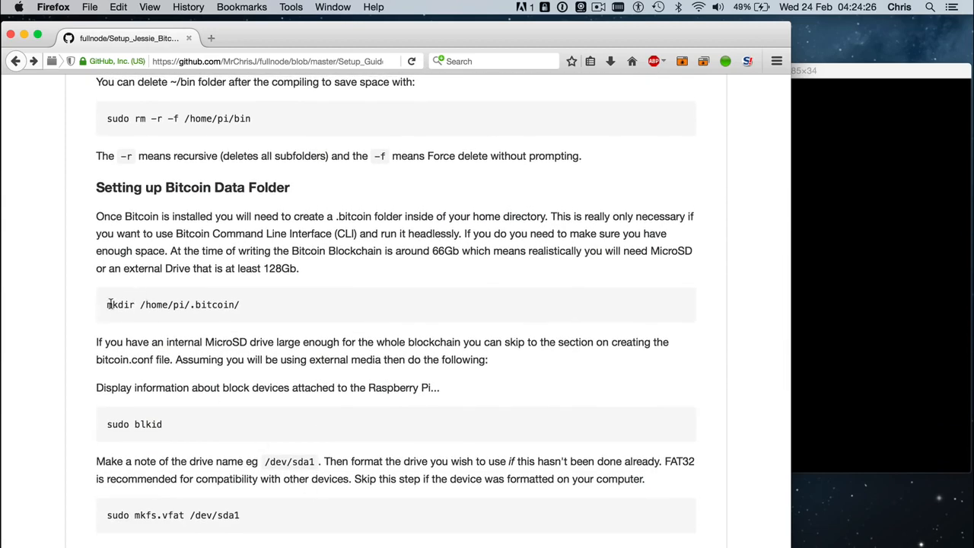
pyautogui.moveTo(107, 304); pyautogui.dragTo(239, 304)
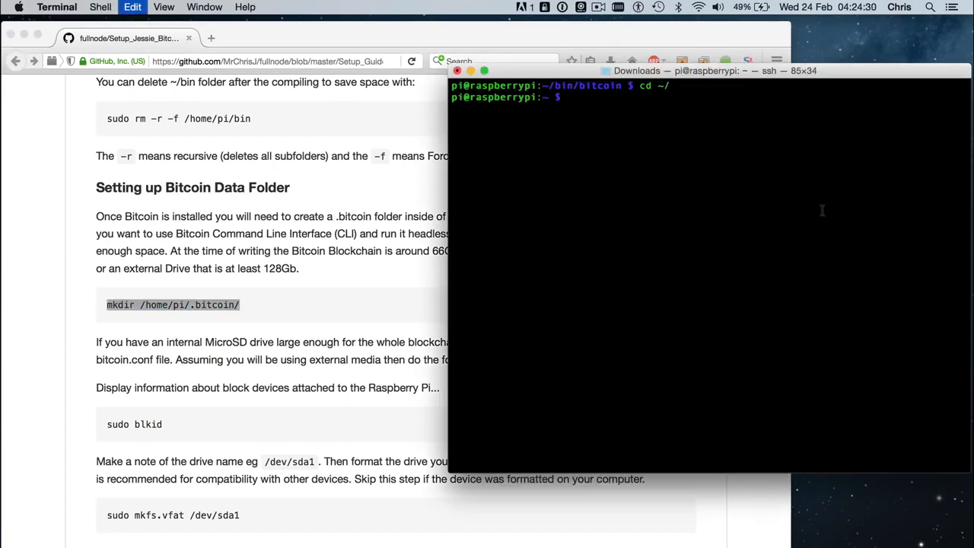
pyautogui.write('mkdir /home/pi/.bitcoin/')
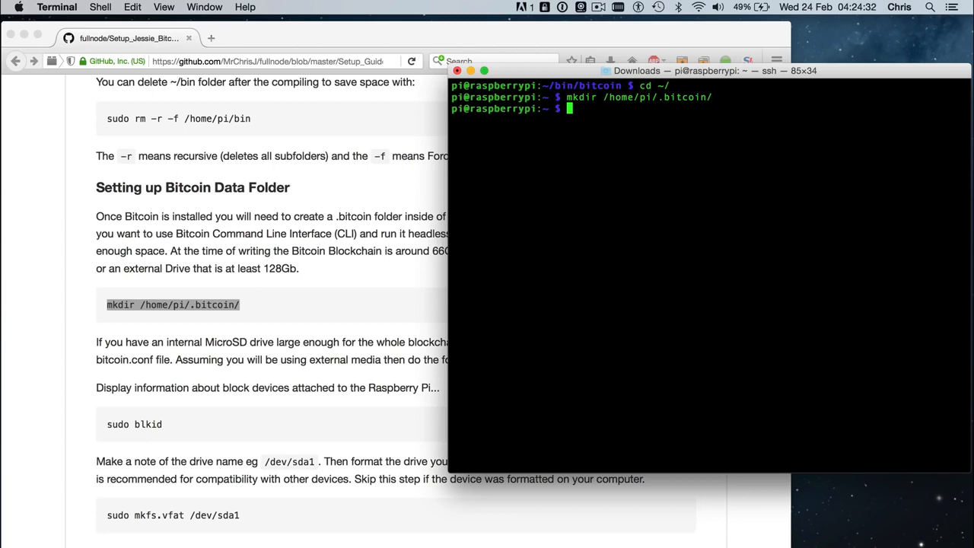
pyautogui.write('ls -la')
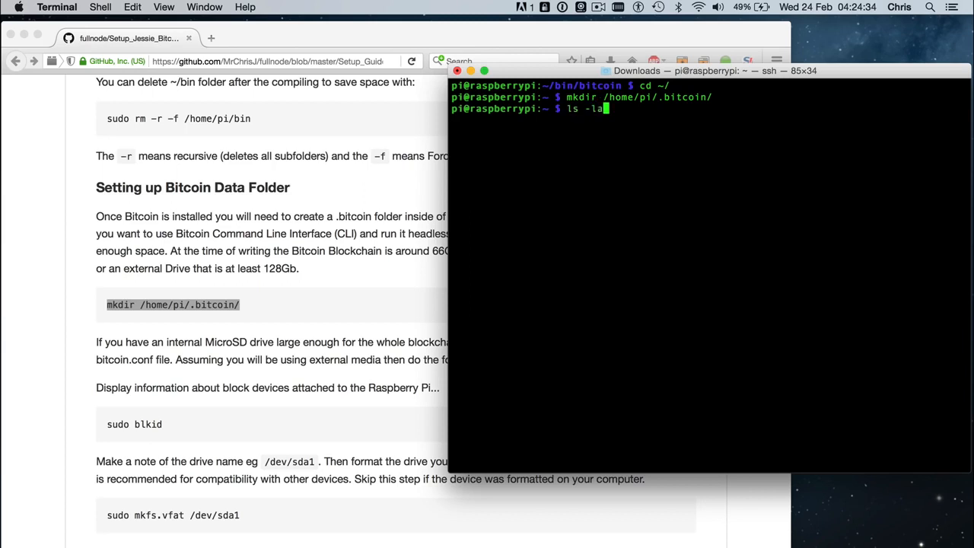
pyautogui.press('Return')
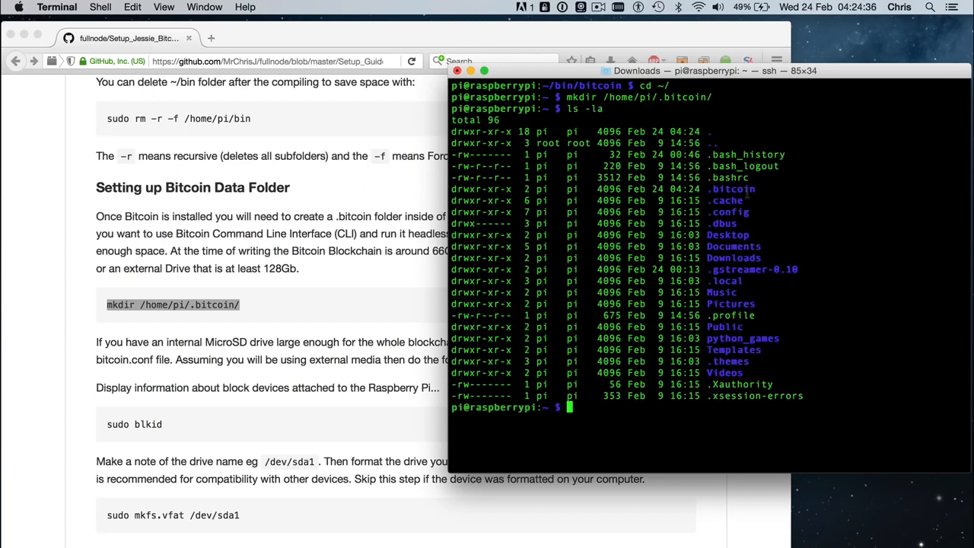
pyautogui.doubleClick(732, 188)
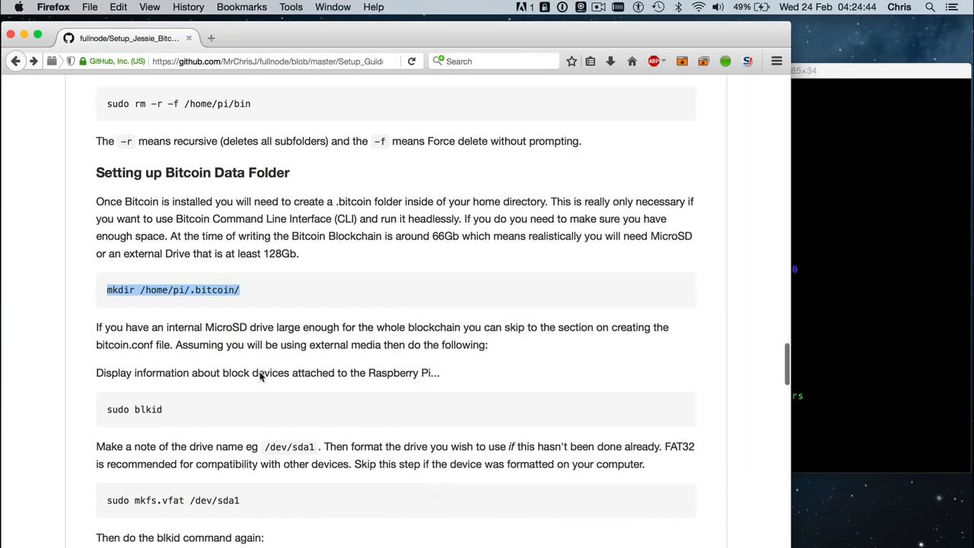
# List block devices, format /dev/sda1 as FAT, and note its new UUID 0B16-9243
pyautogui.scroll(-3)
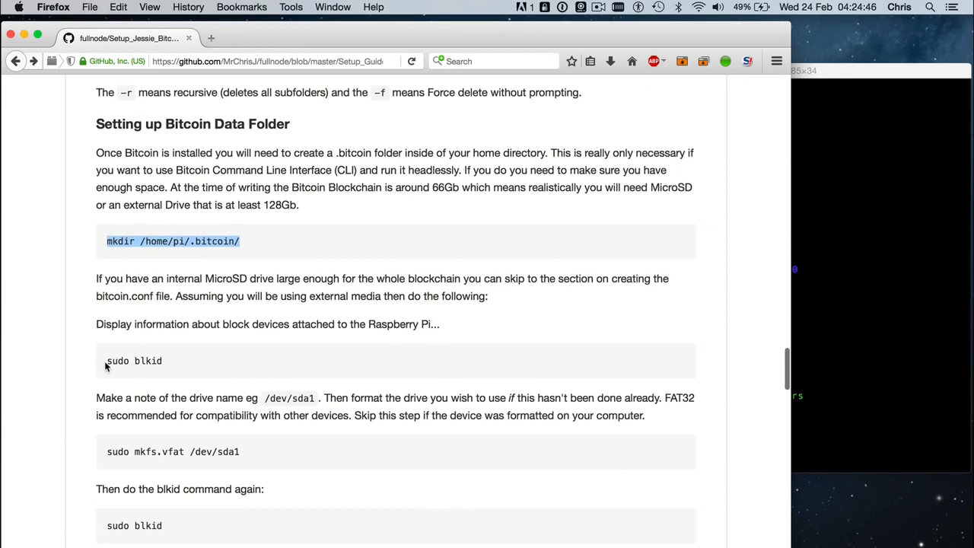
pyautogui.doubleClick(134, 361)
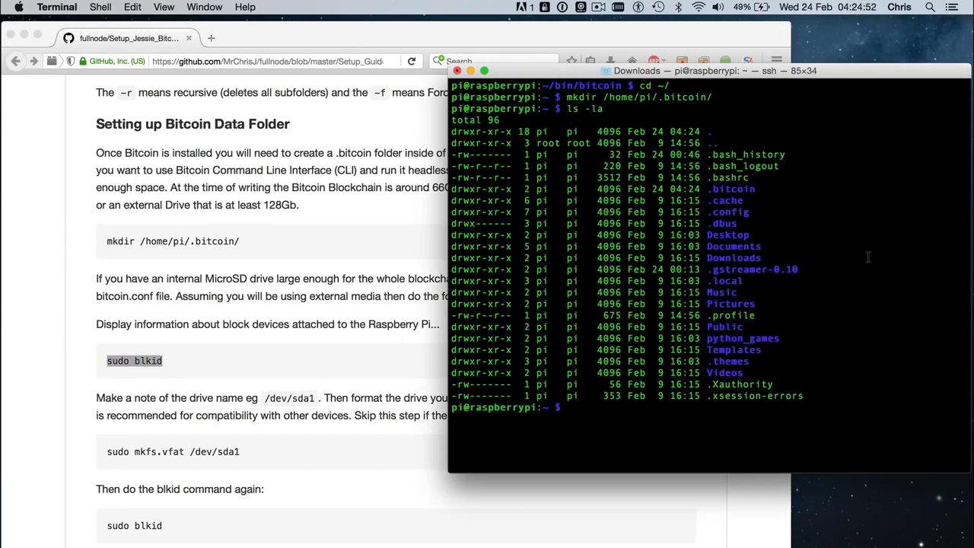
pyautogui.press('Return')
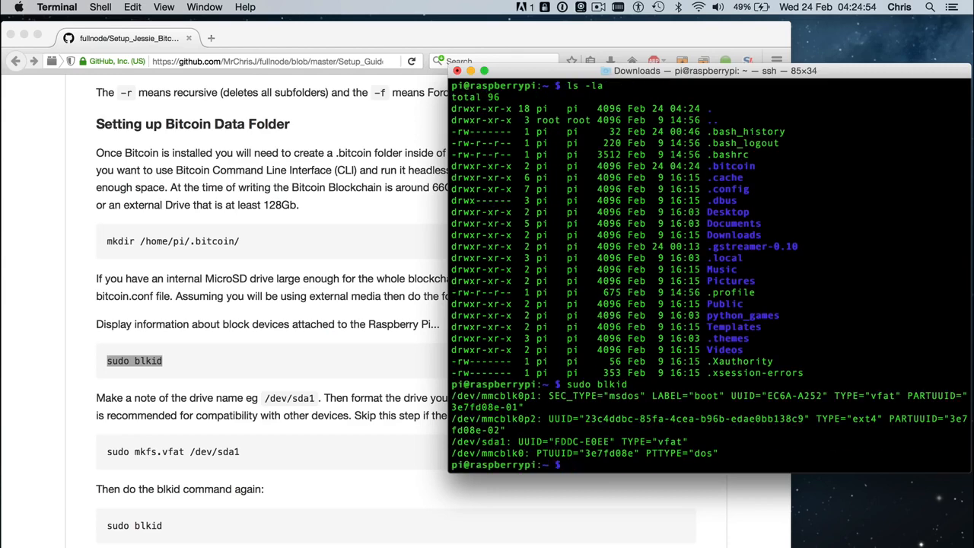
pyautogui.moveTo(869, 296)
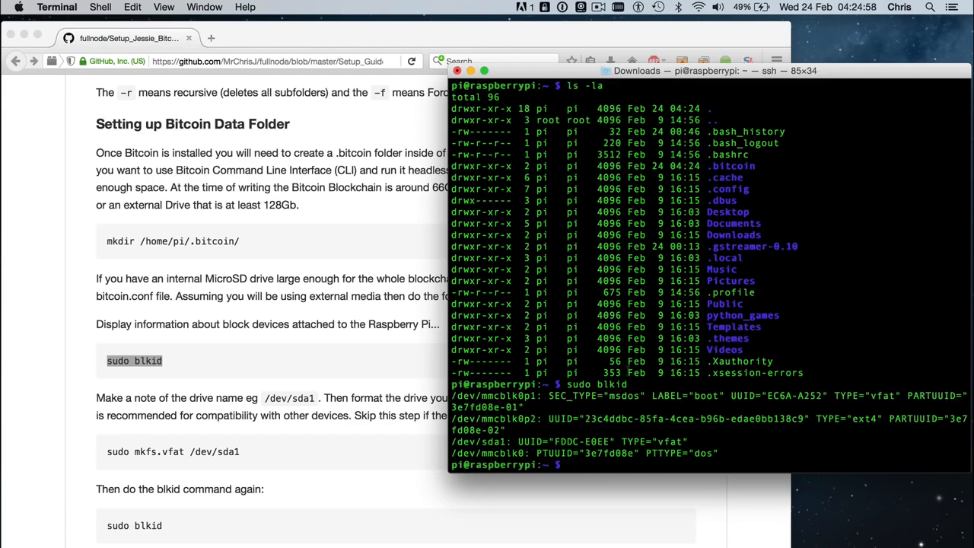
pyautogui.doubleClick(494, 441)
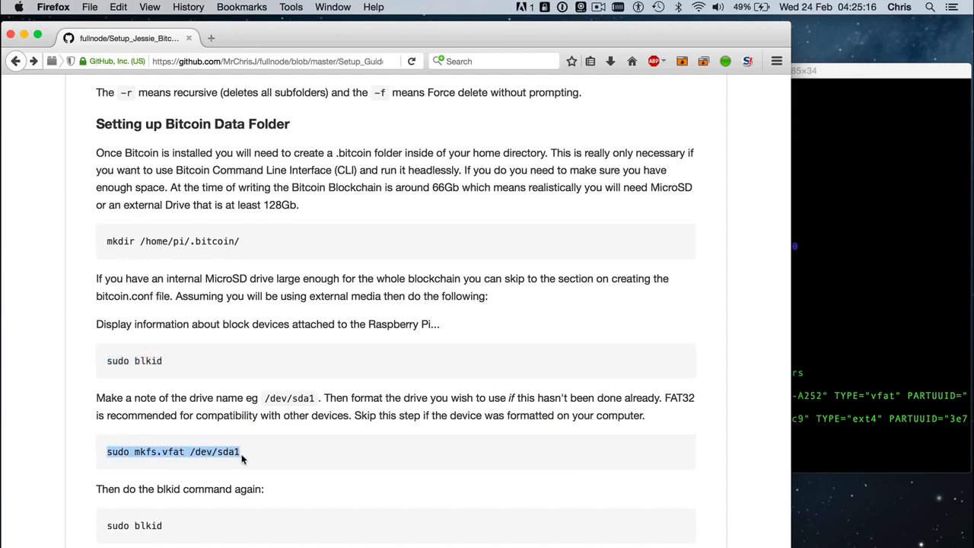
pyautogui.moveTo(191, 450)
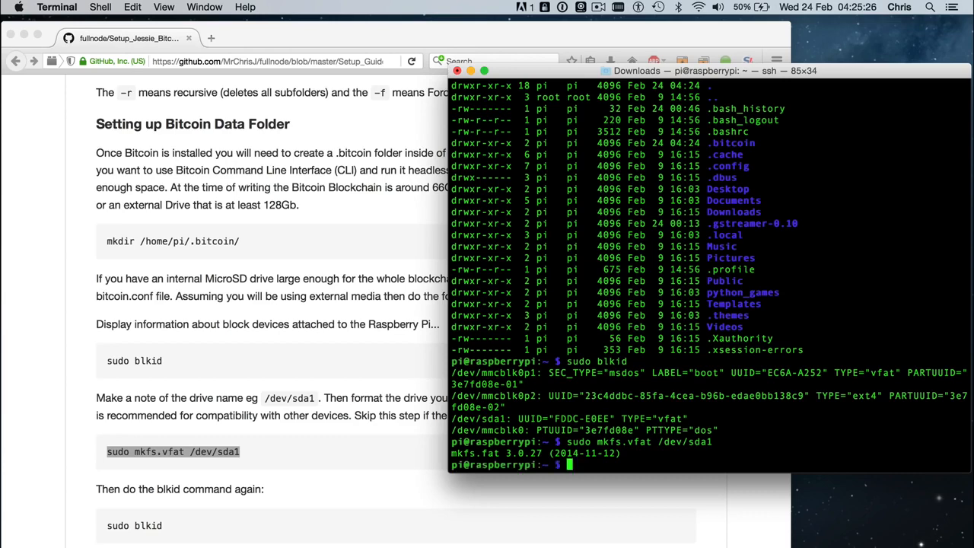
pyautogui.moveTo(425, 314)
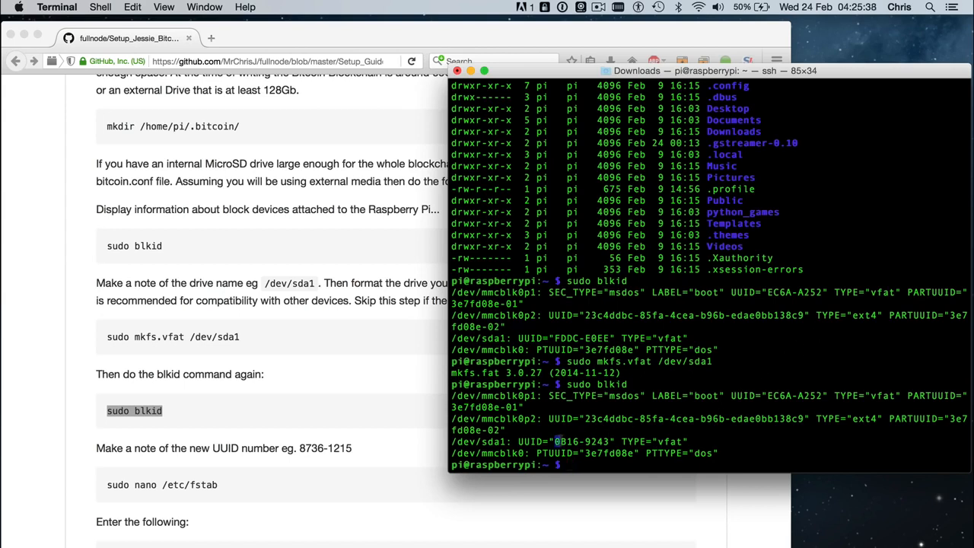
pyautogui.doubleClick(581, 442)
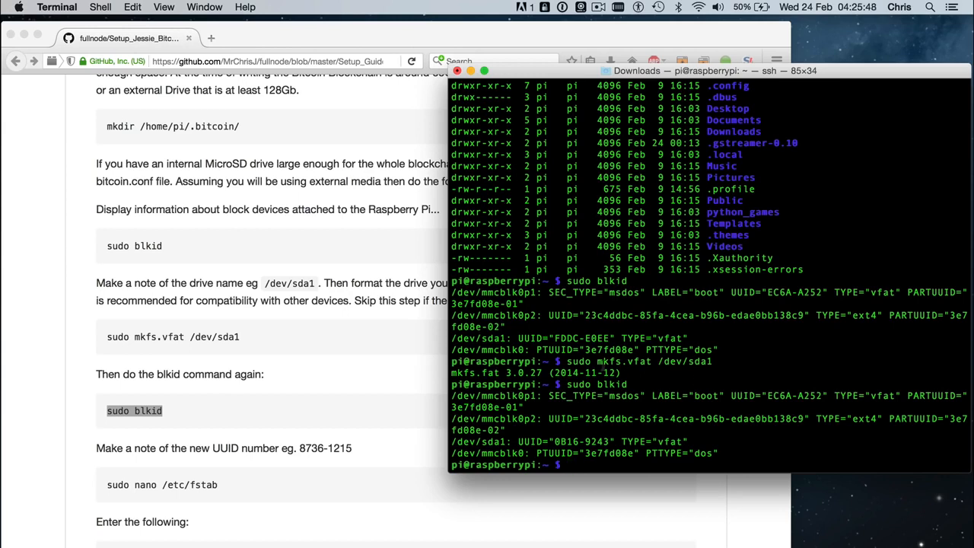
# Open /etc/fstab in nano and add a vfat mount line for UUID 0B16-9243 at /home/pi/.bitcoin
pyautogui.write('sudo')
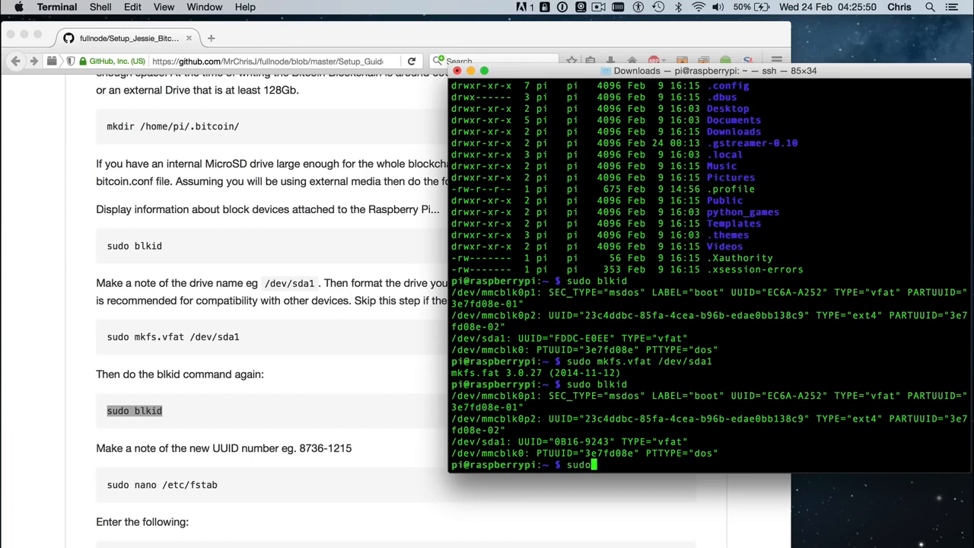
pyautogui.write('nano')
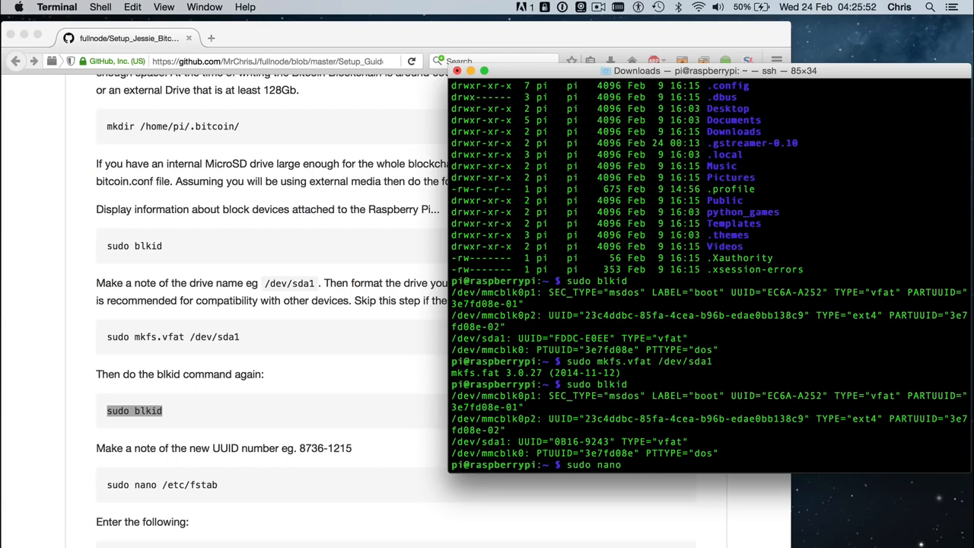
pyautogui.write('/etc/')
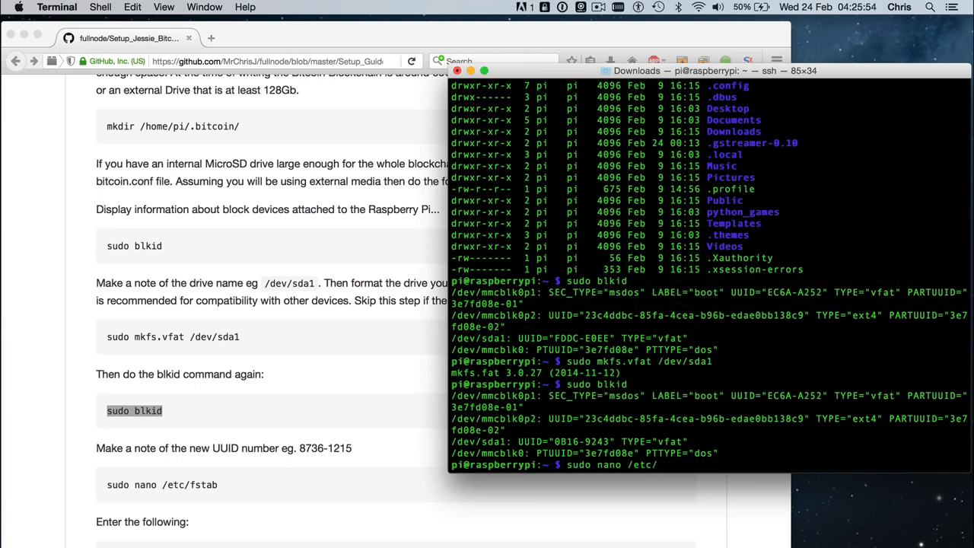
pyautogui.write('fstab')
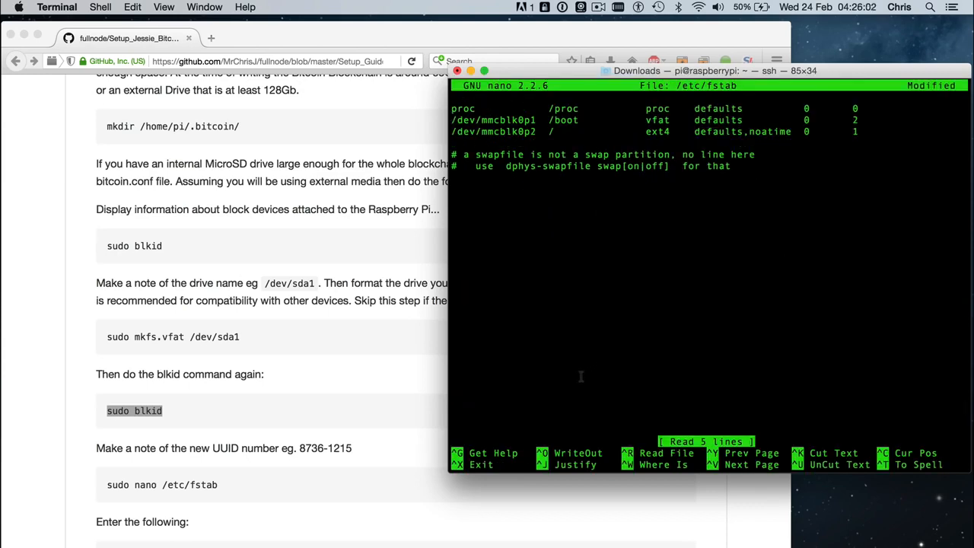
pyautogui.write('0B16-9243')
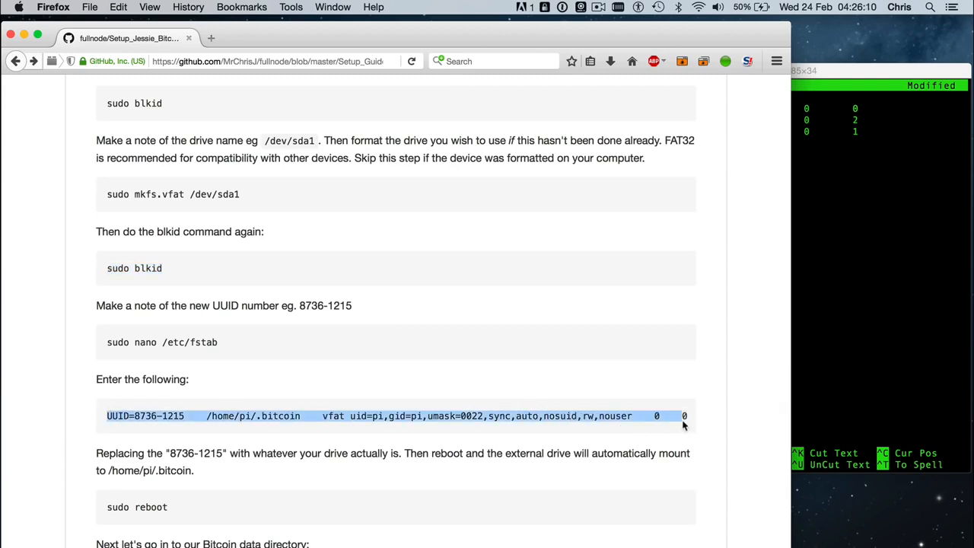
pyautogui.moveTo(187, 432)
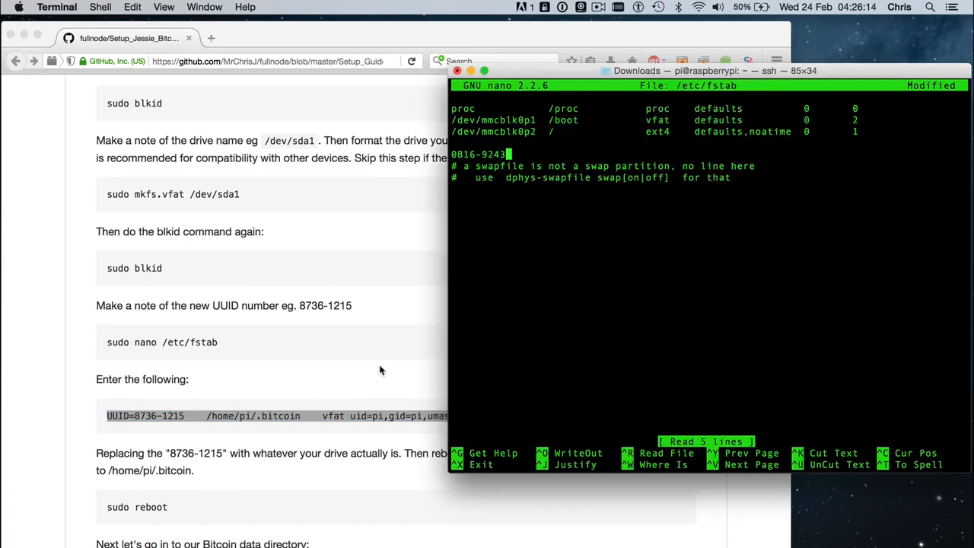
pyautogui.moveTo(571, 332)
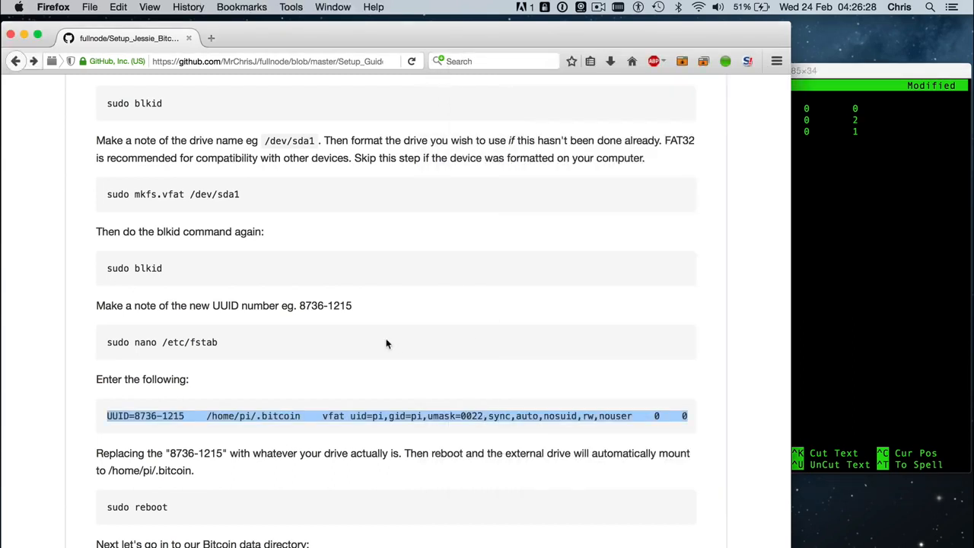
pyautogui.scroll(-3)
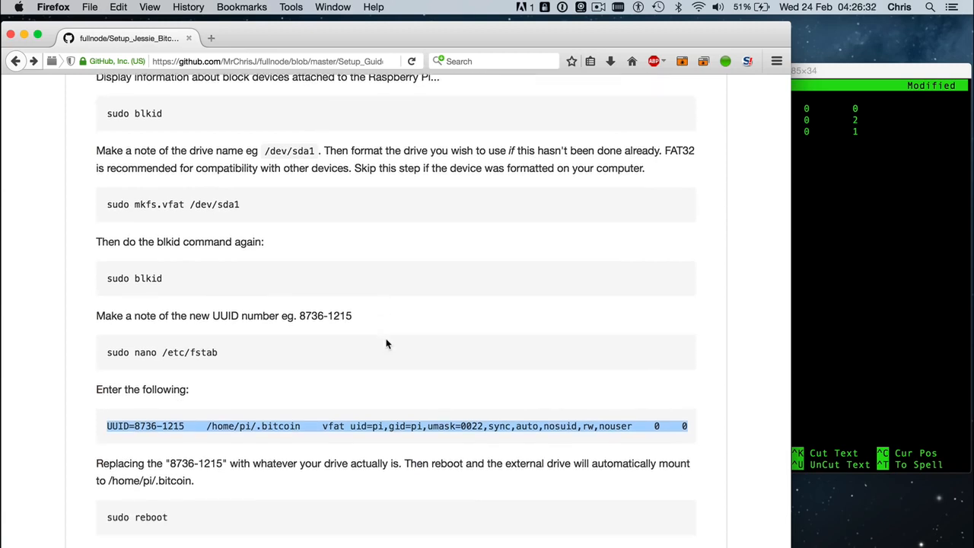
pyautogui.moveTo(164, 429)
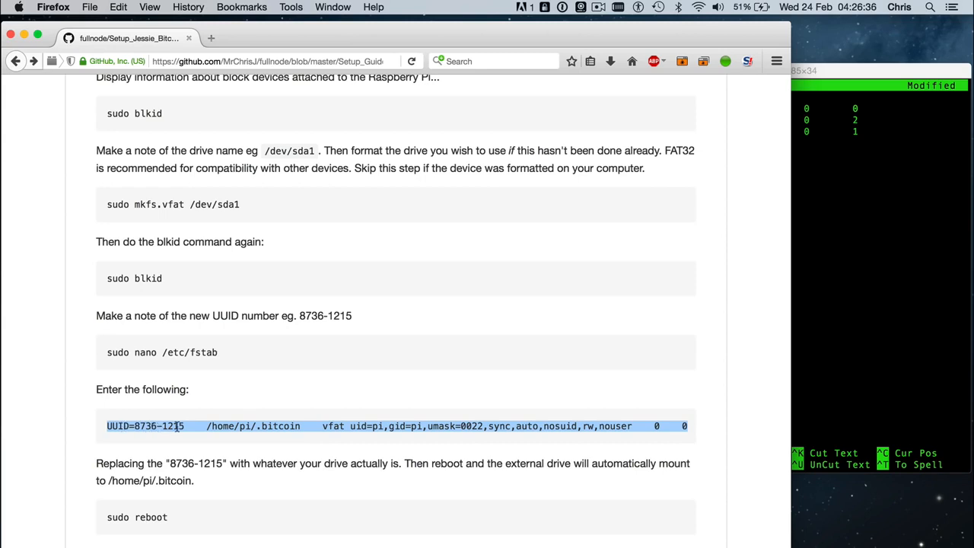
pyautogui.moveTo(205, 426)
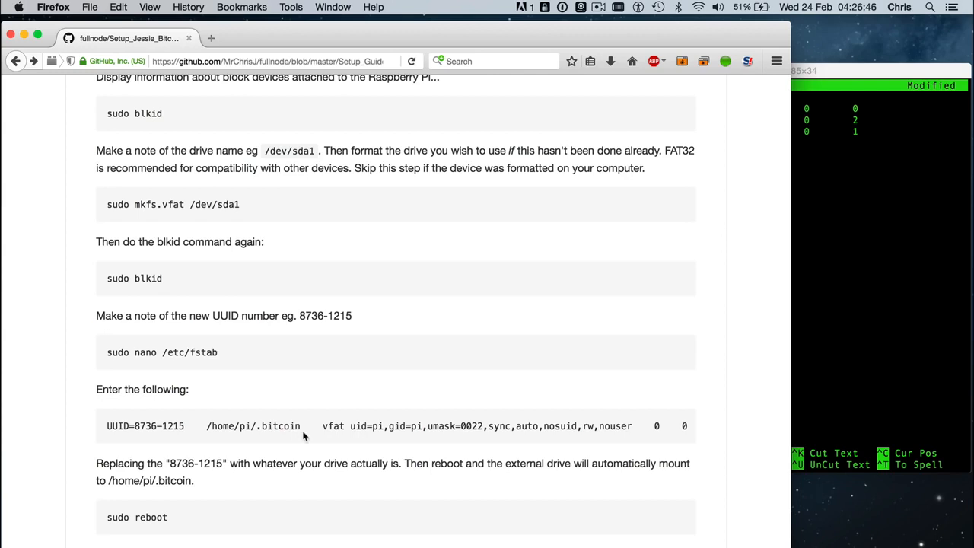
pyautogui.moveTo(293, 430)
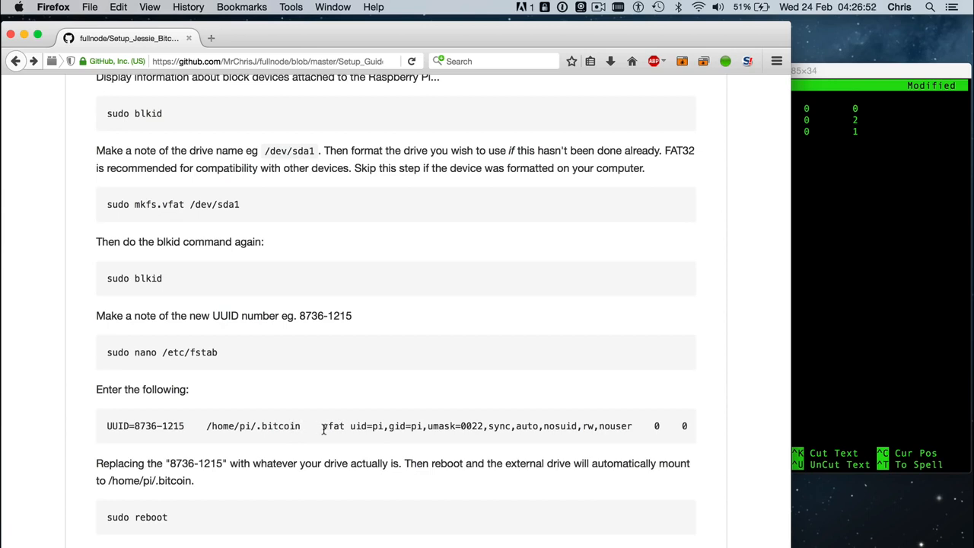
pyautogui.doubleClick(333, 426)
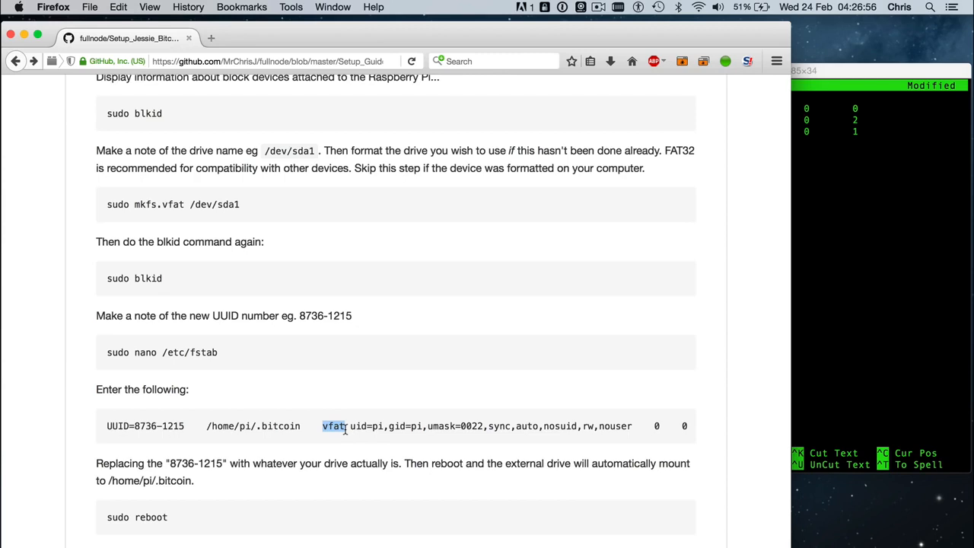
pyautogui.moveTo(363, 438)
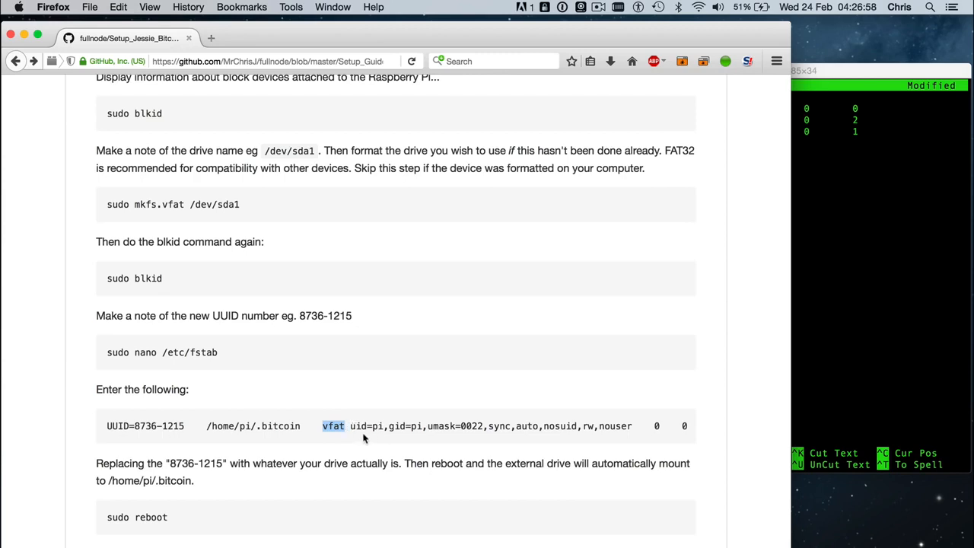
pyautogui.moveTo(423, 441)
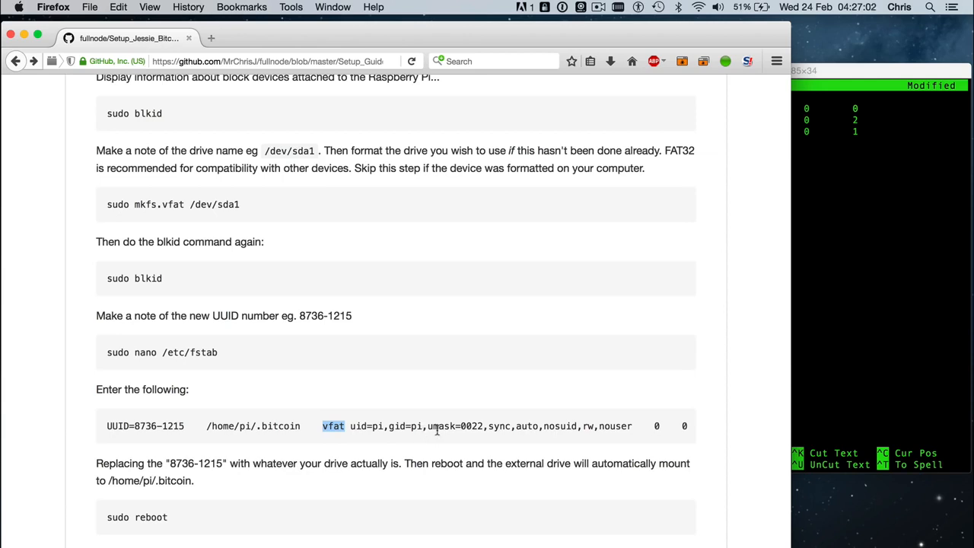
pyautogui.moveTo(466, 435)
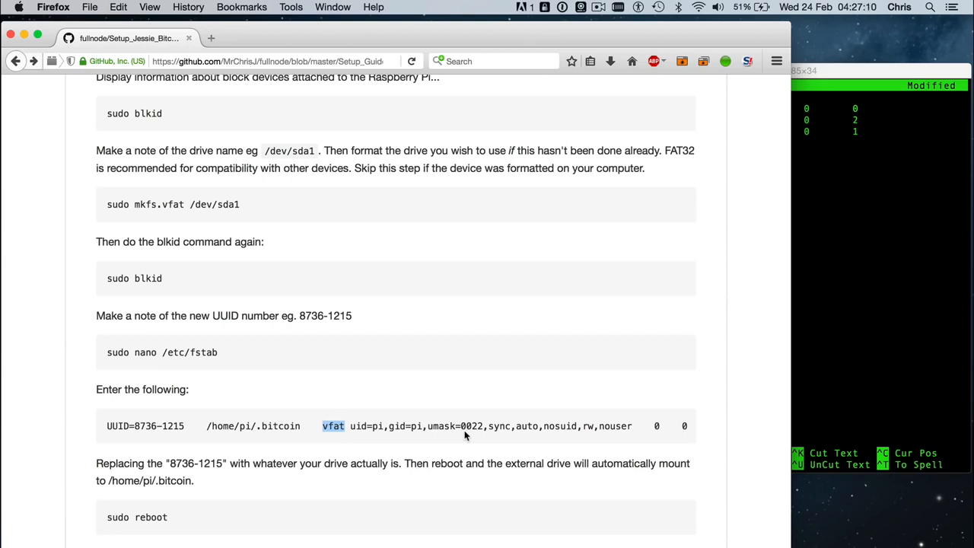
pyautogui.doubleClick(499, 426)
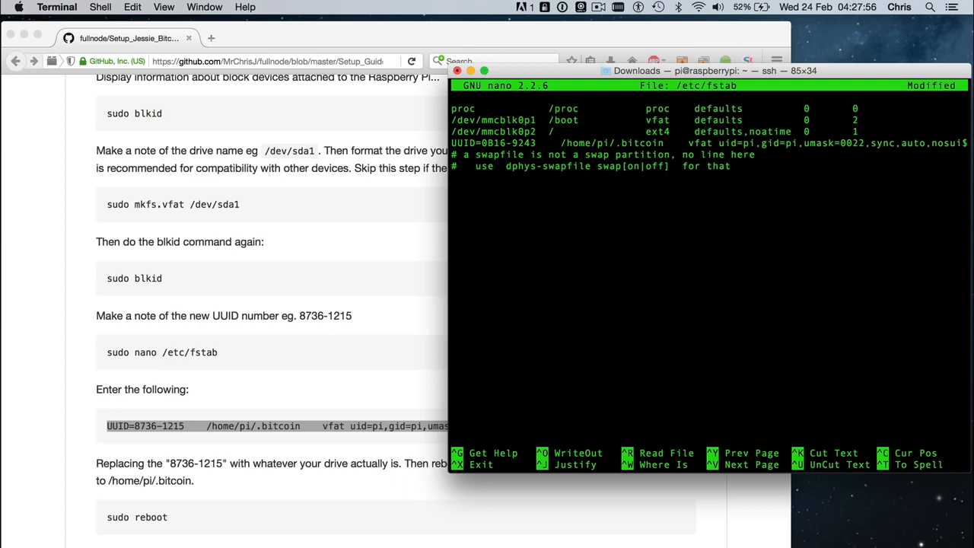
# Save /etc/fstab, exit nano, and reboot the Pi
pyautogui.press('ctrl+x')
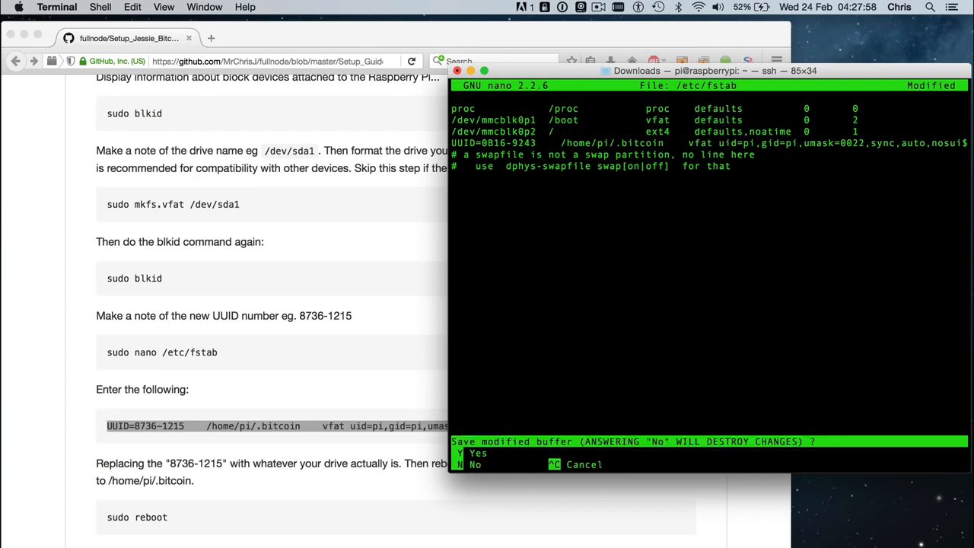
pyautogui.press('y')
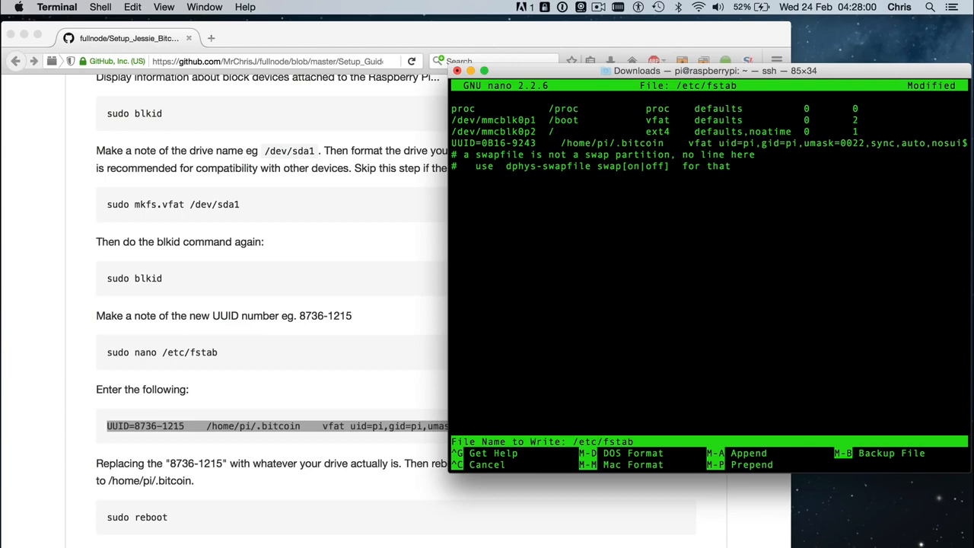
pyautogui.press('Return')
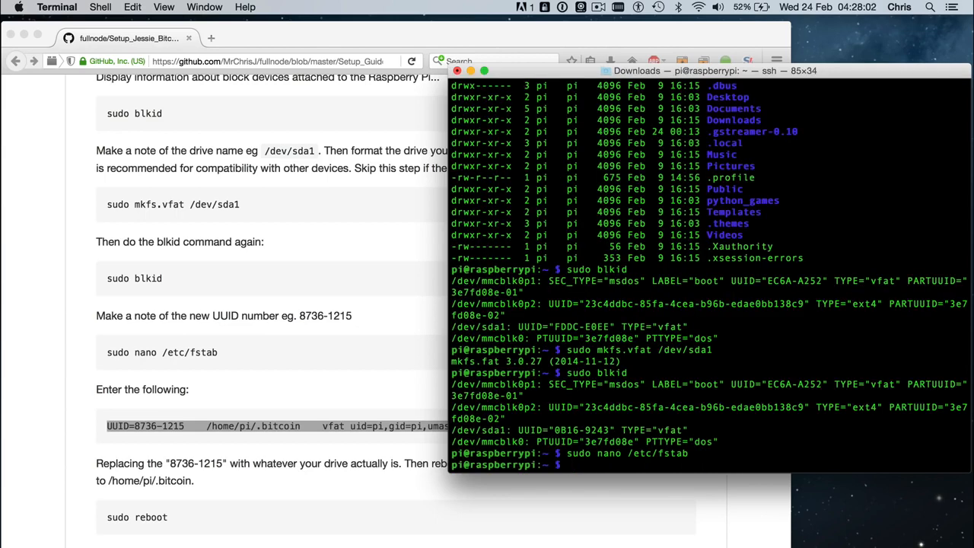
pyautogui.moveTo(319, 329)
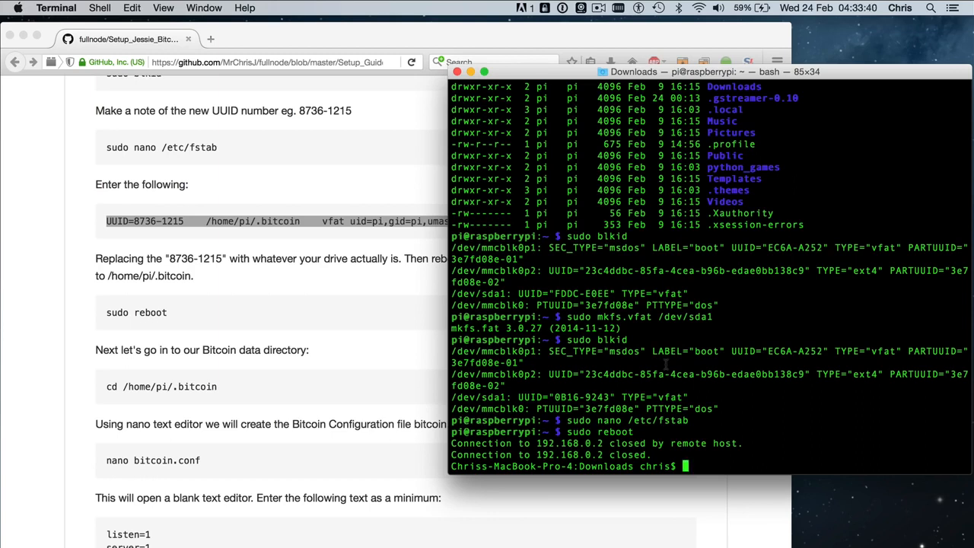
pyautogui.write('c')
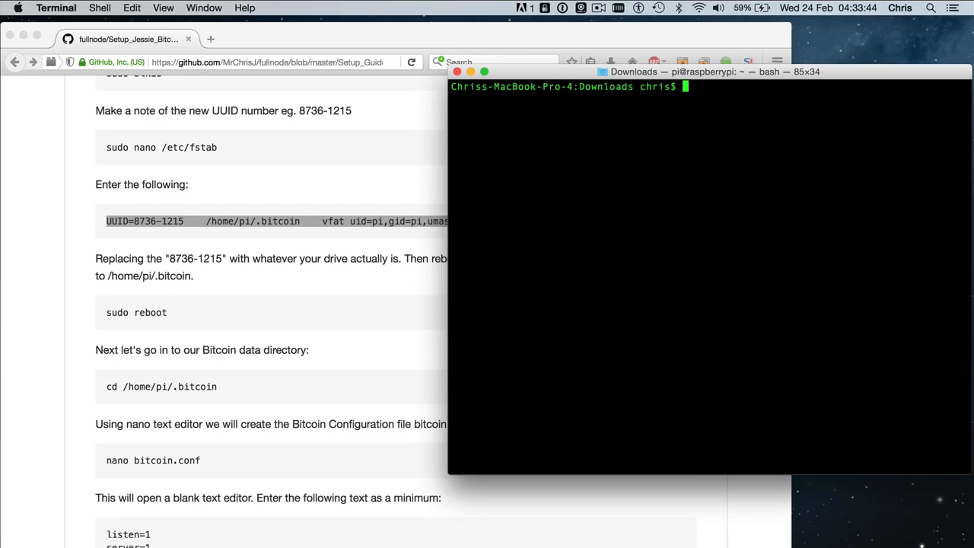
pyautogui.write('ssh')
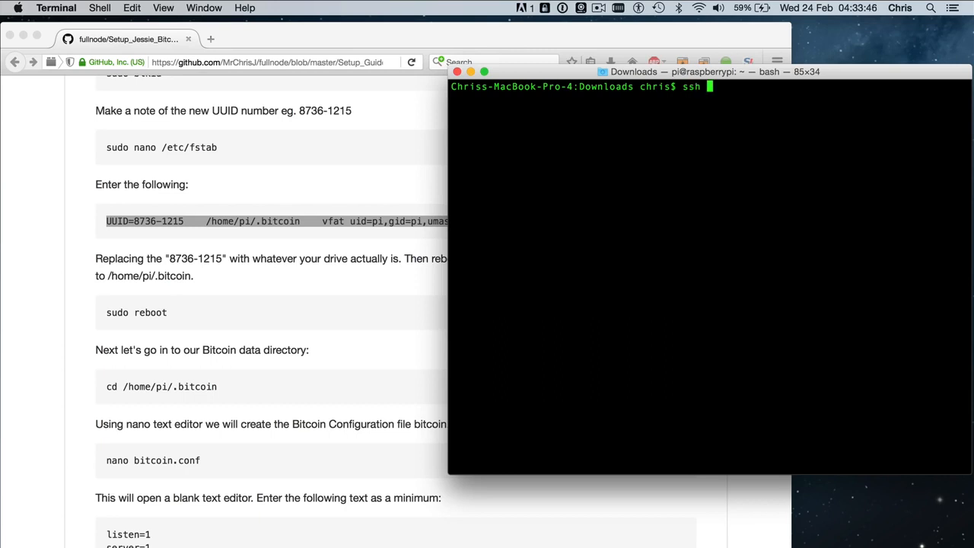
pyautogui.write('pi')
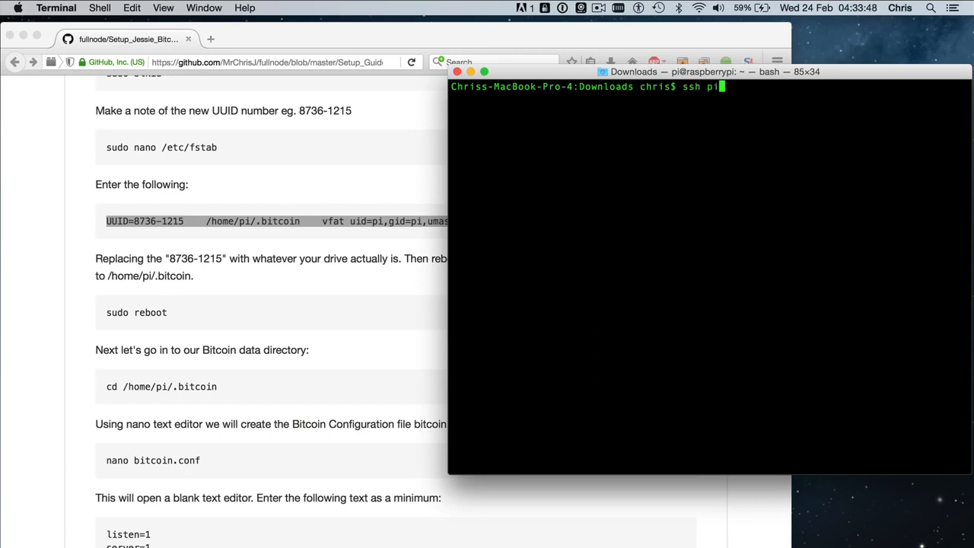
pyautogui.write('@192.1')
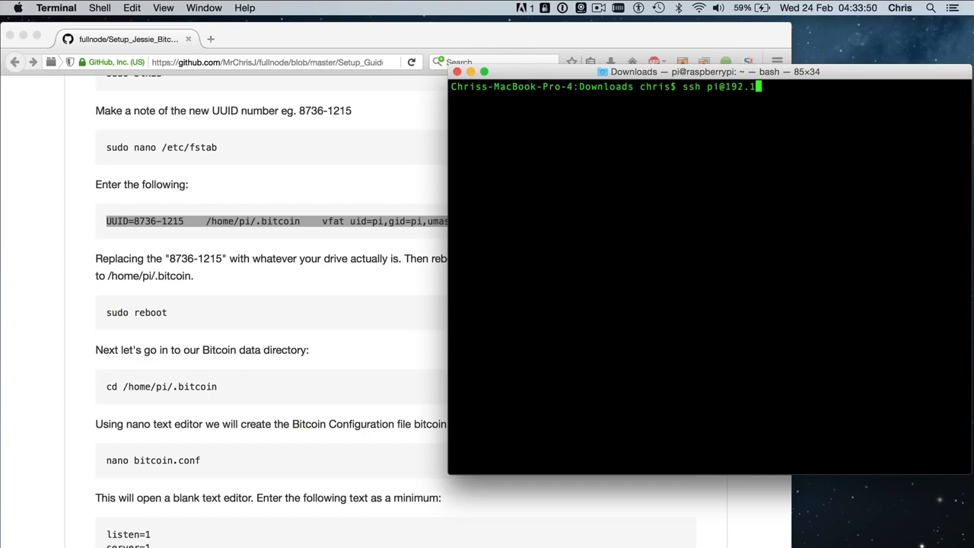
pyautogui.write('68.0.2')
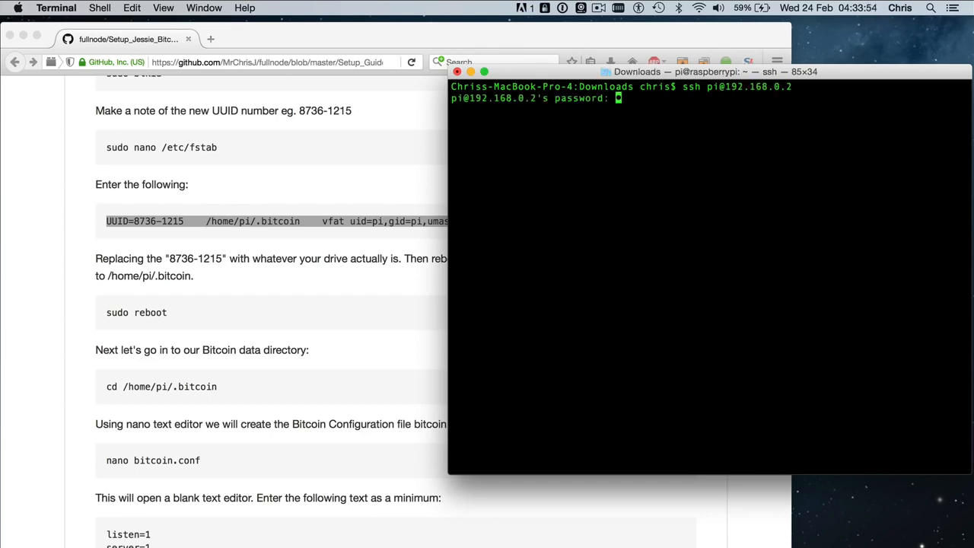
pyautogui.press('enter')
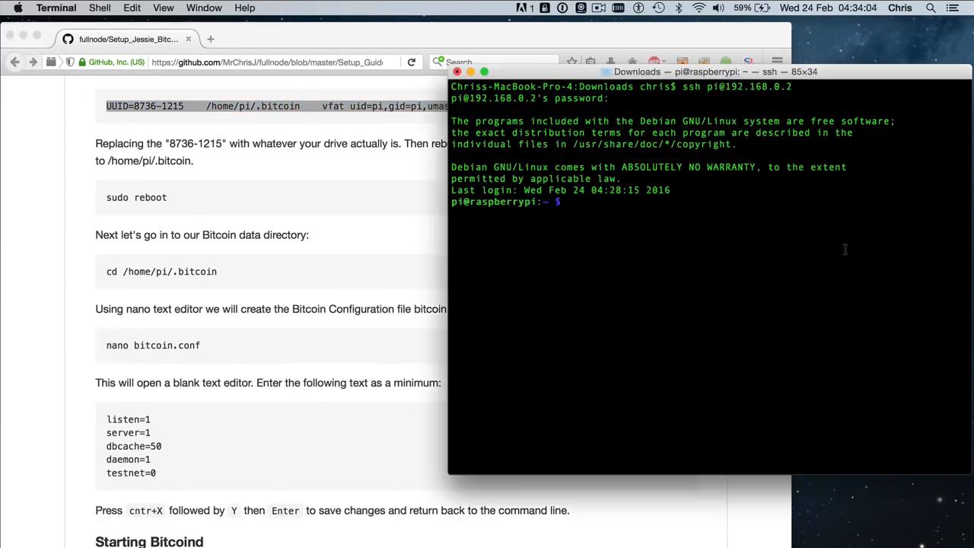
# Save bitcoin.conf in ~/.bitcoin with listen=1, server=1, dbcache=50, daemon=1, testnet=0
pyautogui.write('cd')
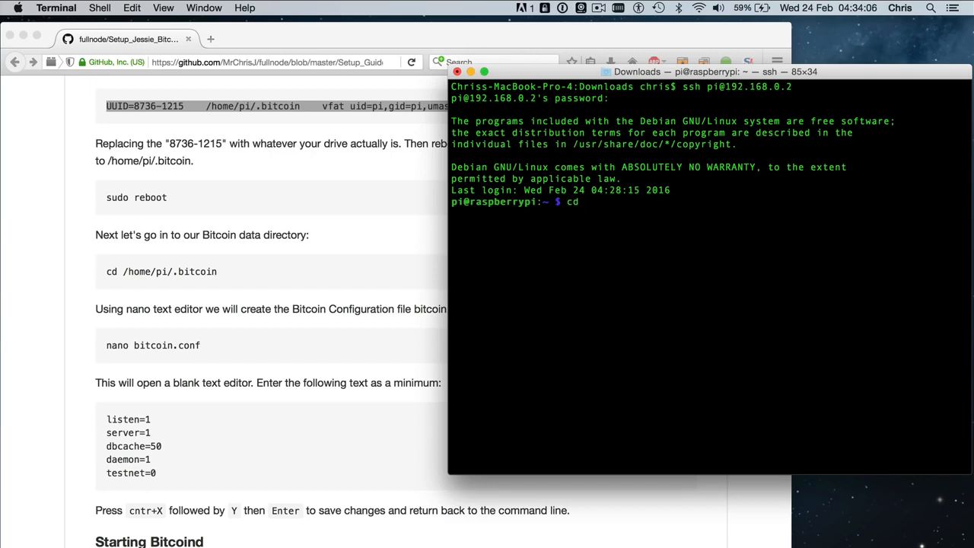
pyautogui.write('.bitcoin/')
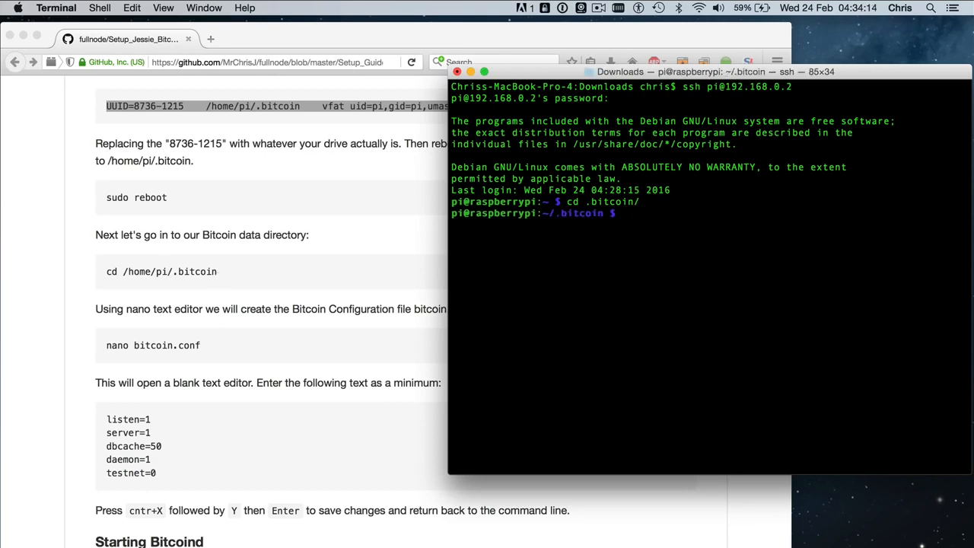
pyautogui.write('ls')
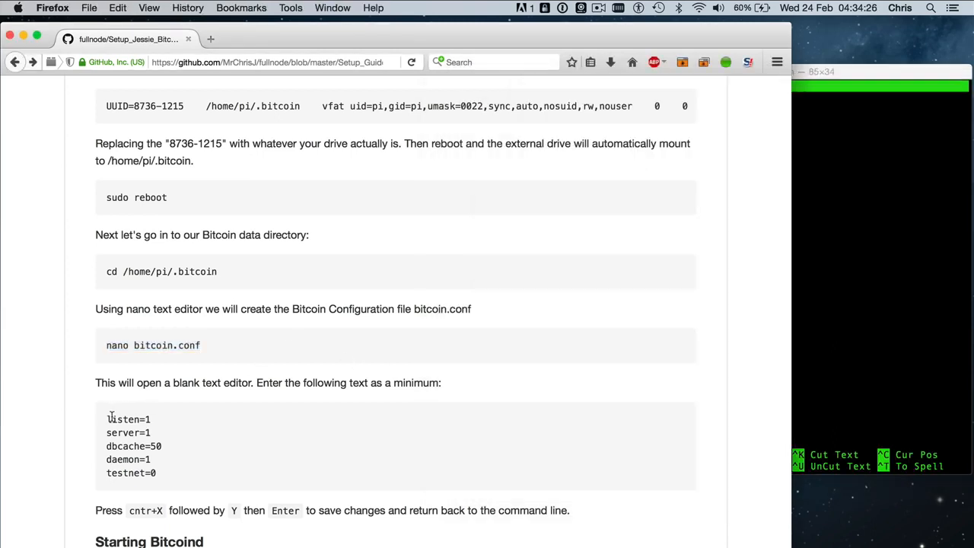
pyautogui.moveTo(107, 419); pyautogui.dragTo(156, 473)
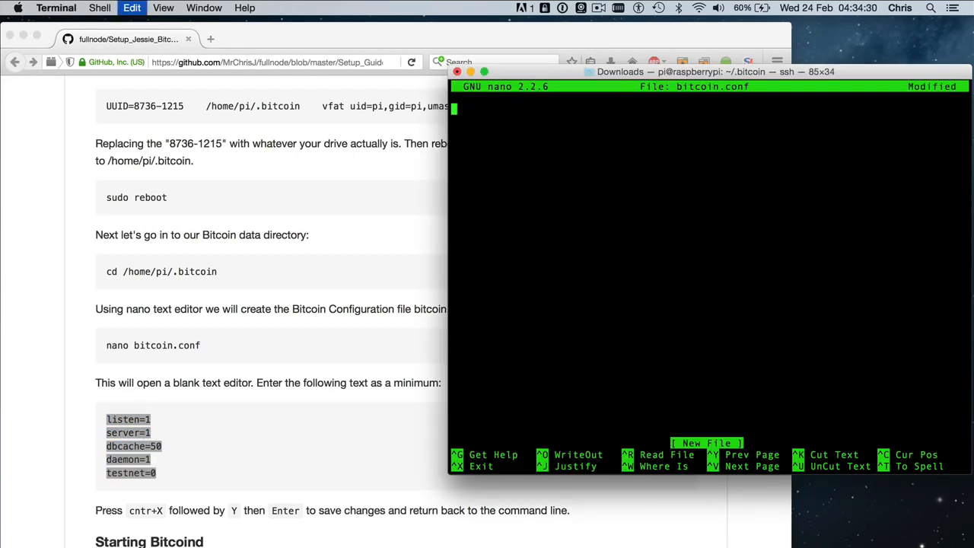
pyautogui.write('listen=1')
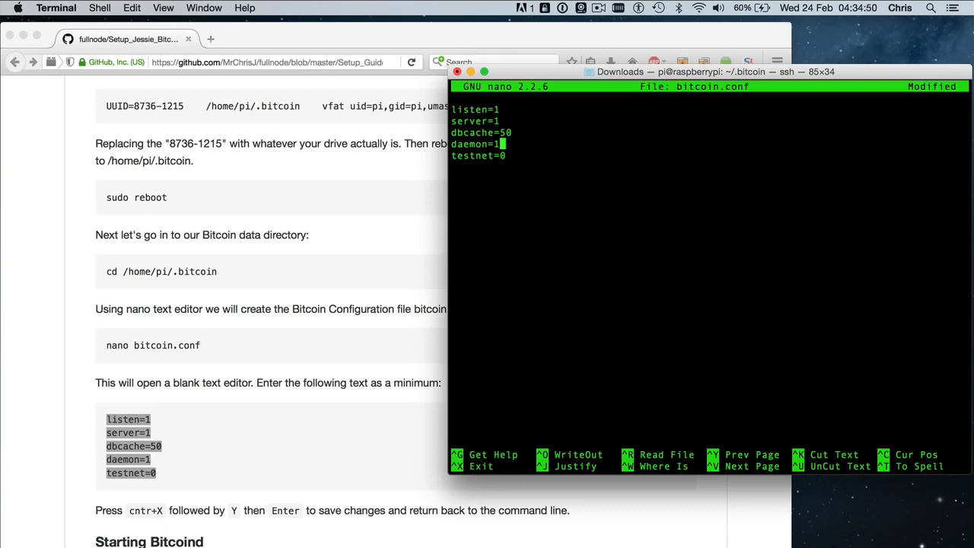
pyautogui.press('ctrl+x')
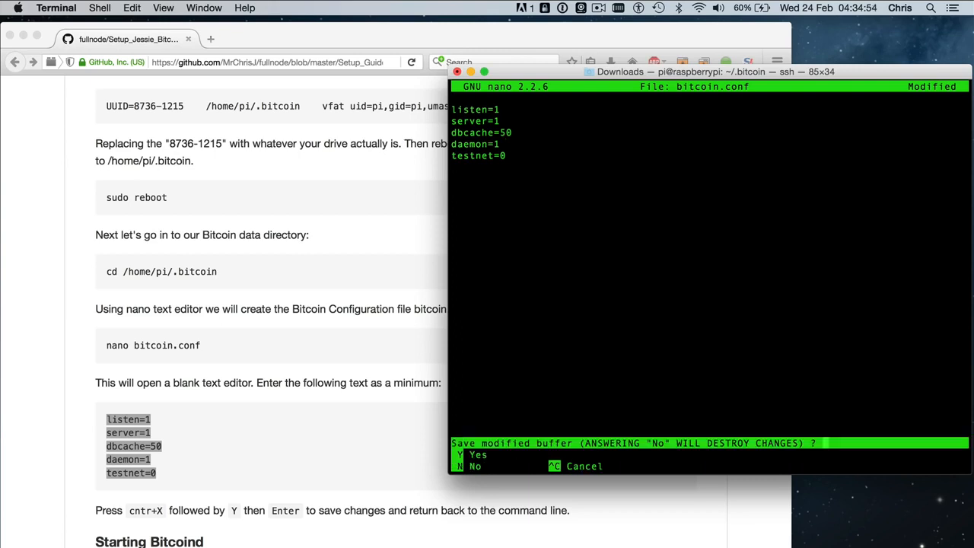
pyautogui.press('y')
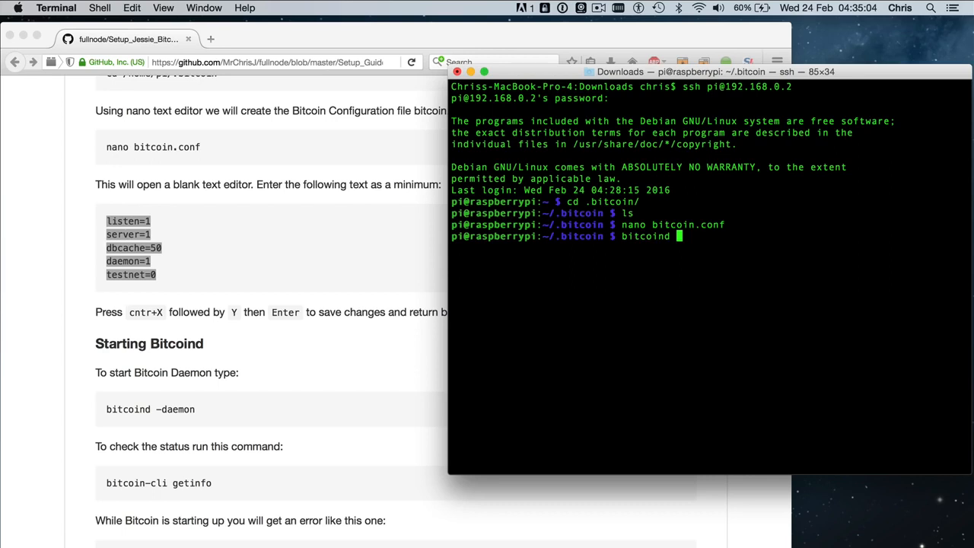
# Launch bitcoind -daemon and try querying bitcoin-cli getinfo
pyautogui.write('-daemon')
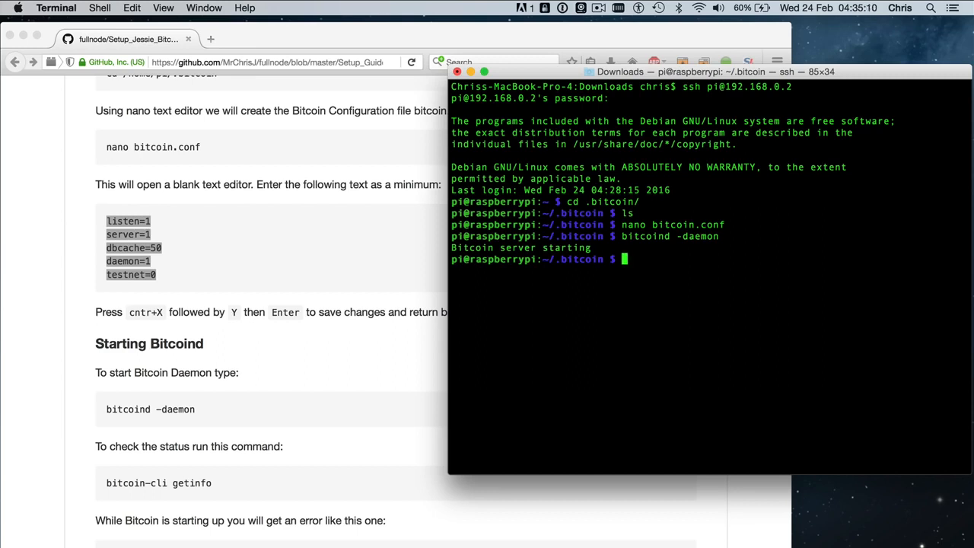
pyautogui.write('bitcoin-cli')
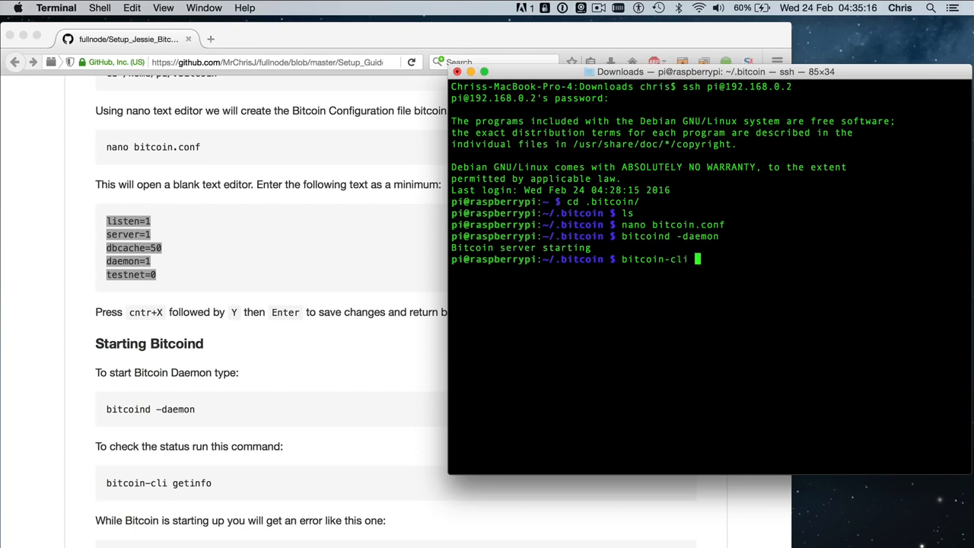
pyautogui.write('getinfo')
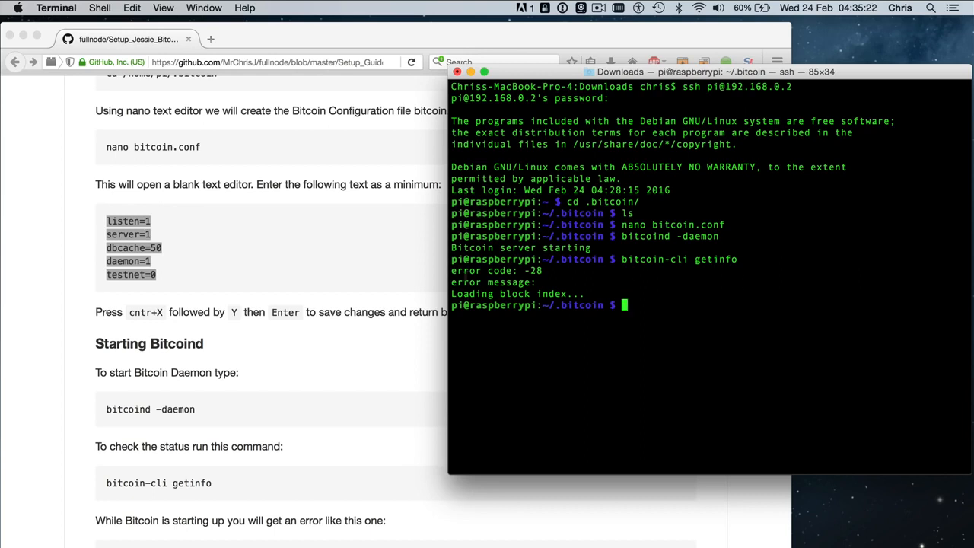
pyautogui.scroll(-3)
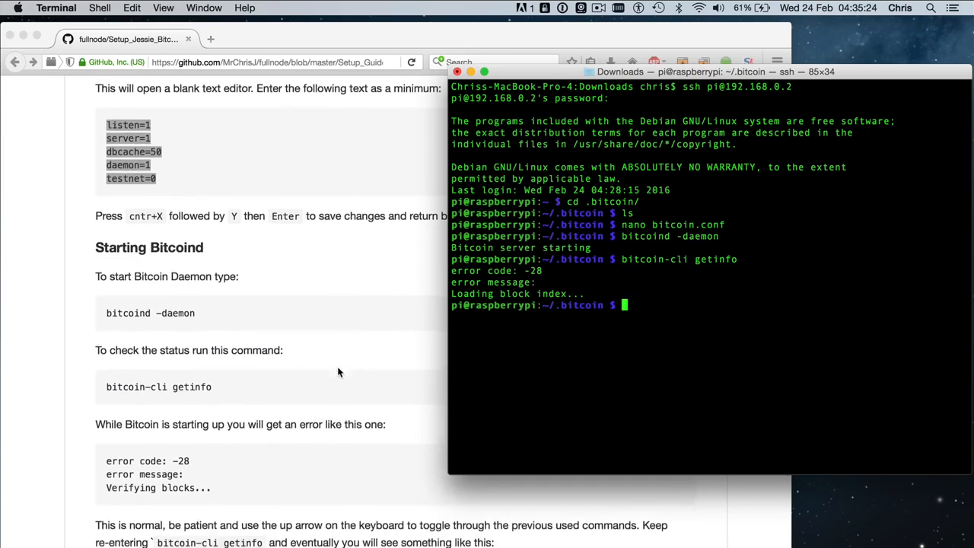
pyautogui.scroll(-3)
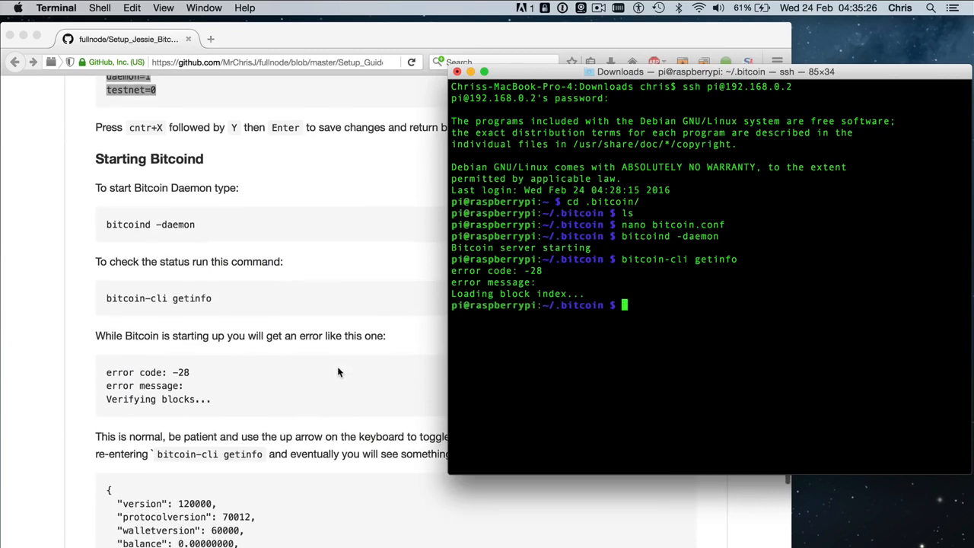
pyautogui.write('ls')
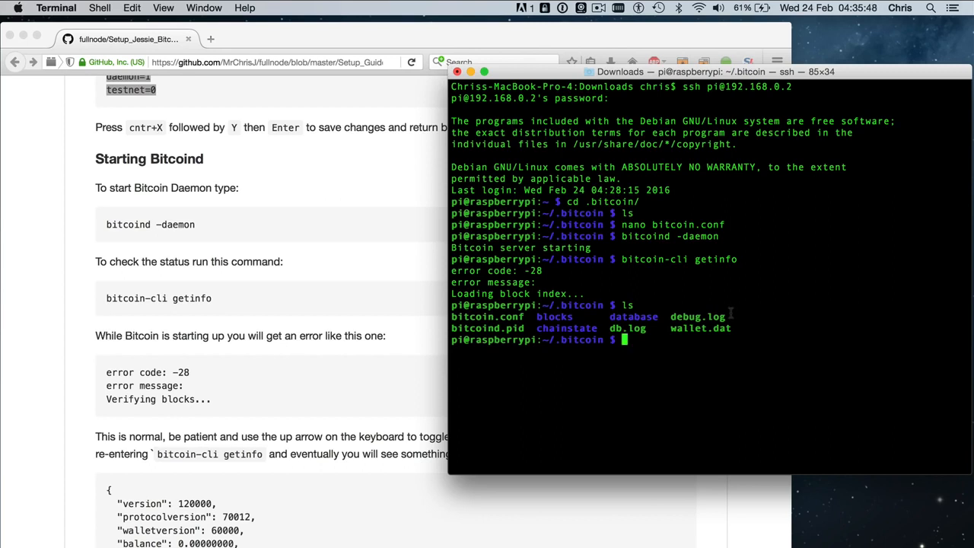
# Rerun bitcoin-cli getinfo, showing version 120000, 447 blocks and 6 connections
pyautogui.write('bitcoin-cli getinfo')
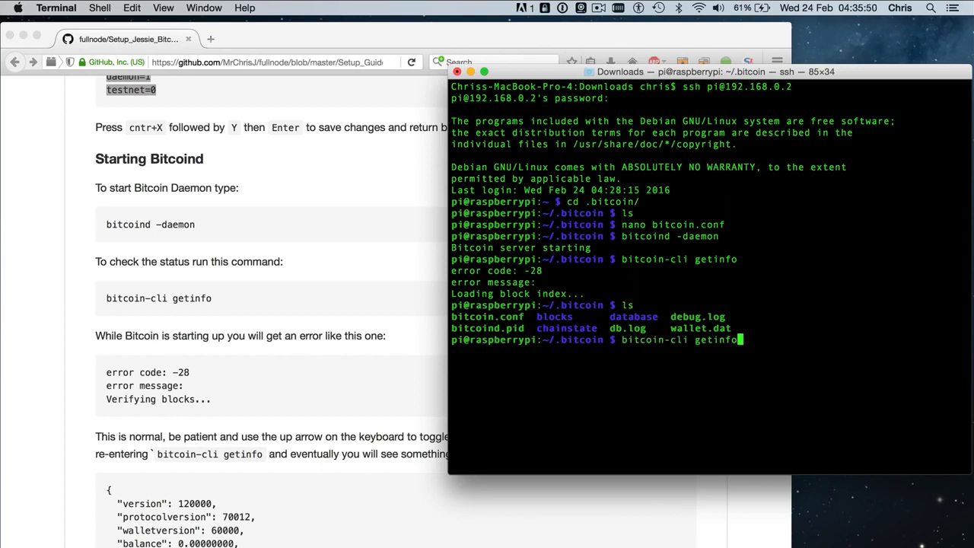
pyautogui.press('Return')
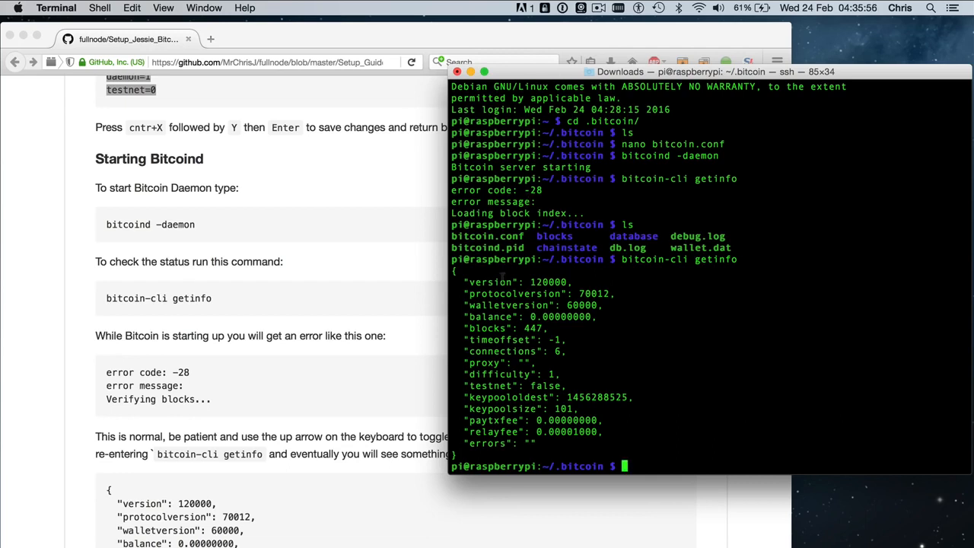
pyautogui.doubleClick(548, 281)
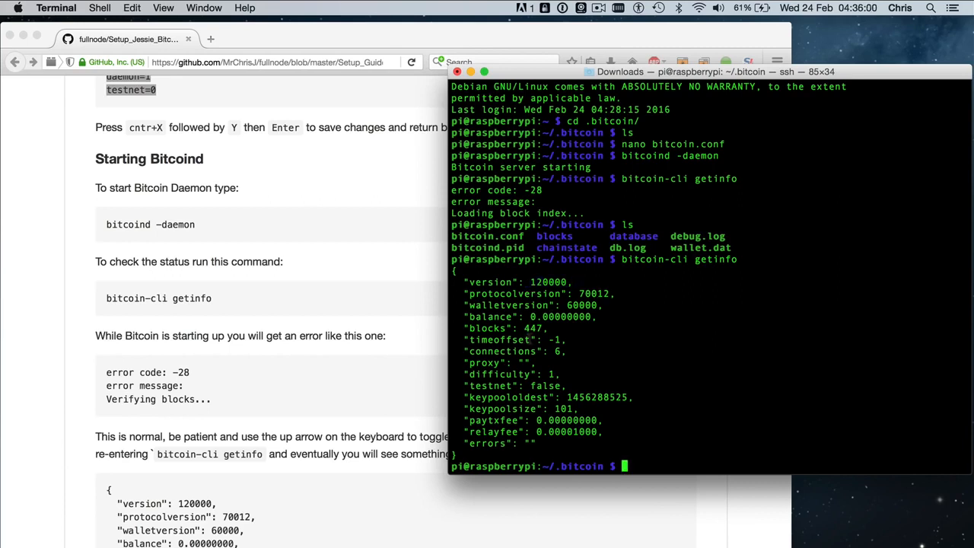
pyautogui.doubleClick(533, 328)
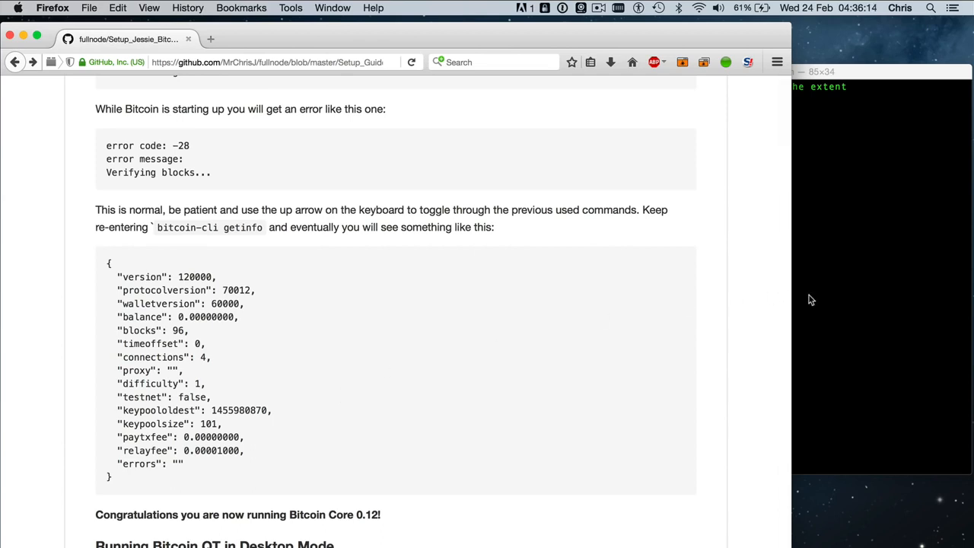
# Read through the Extras guide's Tor, NodeJS and IPFS sections
pyautogui.scroll(-3)
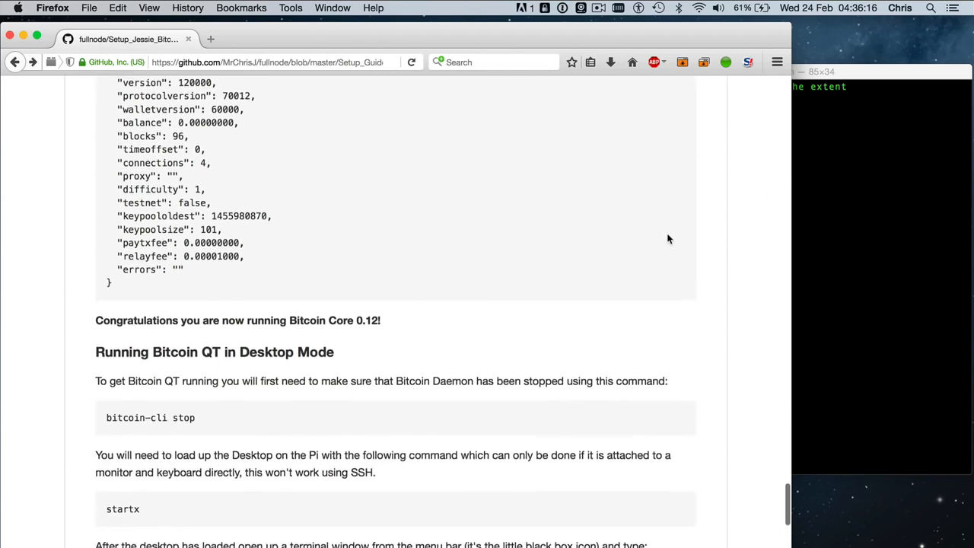
pyautogui.scroll(-3)
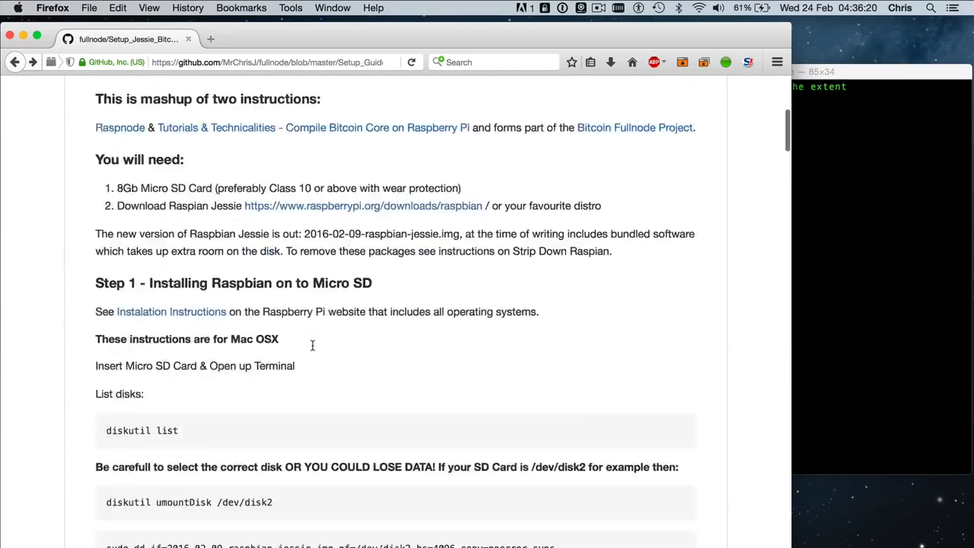
pyautogui.scroll(3)
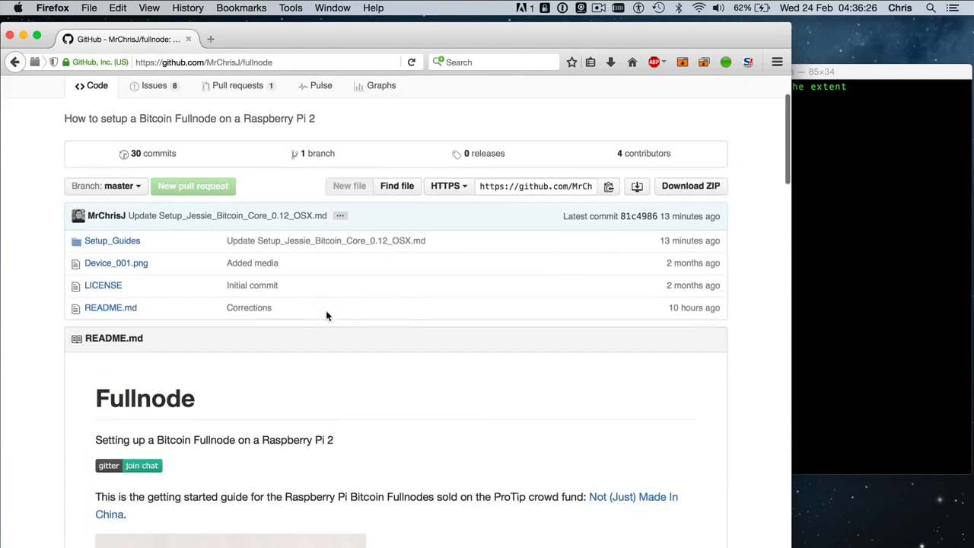
pyautogui.scroll(-3)
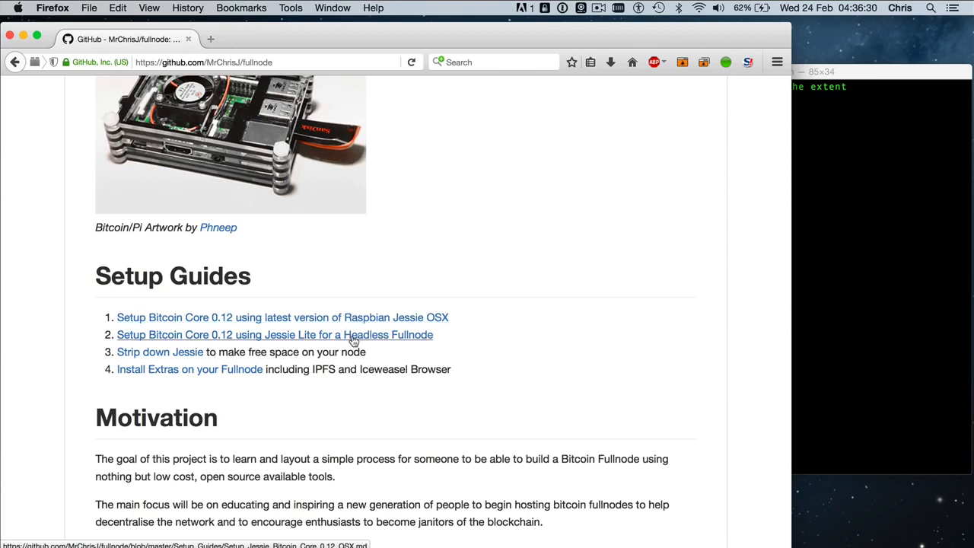
pyautogui.moveTo(160, 351)
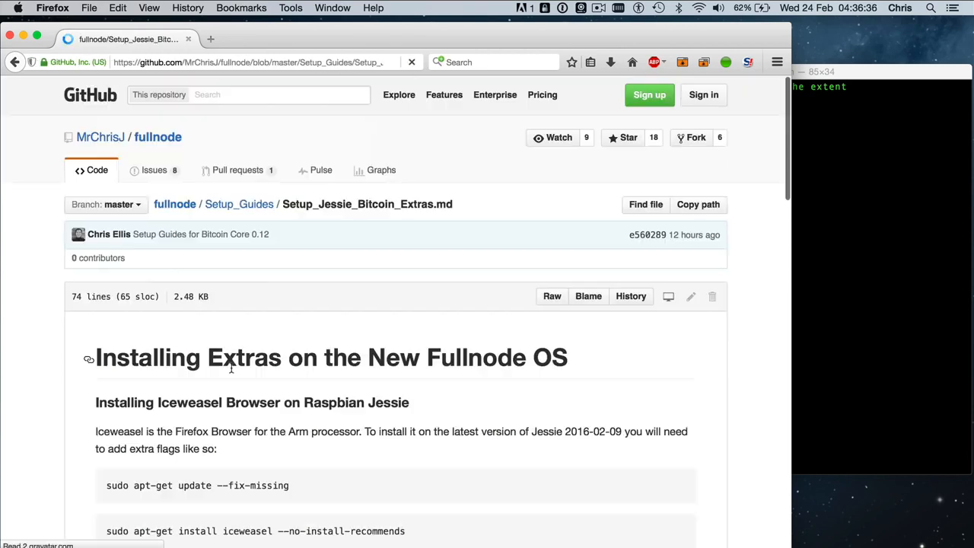
pyautogui.scroll(-3)
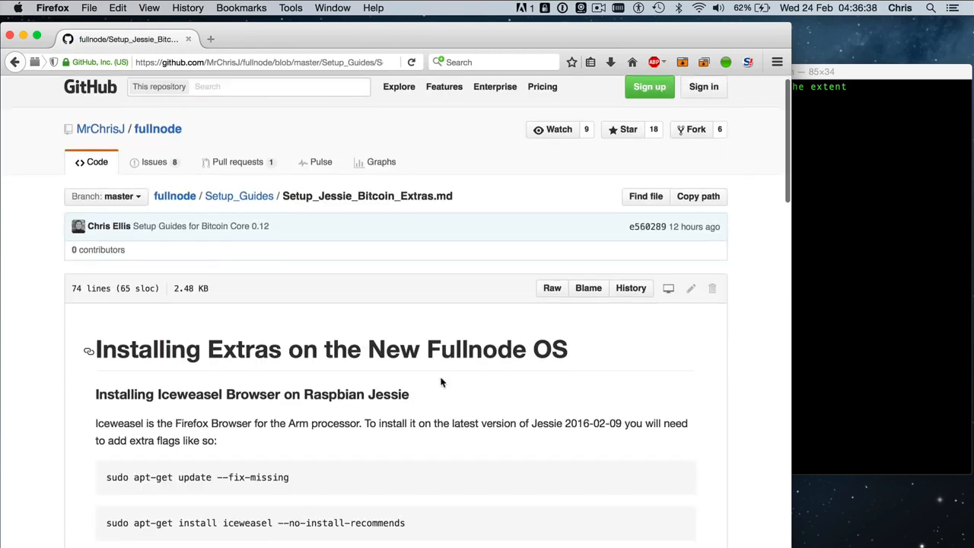
pyautogui.scroll(-3)
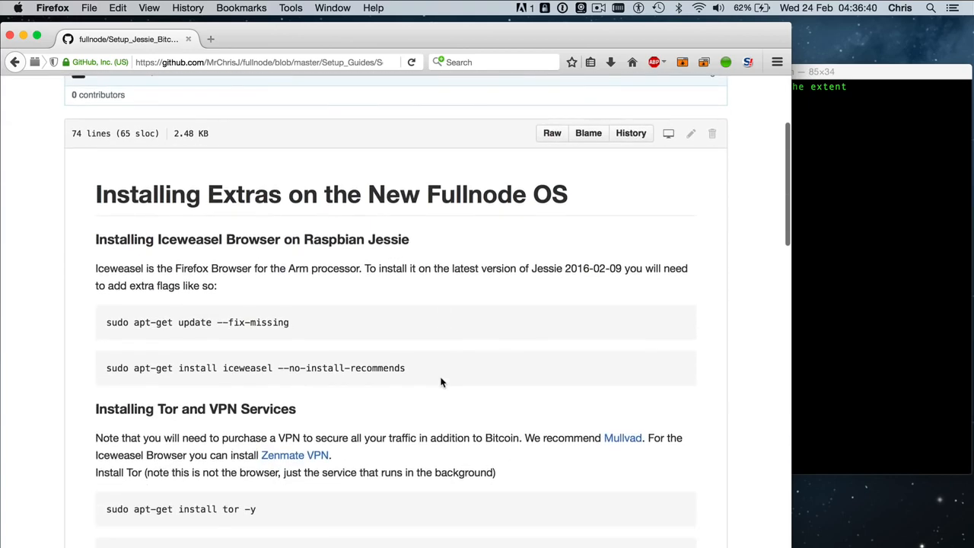
pyautogui.scroll(-3)
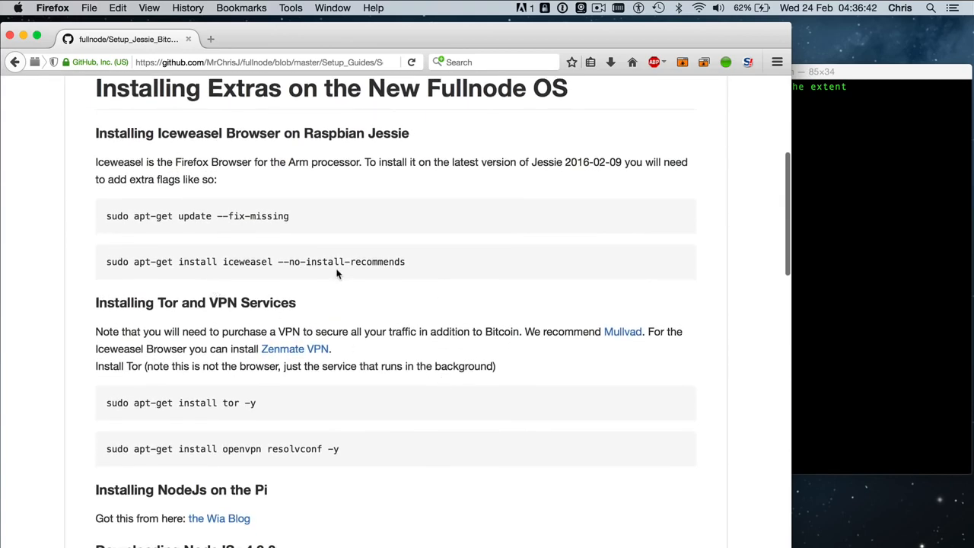
pyautogui.scroll(-3)
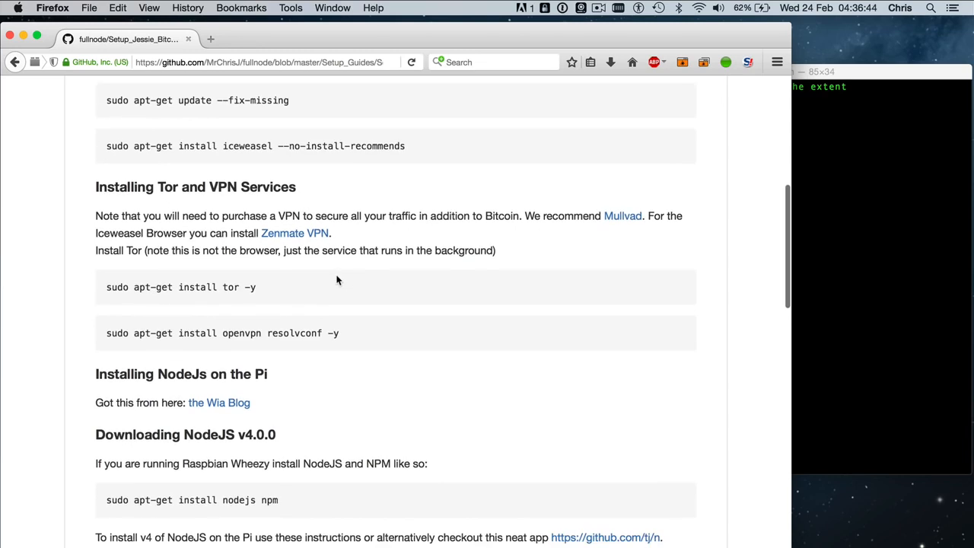
pyautogui.scroll(-3)
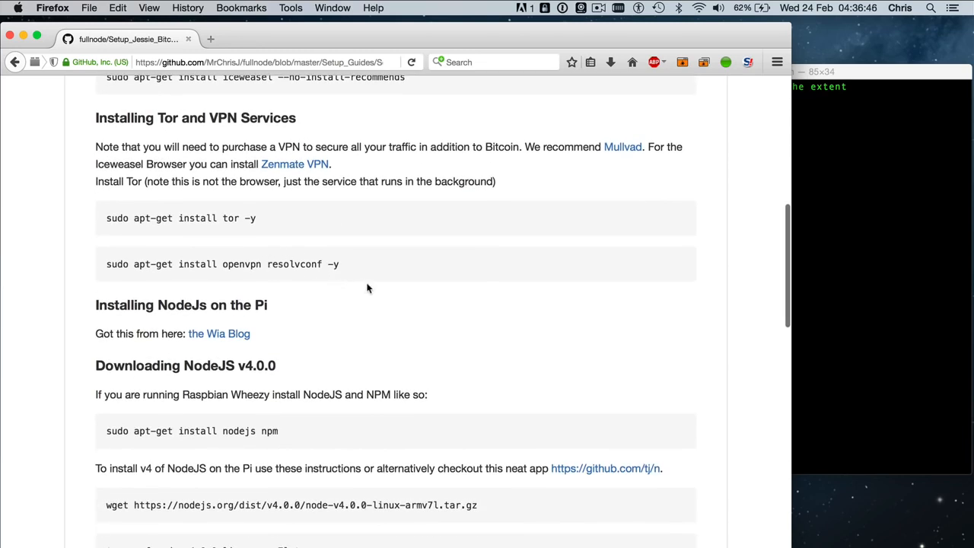
pyautogui.moveTo(337, 287)
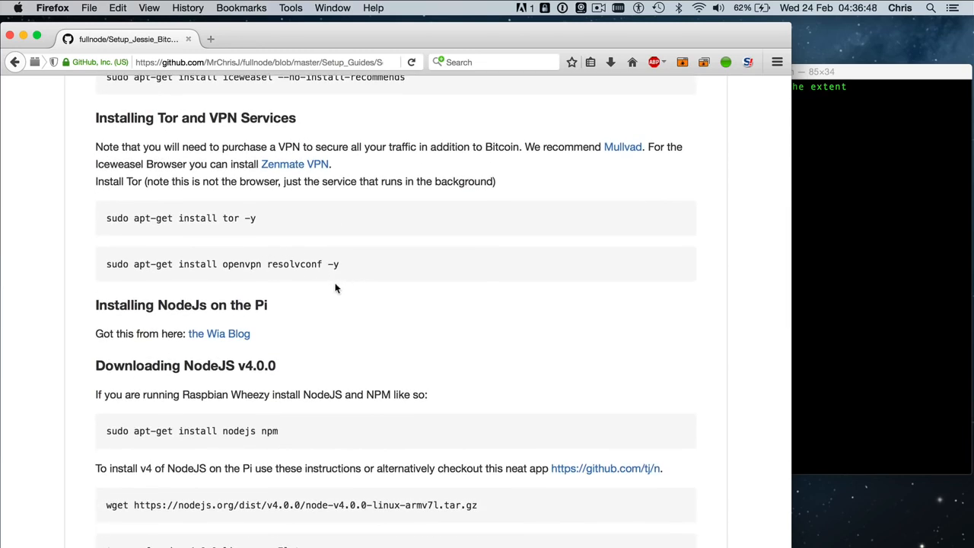
pyautogui.scroll(-3)
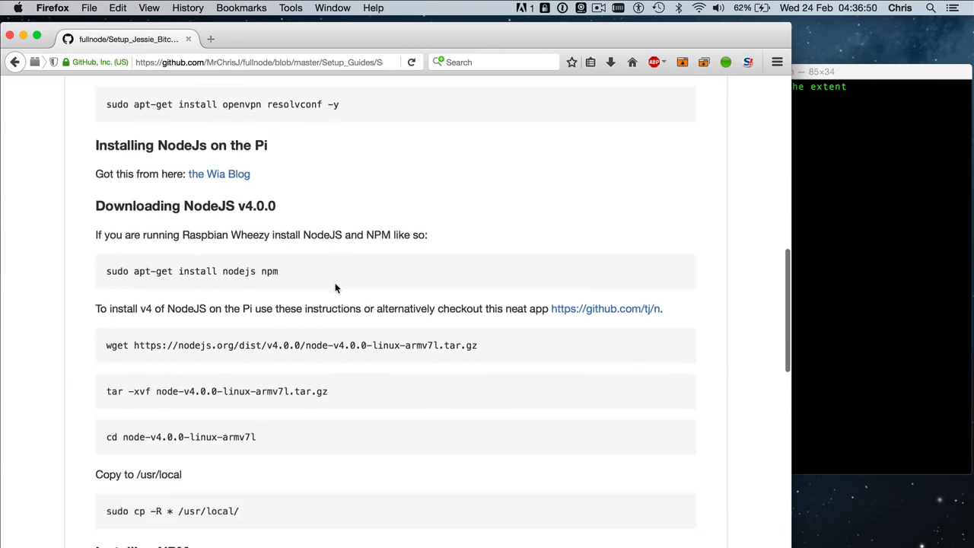
pyautogui.scroll(-3)
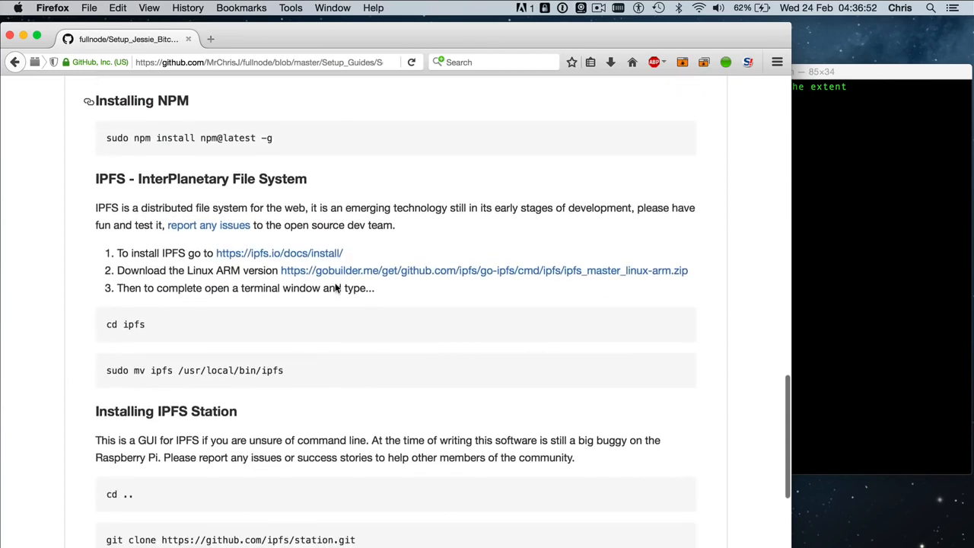
pyautogui.scroll(-3)
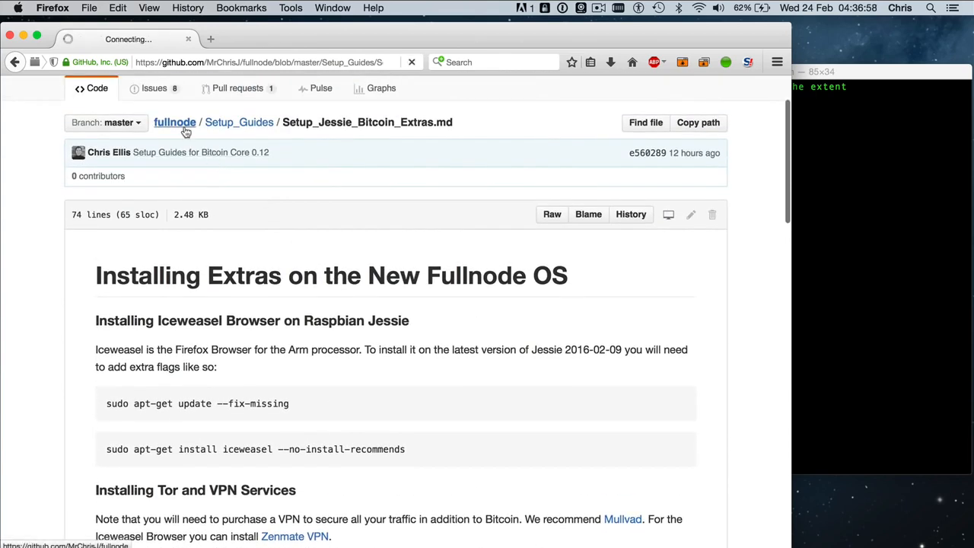
# Return to the Fullnode repository home page and join its Gitter chat room
pyautogui.click(175, 121)
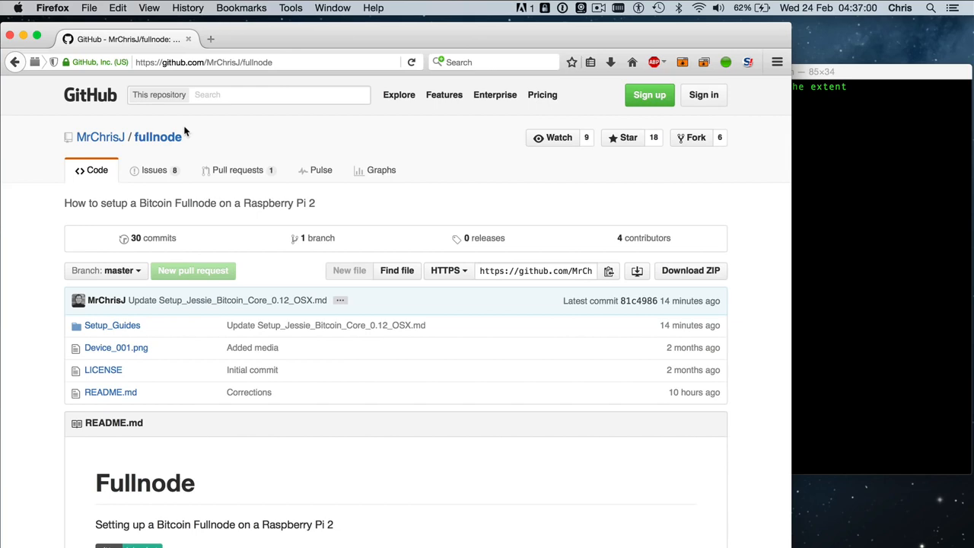
pyautogui.scroll(-3)
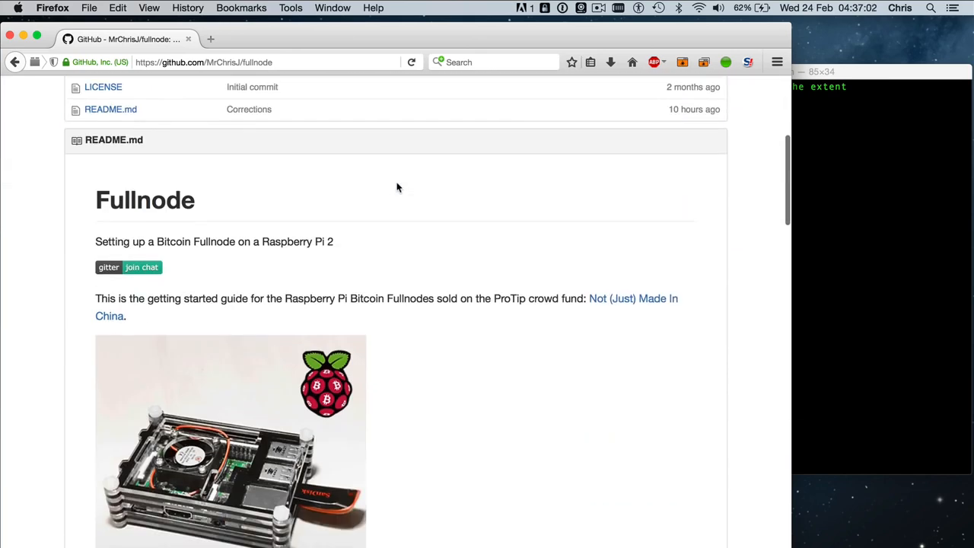
pyautogui.scroll(-3)
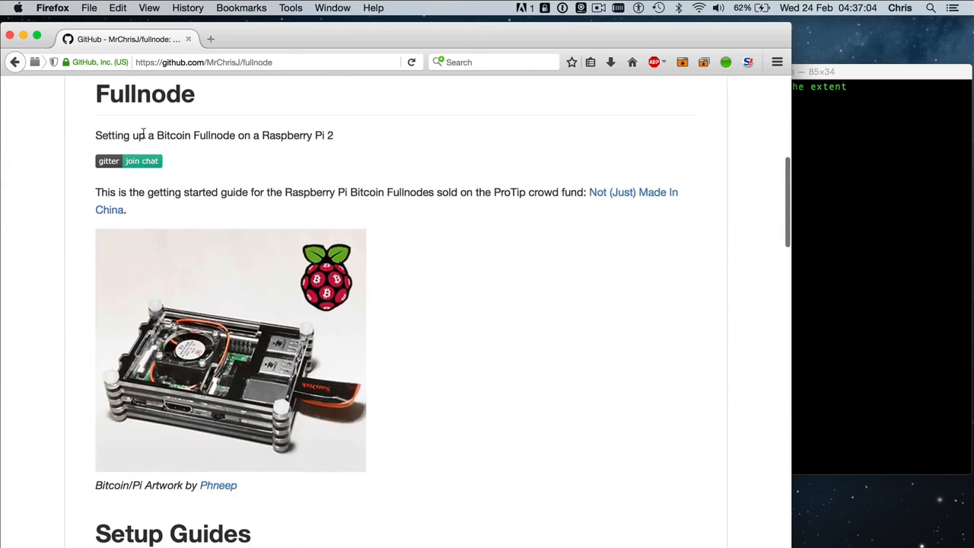
pyautogui.click(140, 161)
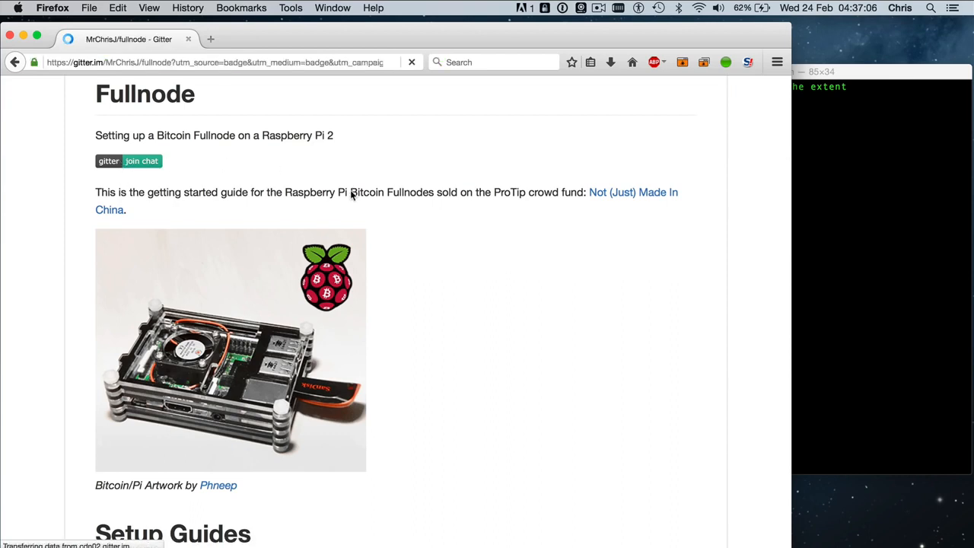